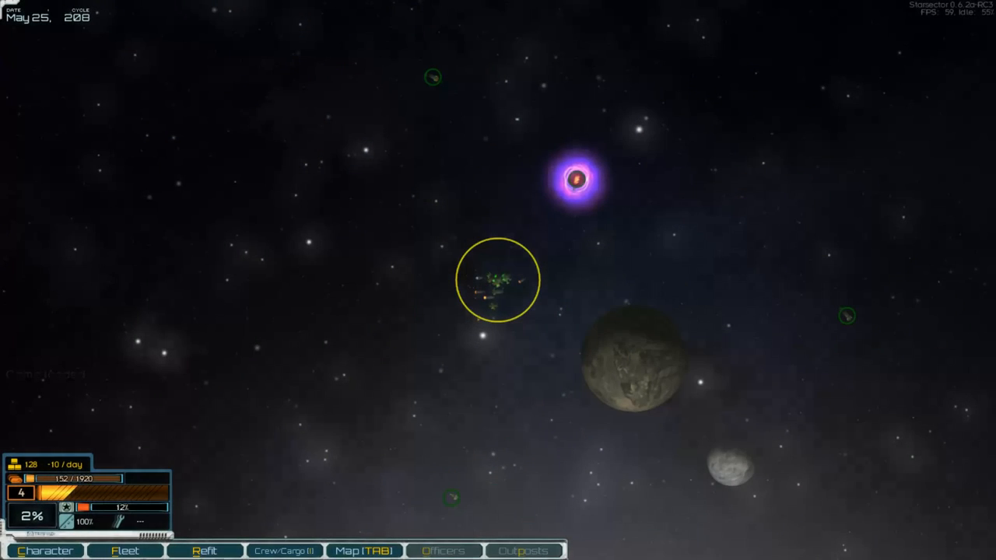
pyautogui.moveTo(414, 359)
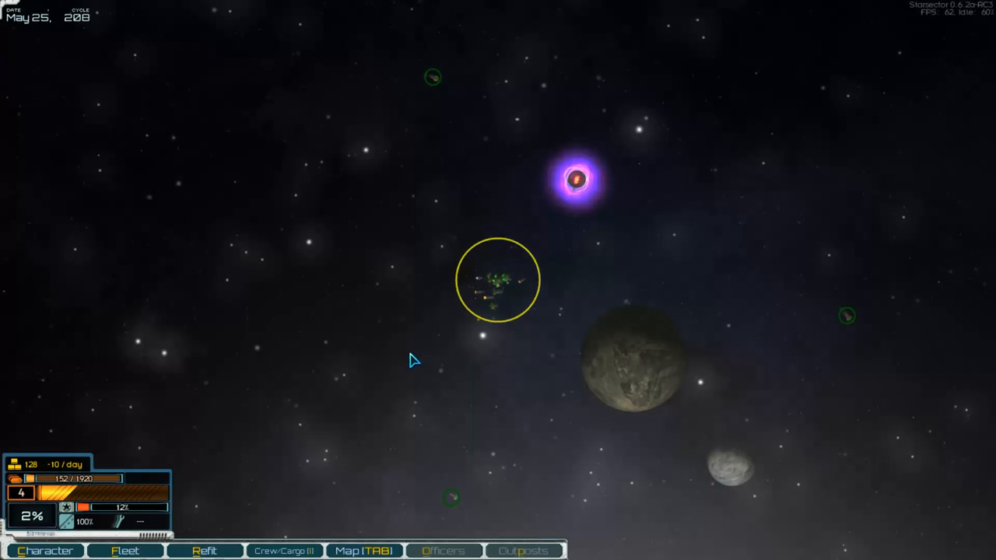
pyautogui.moveTo(419, 367)
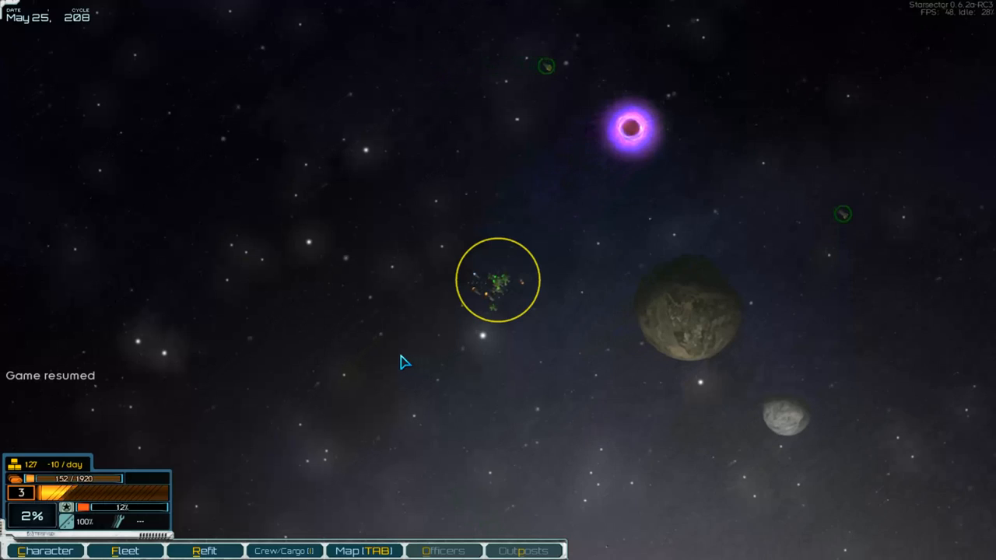
# Lay in a course for the Automated Supply Depot near Nexus 3 and dock at the station
pyautogui.click(363, 551)
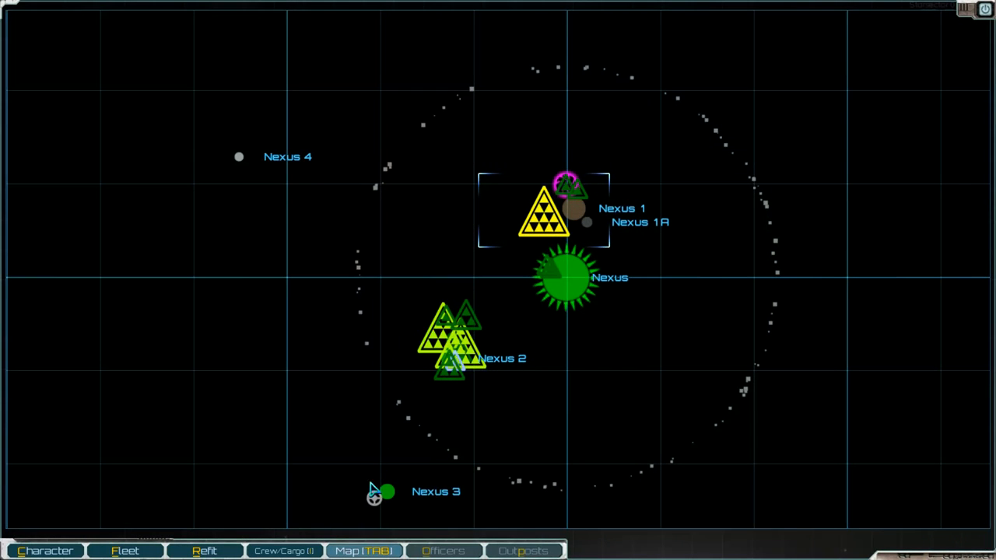
pyautogui.click(386, 492)
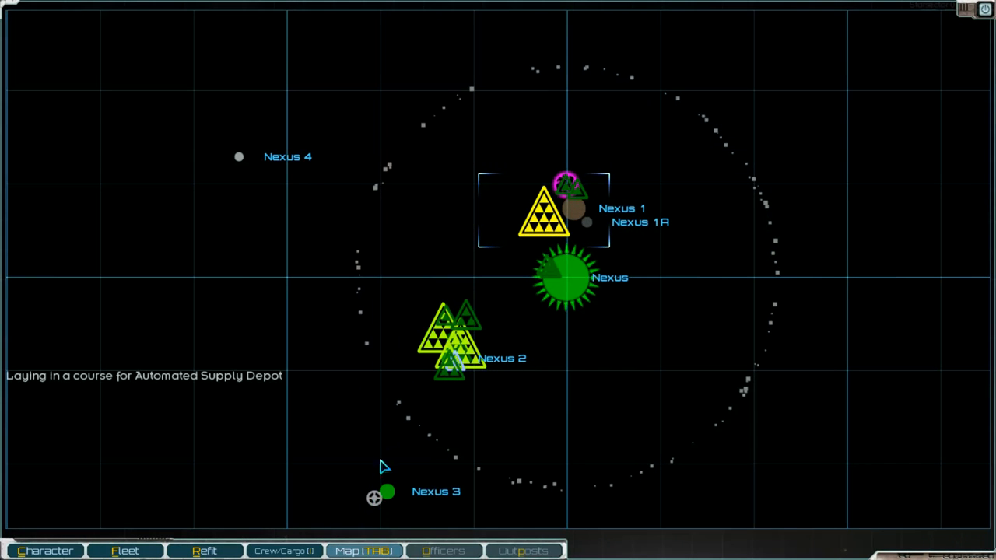
pyautogui.click(458, 341)
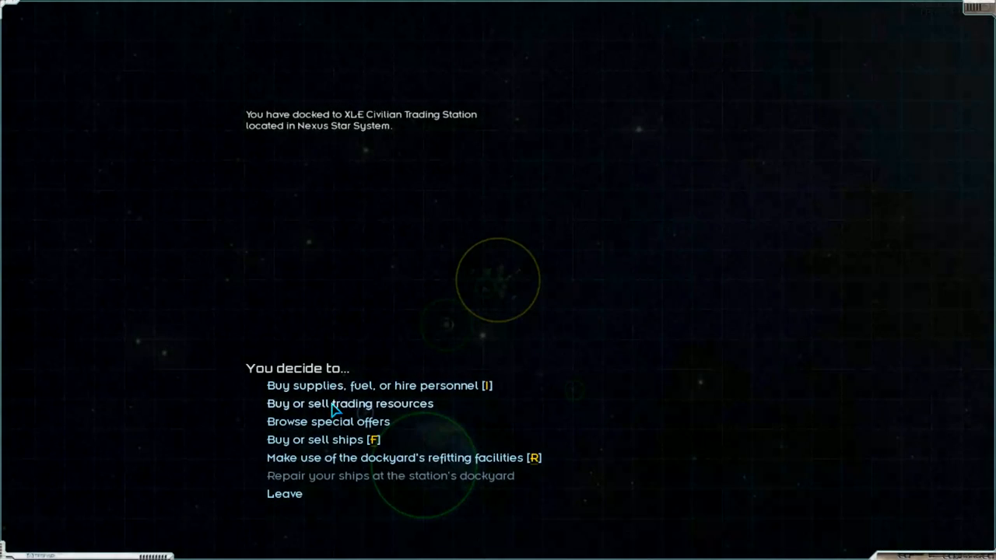
# View the trading resource prices, then disconnect from the local Trade Network without trading
pyautogui.click(349, 403)
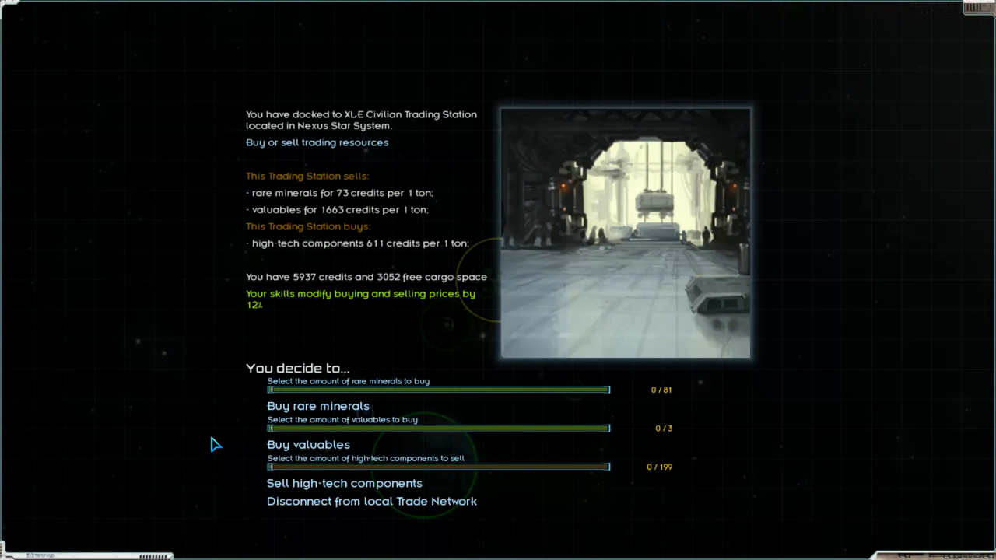
pyautogui.moveTo(464, 476)
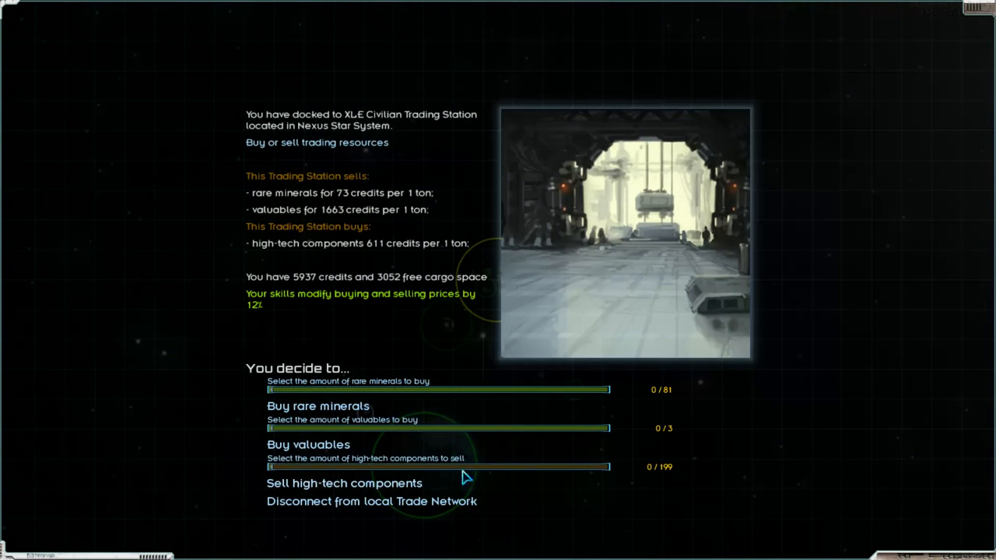
pyautogui.moveTo(221, 442)
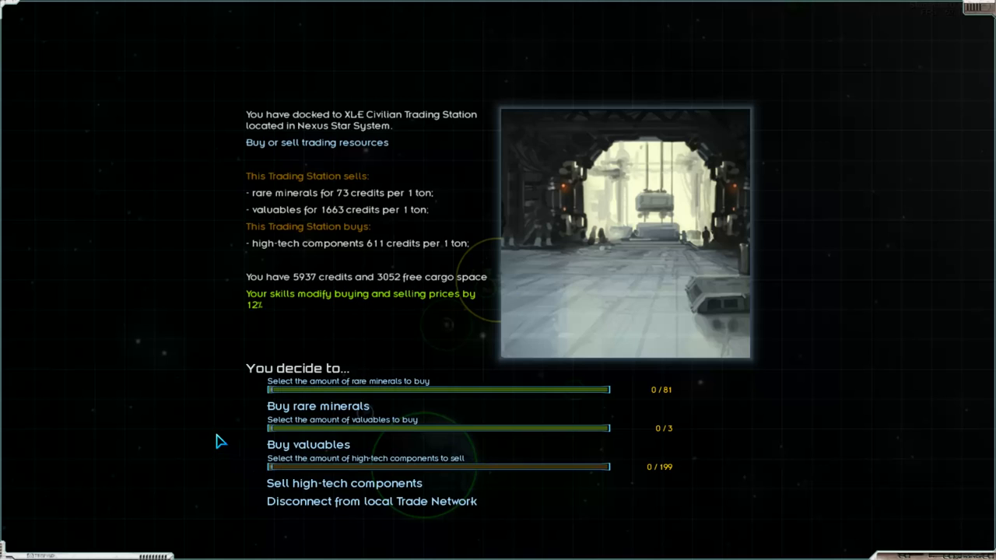
pyautogui.moveTo(214, 437)
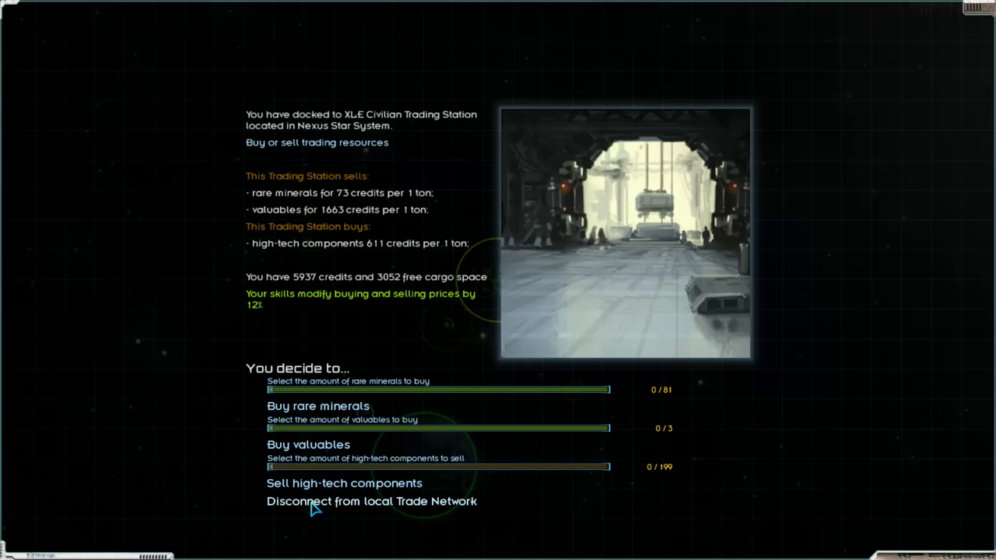
pyautogui.moveTo(319, 454)
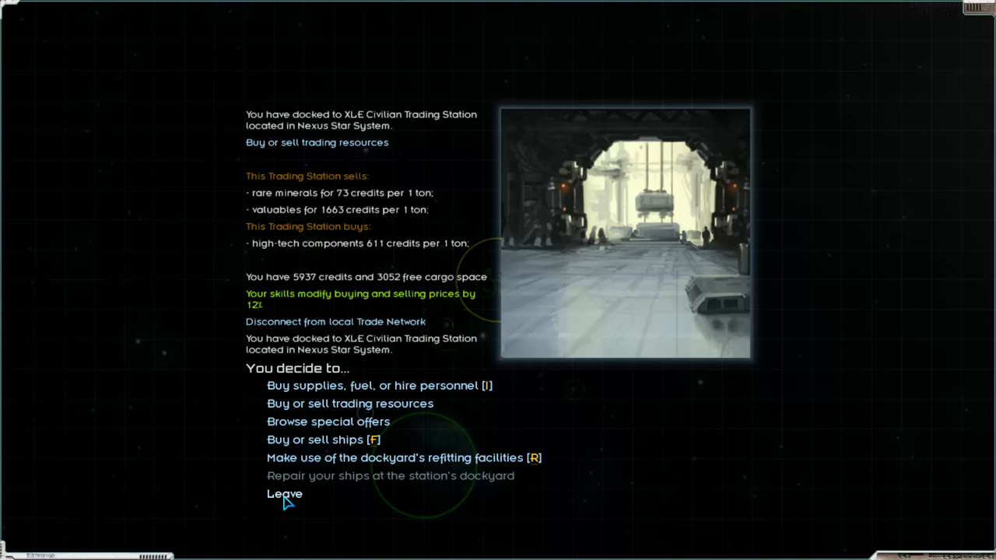
pyautogui.click(283, 493)
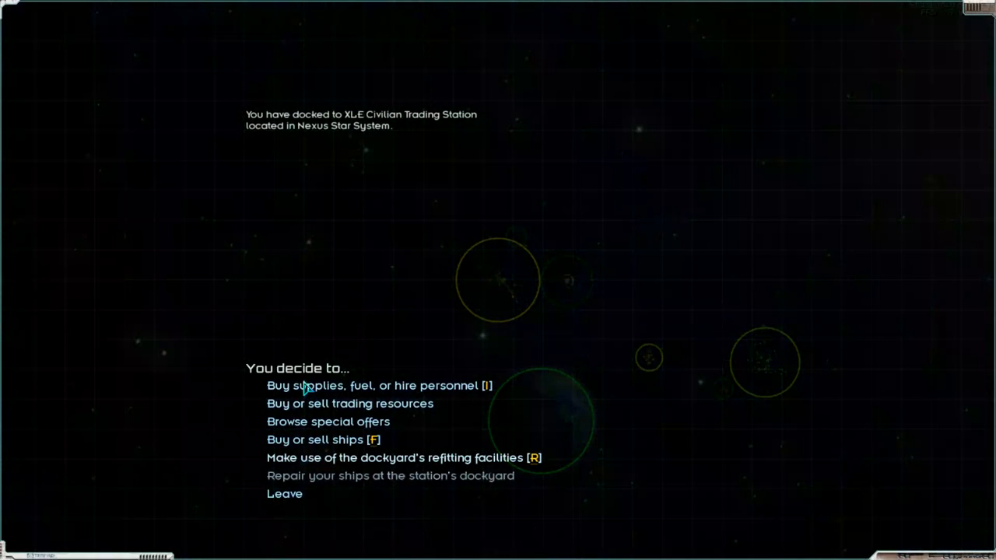
# Buy the supply crate stacks from the supplies market for 4560 credits and confirm
pyautogui.click(348, 403)
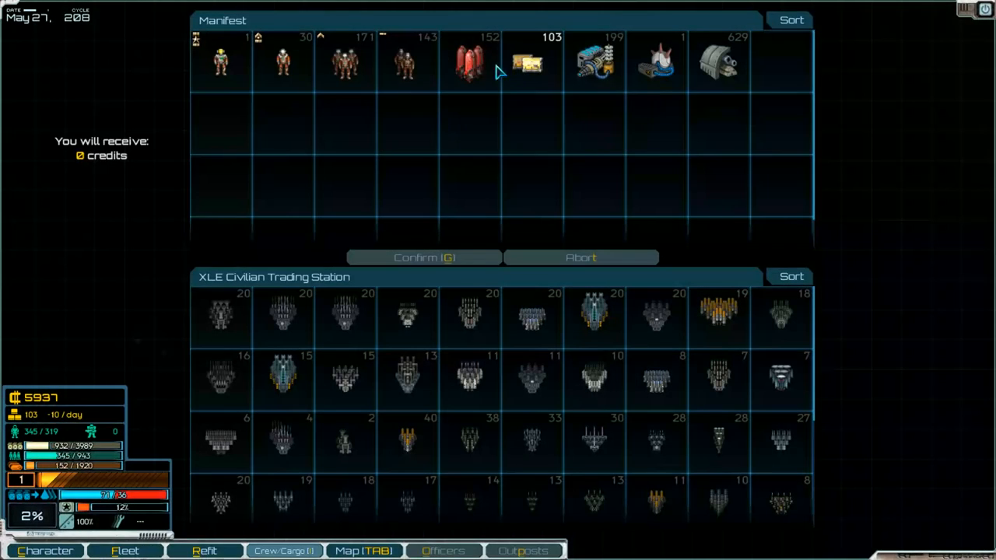
pyautogui.moveTo(519, 119)
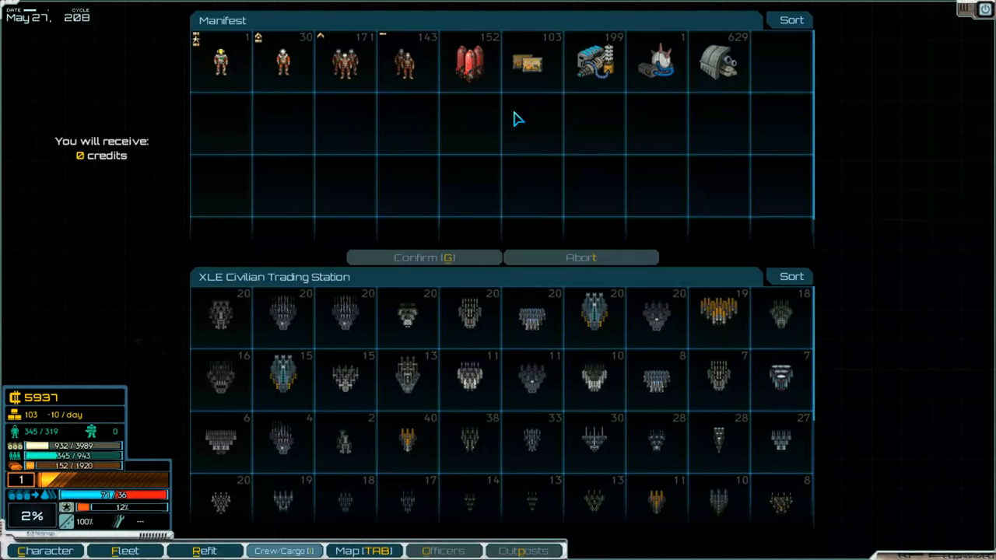
pyautogui.scroll(-3)
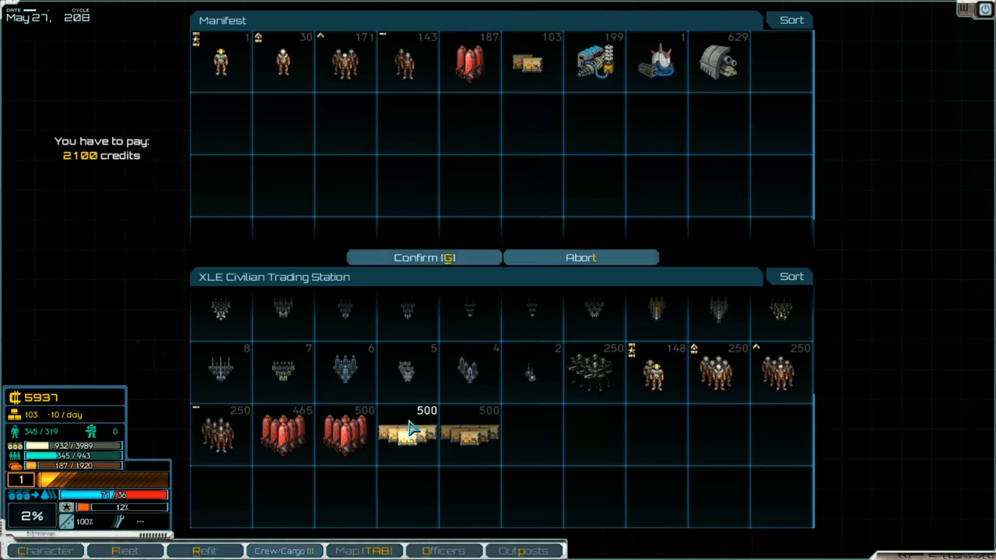
pyautogui.click(408, 432)
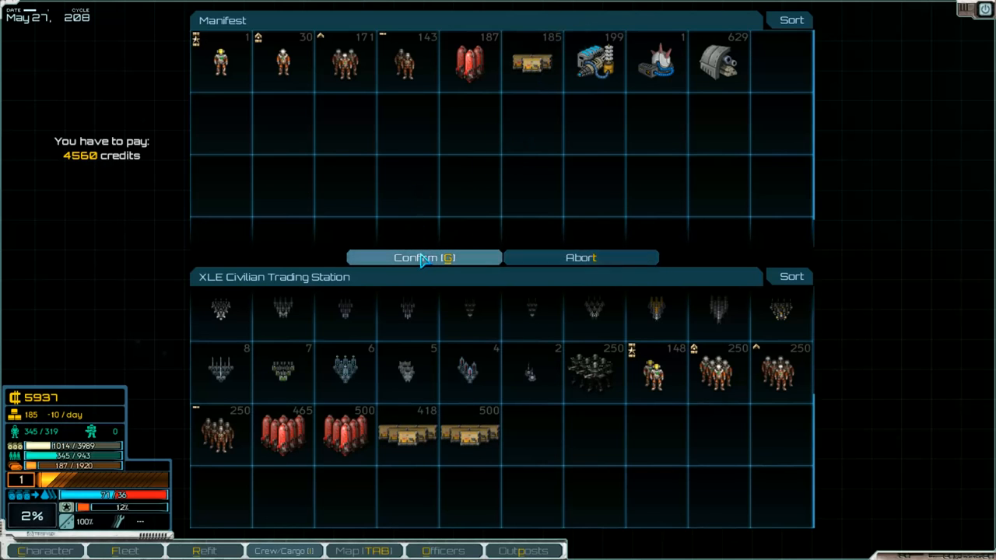
pyautogui.click(424, 258)
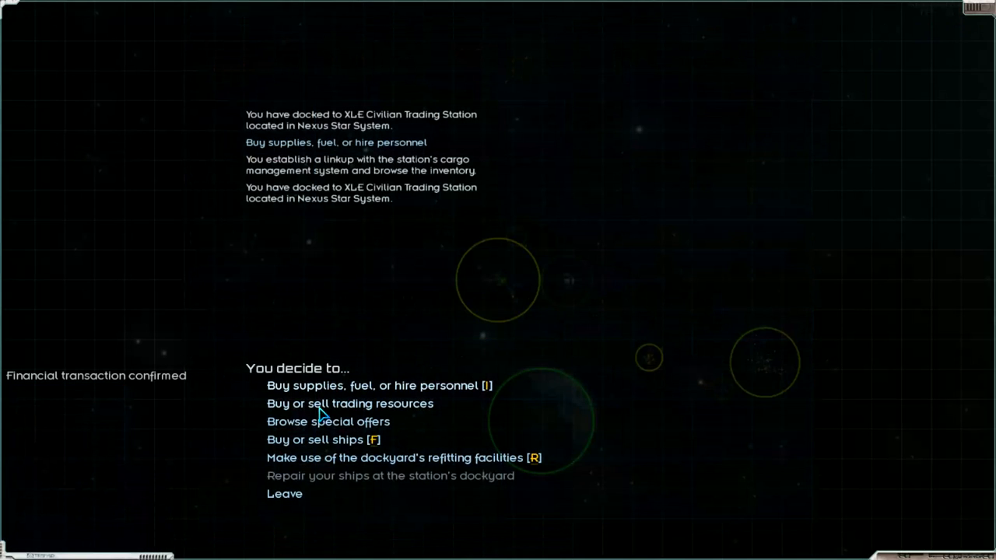
# Sell all 199 tons of high-tech components, raising credits to about 122966
pyautogui.click(348, 403)
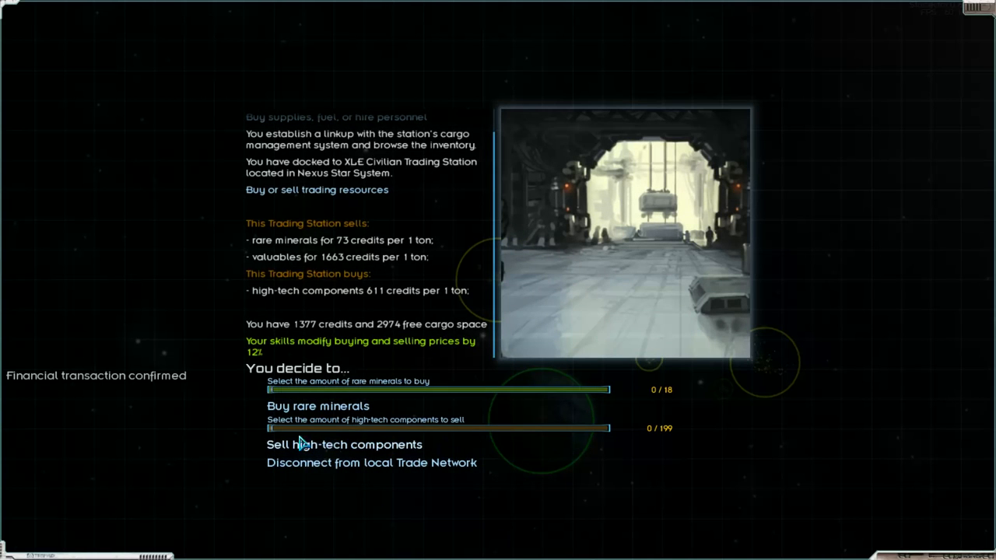
pyautogui.moveTo(443, 451)
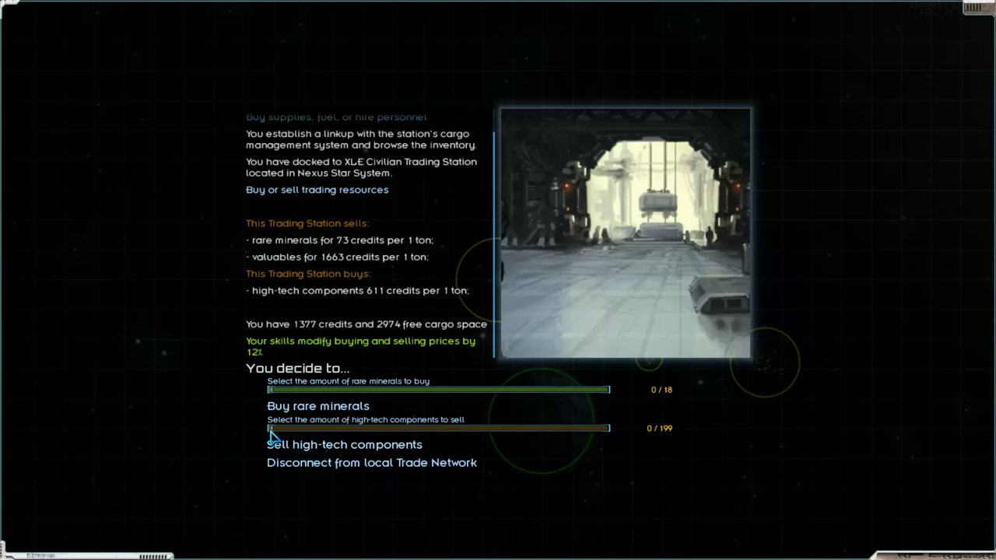
pyautogui.moveTo(270, 428); pyautogui.dragTo(557, 428)
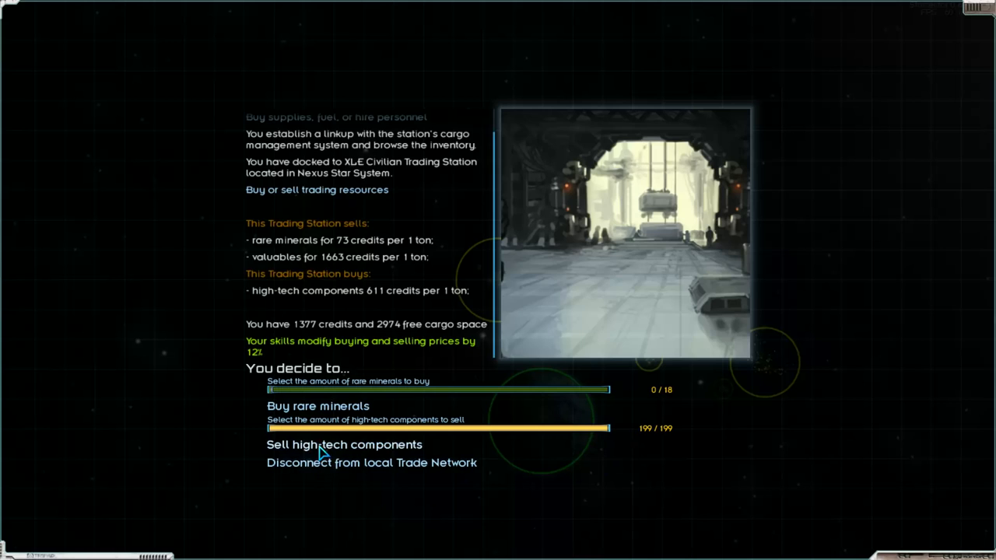
pyautogui.click(344, 445)
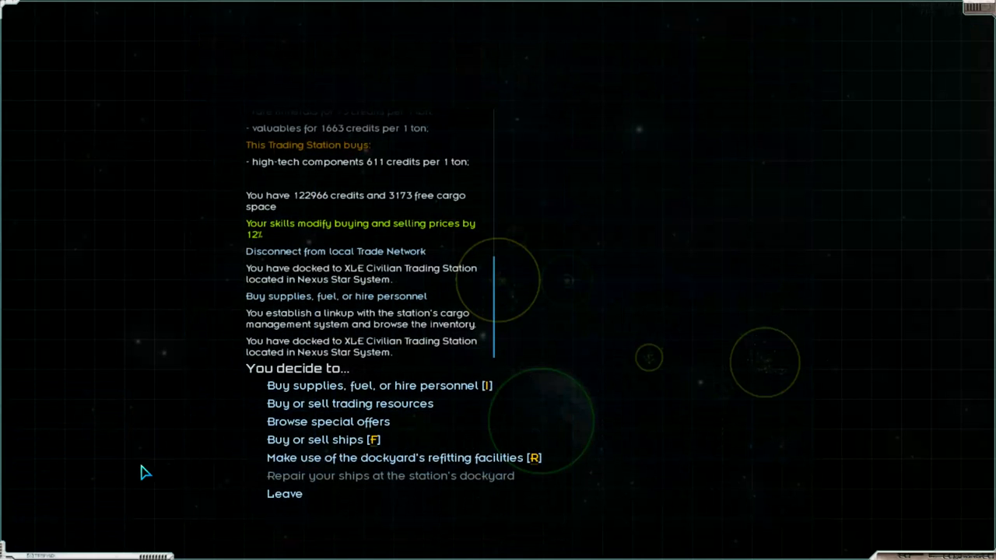
pyautogui.moveTo(304, 463)
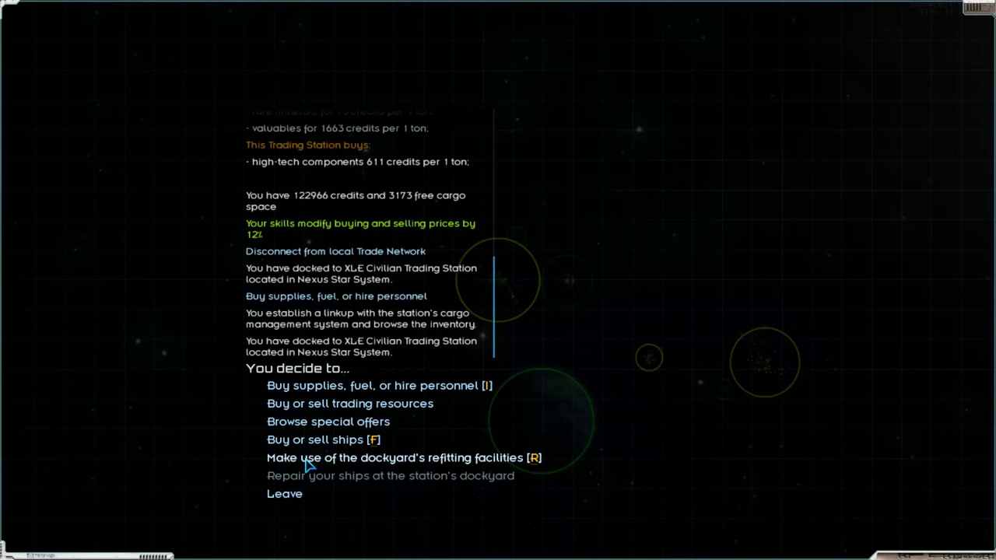
pyautogui.moveTo(324, 439)
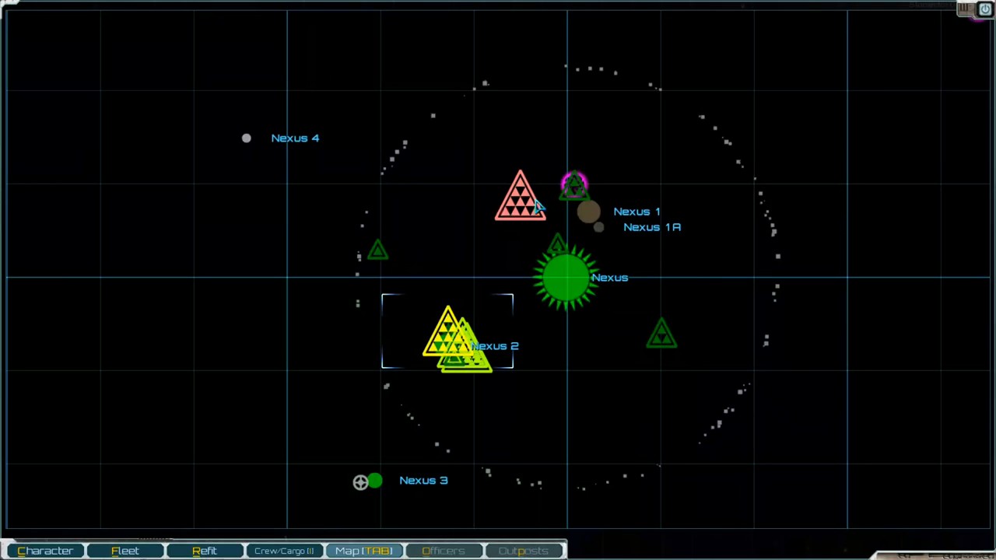
# Lay in a course for the Nexus jump point and fly there until the jump prompt appears
pyautogui.click(574, 187)
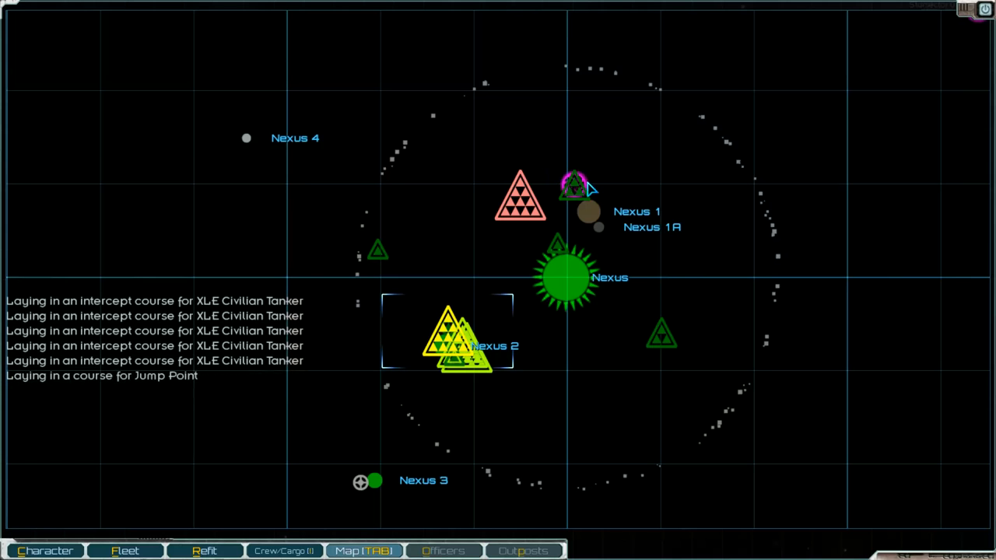
pyautogui.press('tab')
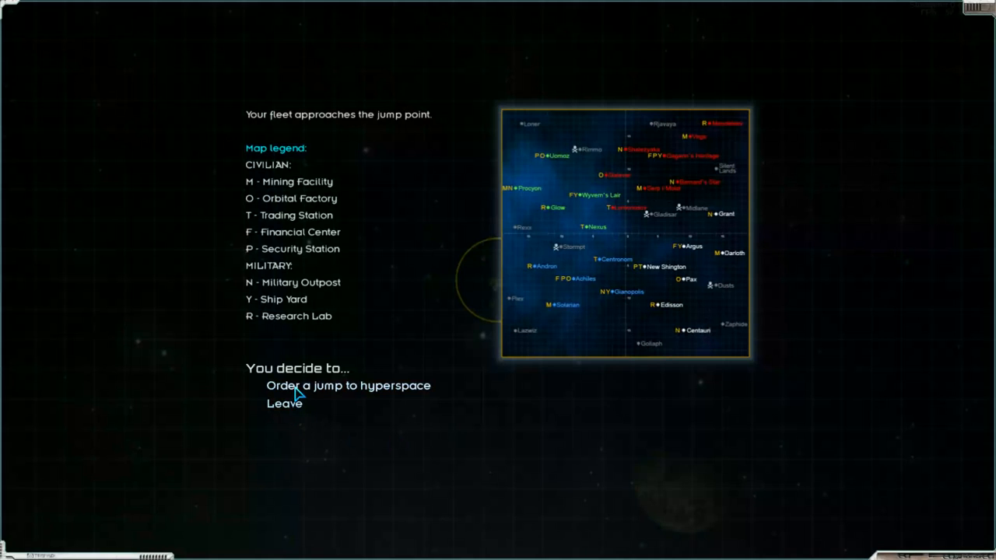
# Jump to hyperspace and lay a course to Centronom, docking at the UIN Civilian Trading Station
pyautogui.click(349, 386)
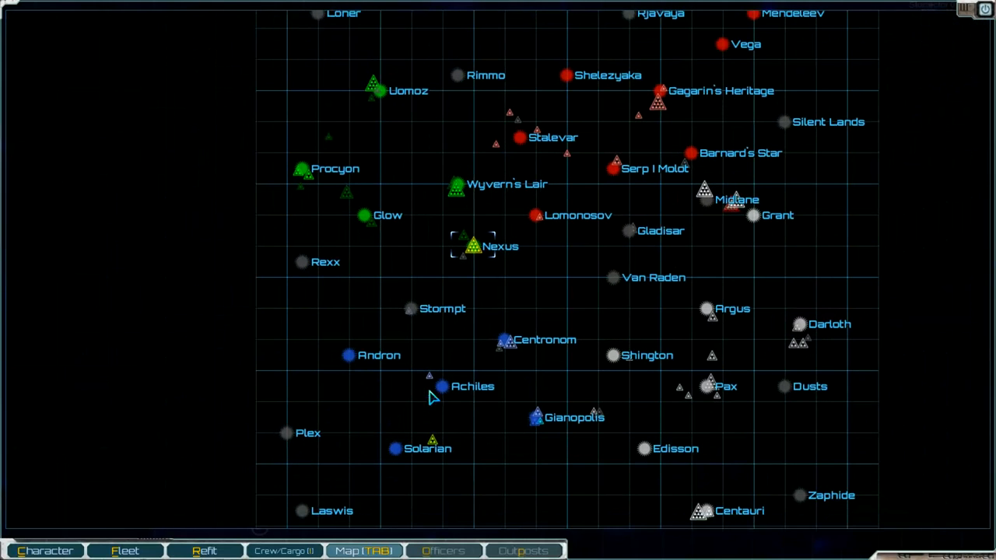
pyautogui.click(440, 386)
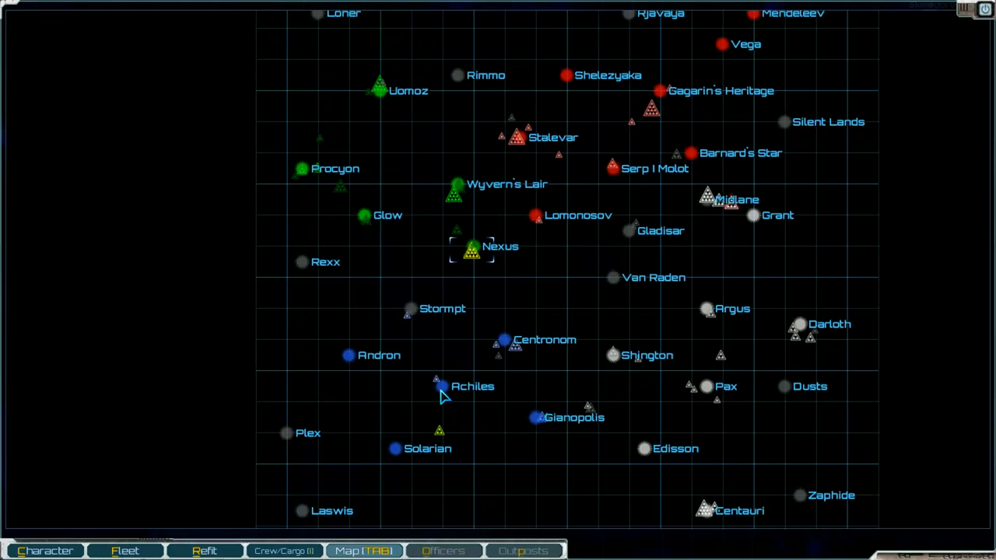
pyautogui.moveTo(479, 249)
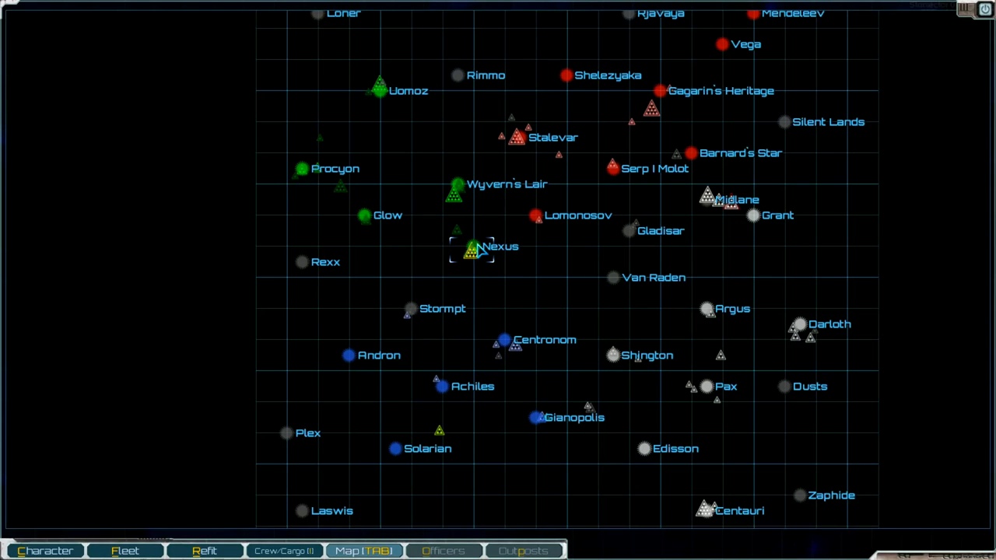
pyautogui.moveTo(444, 395)
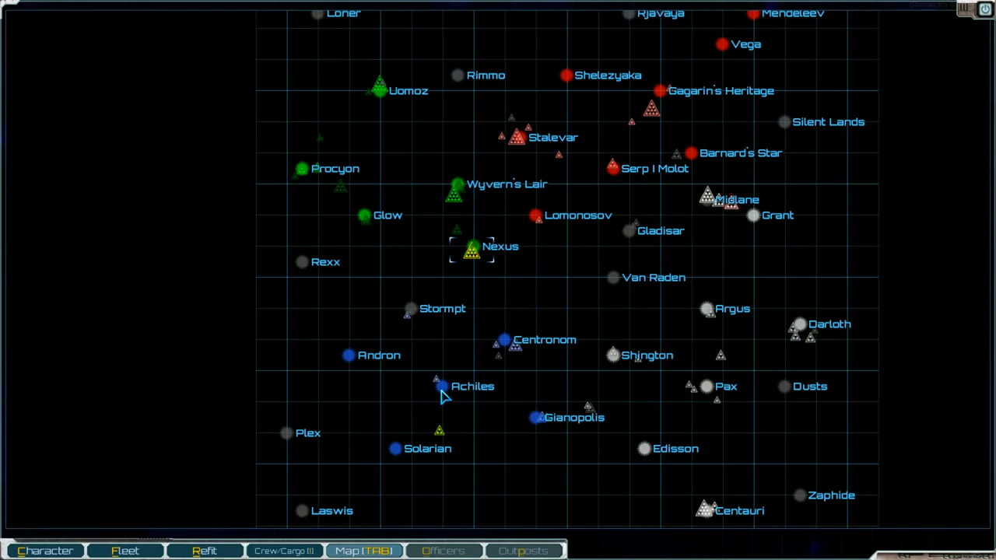
pyautogui.click(504, 339)
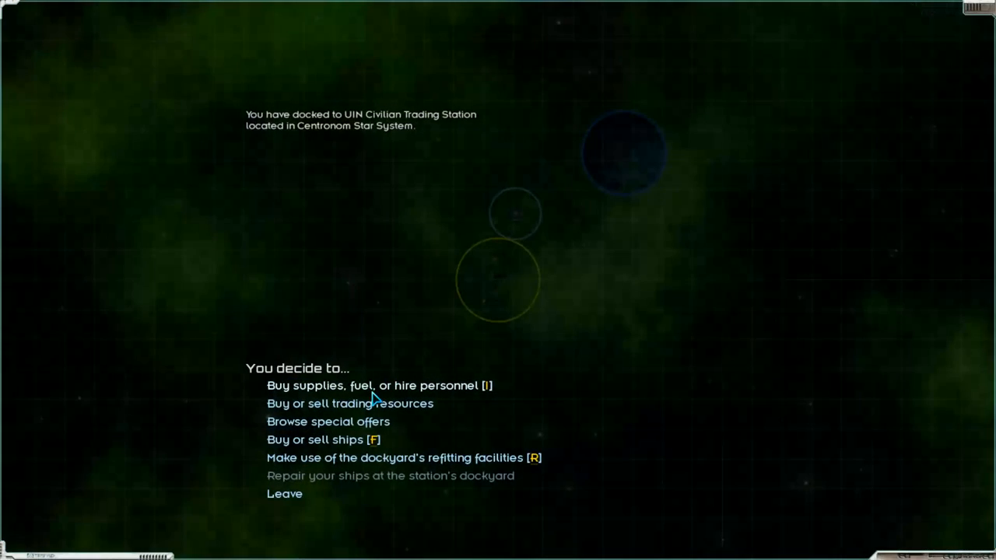
# Sell all 629 low-tech components, buy 440 high-tech components, then leave the station
pyautogui.click(349, 403)
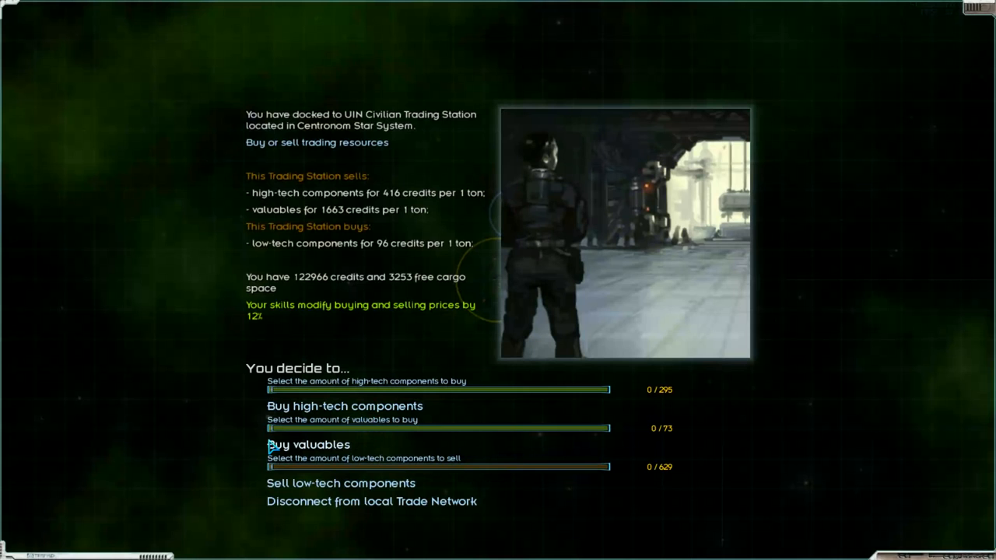
pyautogui.moveTo(270, 485)
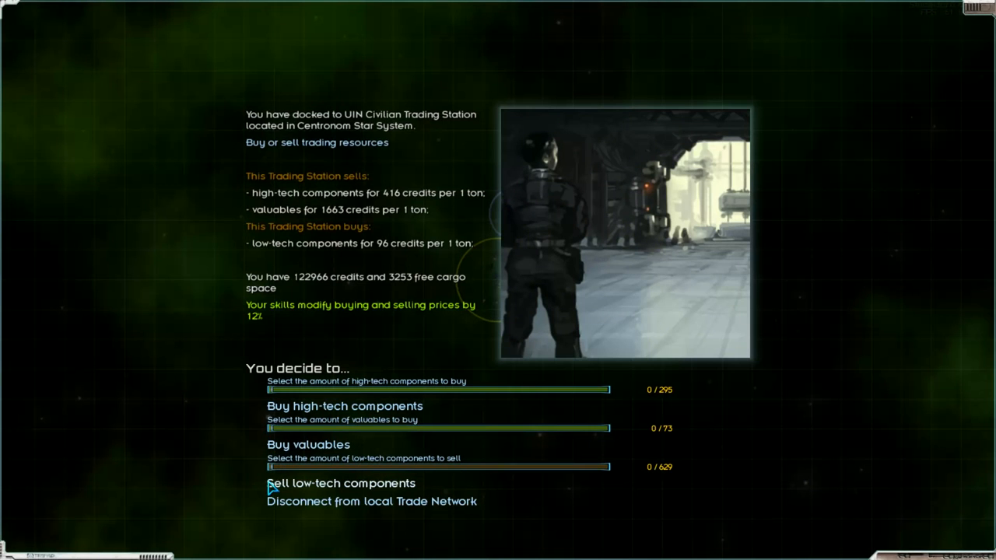
pyautogui.moveTo(270, 467); pyautogui.dragTo(608, 467)
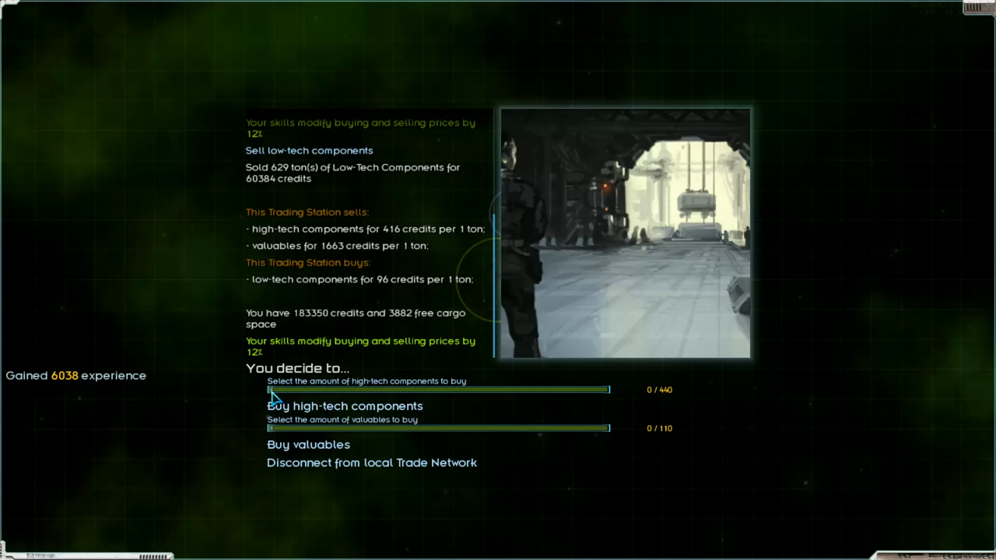
pyautogui.moveTo(273, 389); pyautogui.dragTo(610, 389)
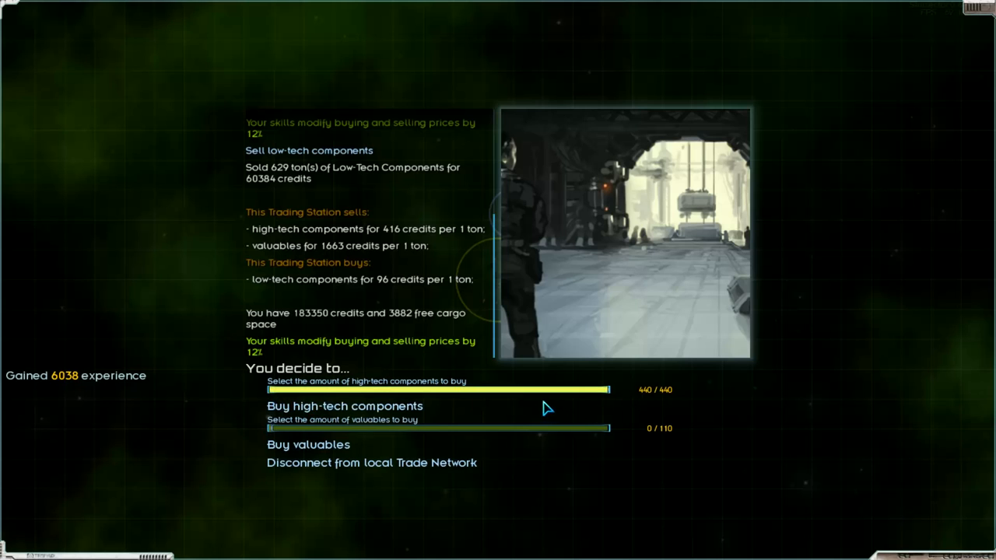
pyautogui.moveTo(485, 417)
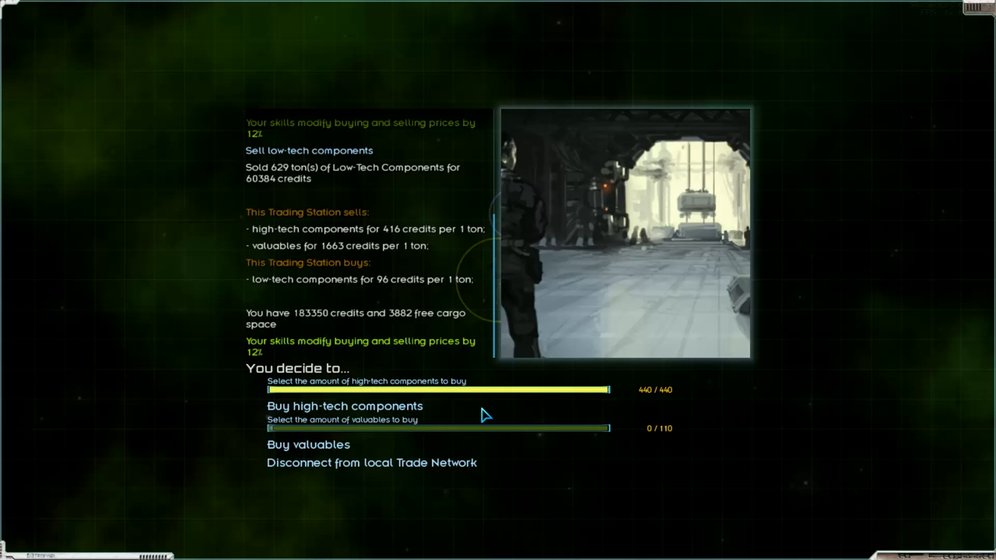
pyautogui.moveTo(302, 424)
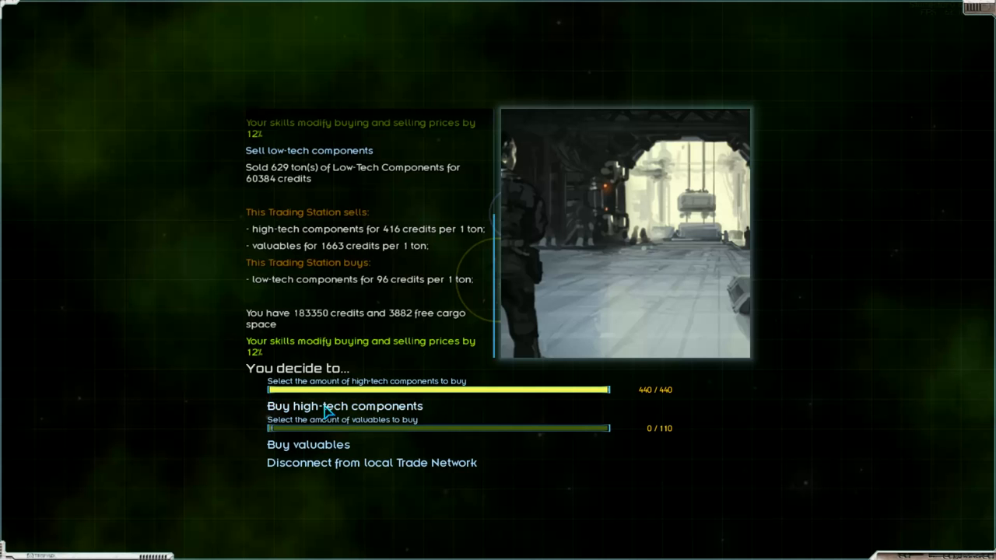
pyautogui.click(344, 404)
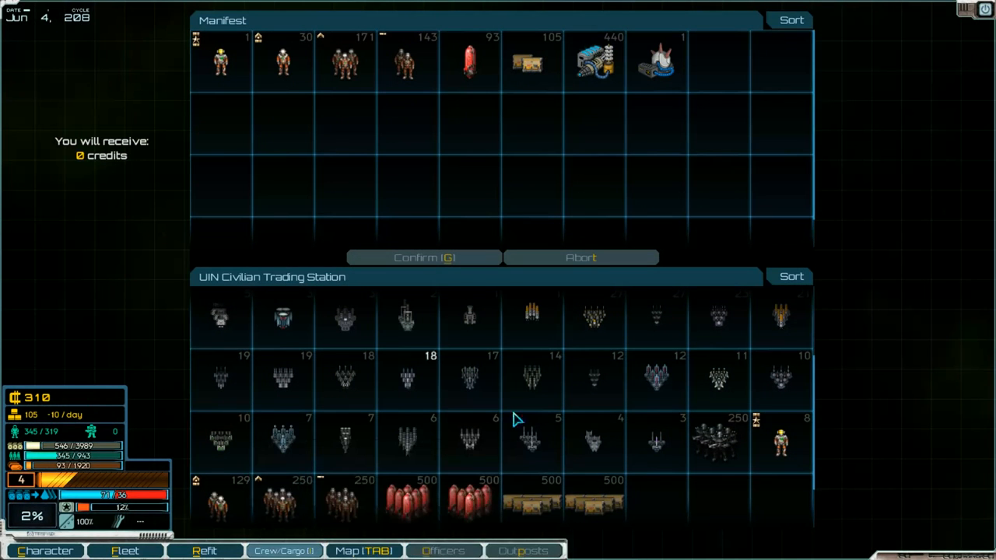
pyautogui.moveTo(557, 249)
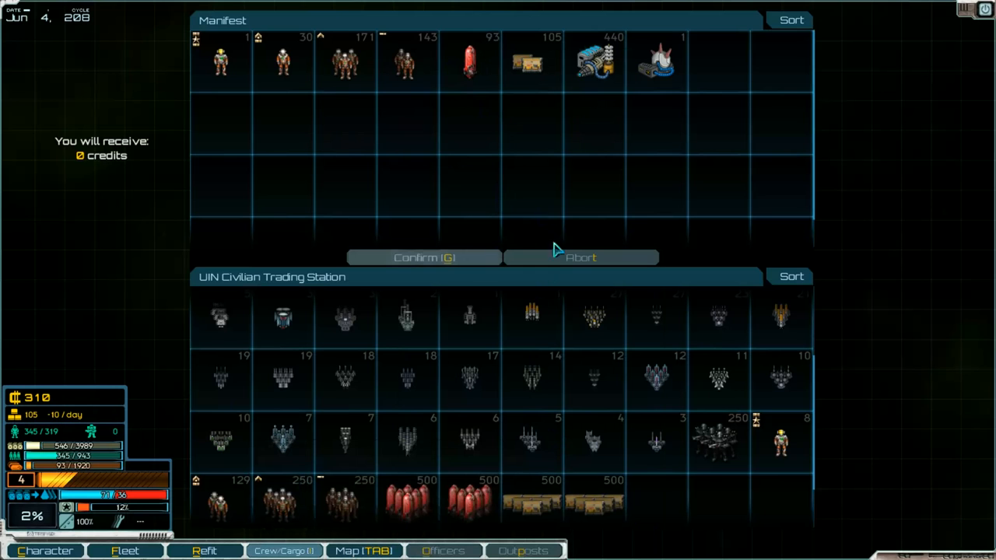
pyautogui.click(581, 258)
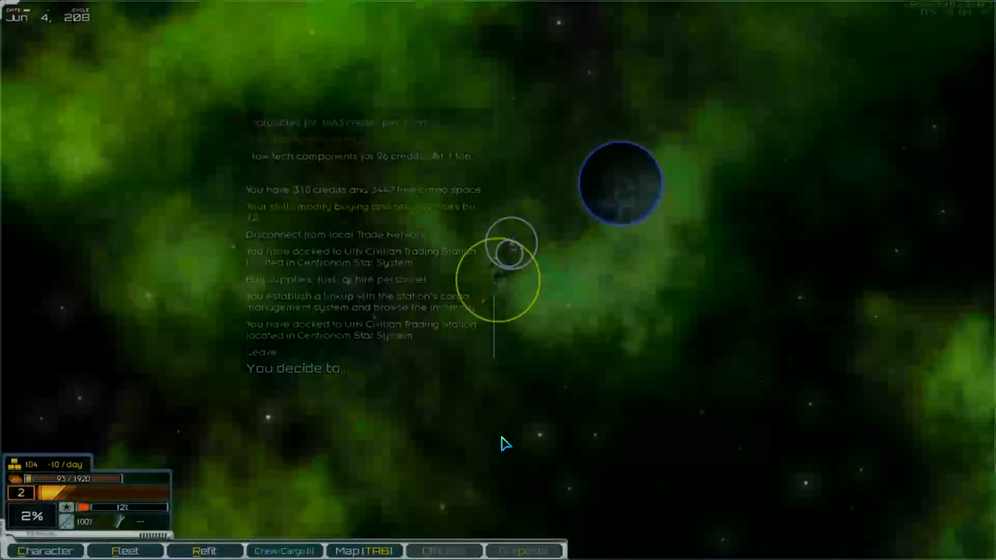
# Lay in a course for the jump point and fly out into the next system
pyautogui.click(364, 551)
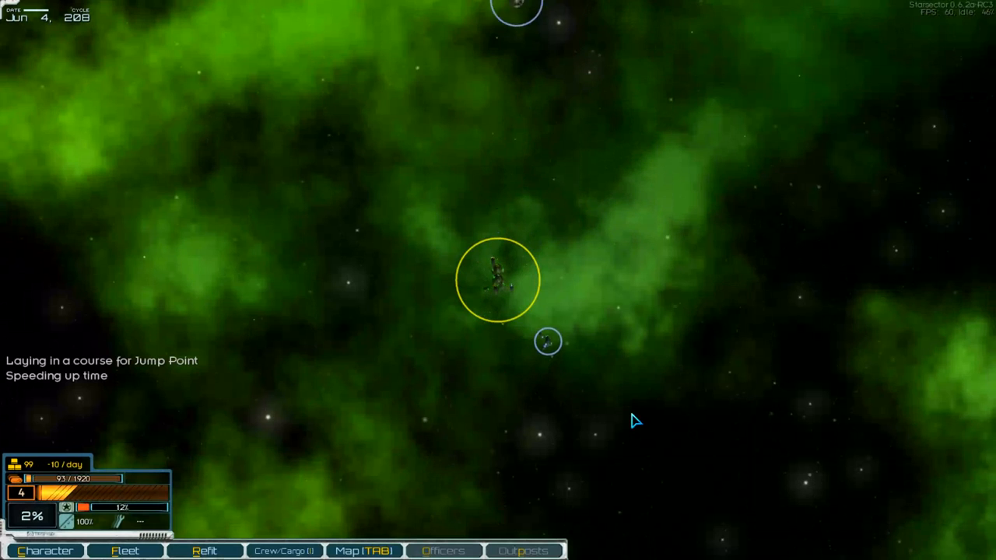
pyautogui.moveTo(84, 467)
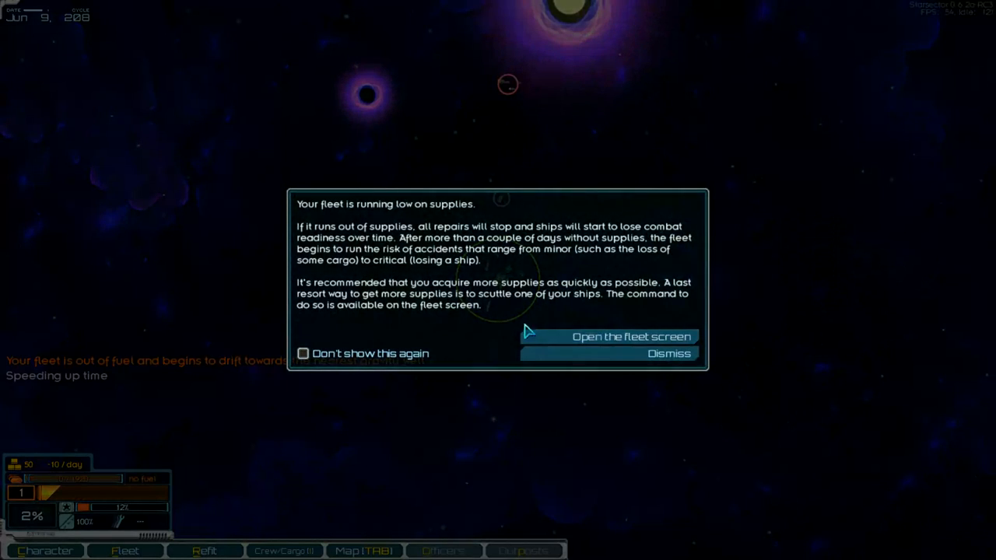
pyautogui.moveTo(594, 342)
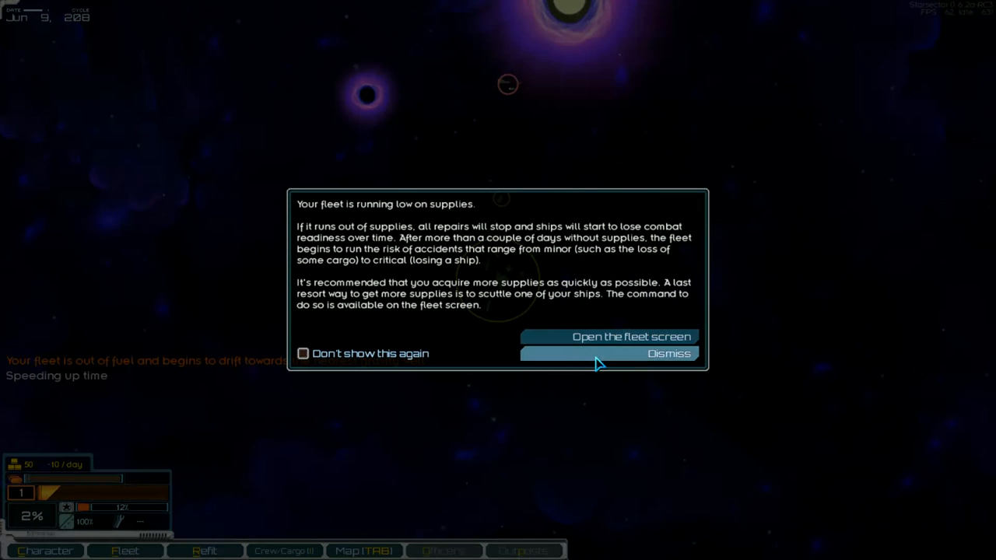
# Dismiss the low-supplies warning and lay a course for the Abandoned Station near Mihailo
pyautogui.click(669, 353)
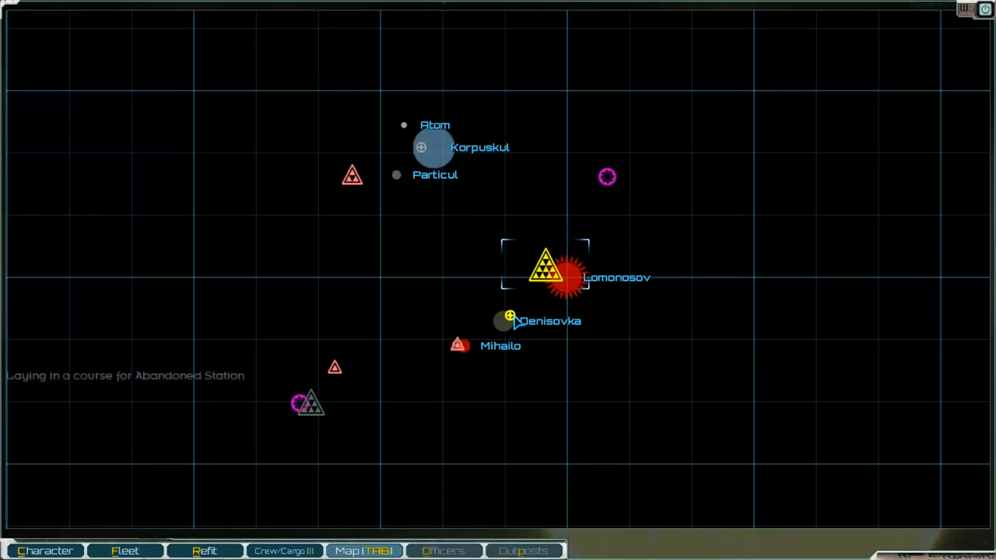
pyautogui.moveTo(535, 366)
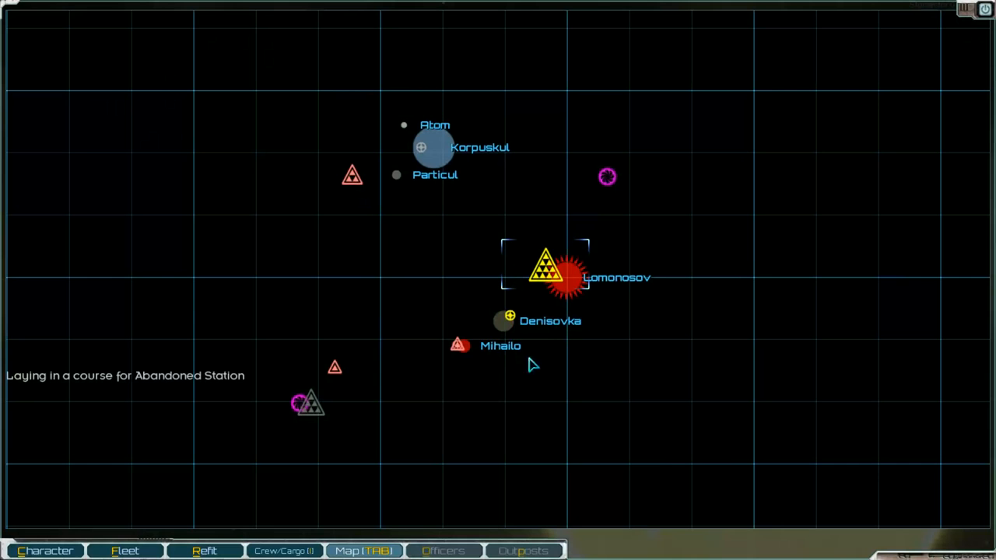
pyautogui.click(458, 345)
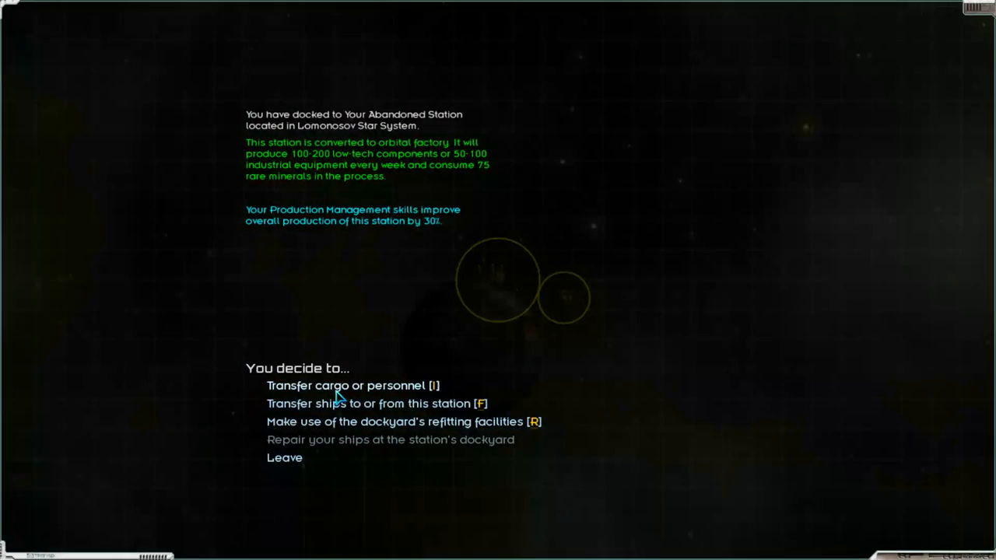
# Transfer the Abandoned Station's fuel and industrial equipment aboard the fleet and confirm
pyautogui.click(352, 386)
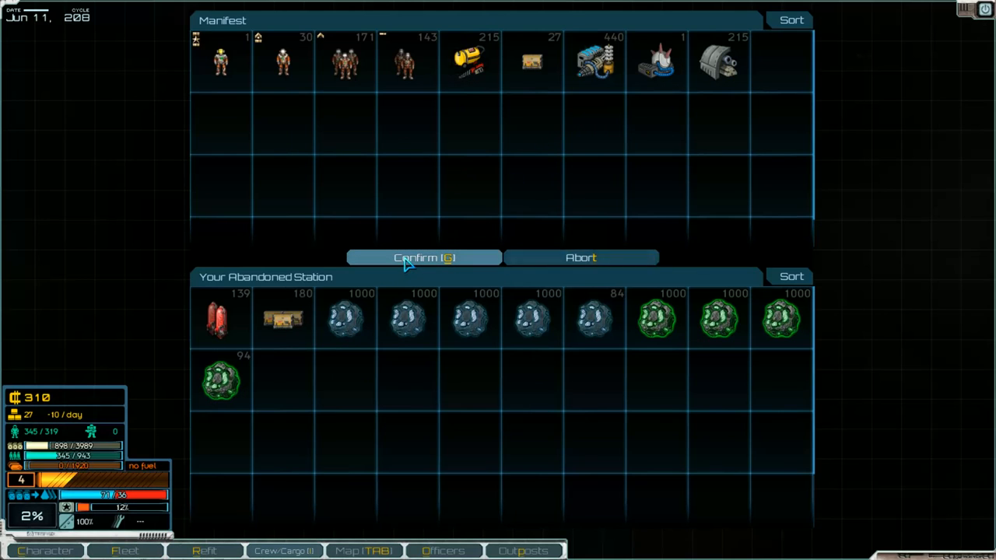
pyautogui.click(423, 258)
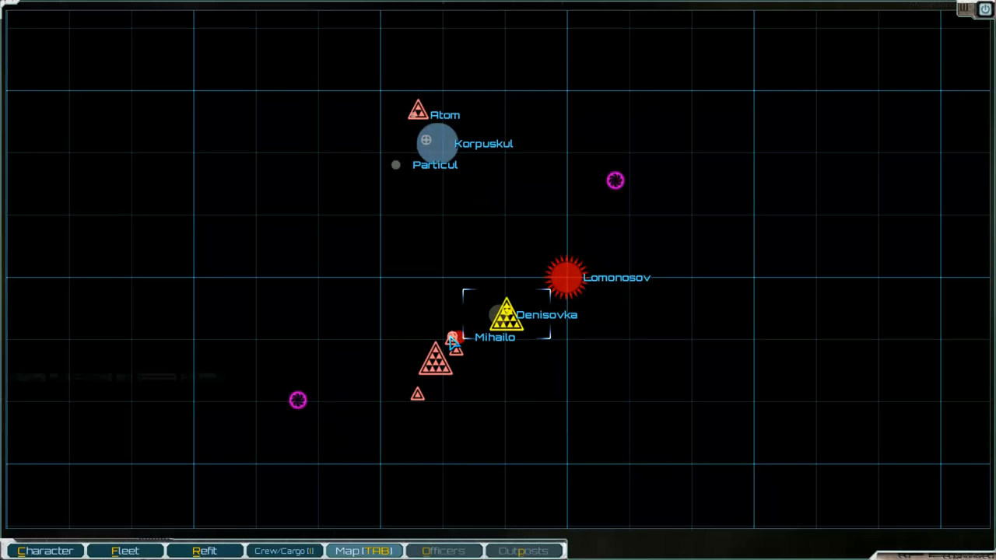
pyautogui.press('tab')
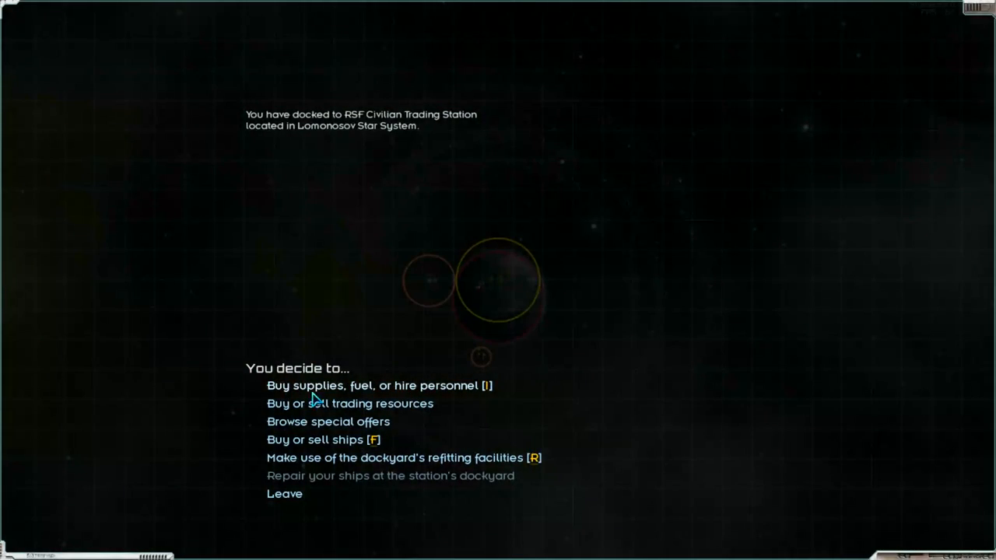
# Sell all 215 tons of industrial equipment at the RSF station for 41,065 credits
pyautogui.click(349, 403)
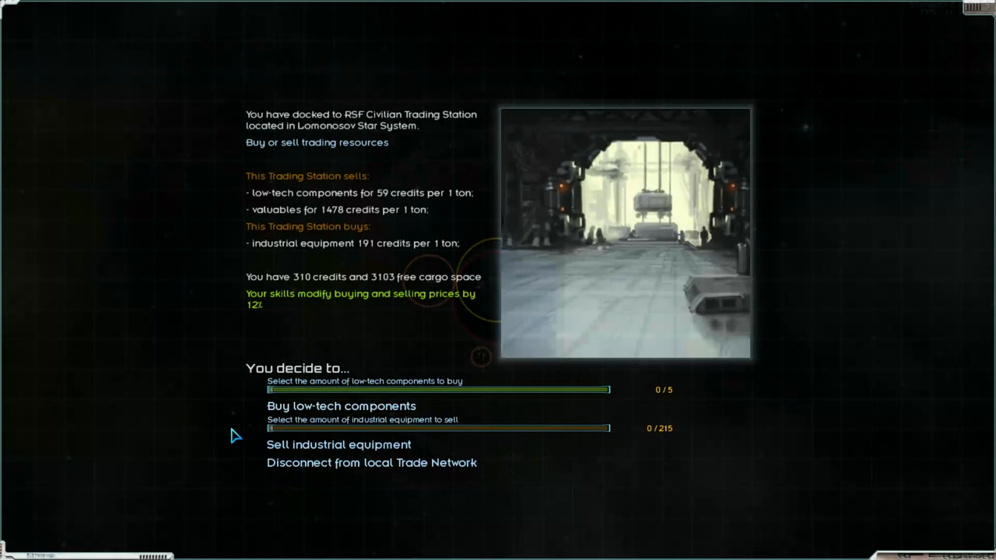
pyautogui.moveTo(272, 432)
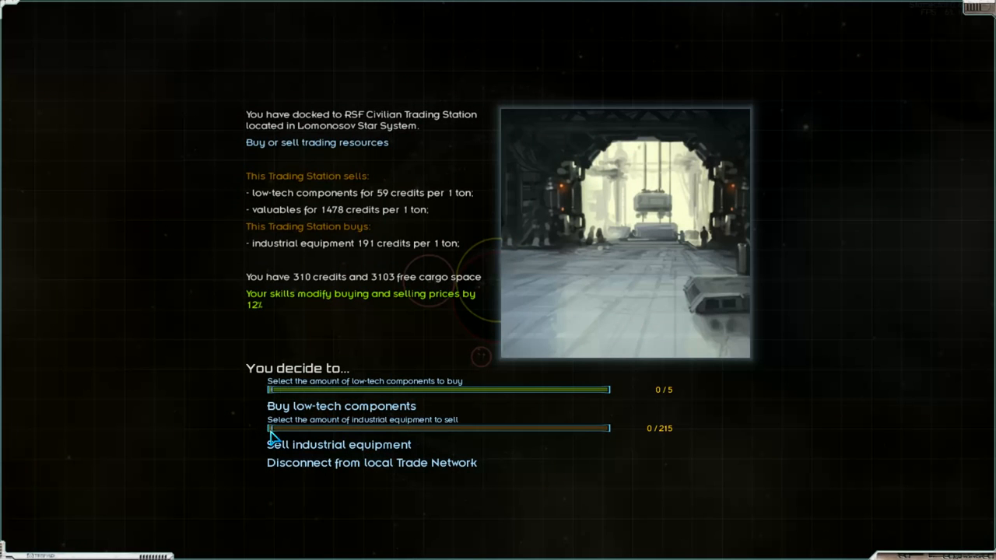
pyautogui.moveTo(270, 428); pyautogui.dragTo(610, 428)
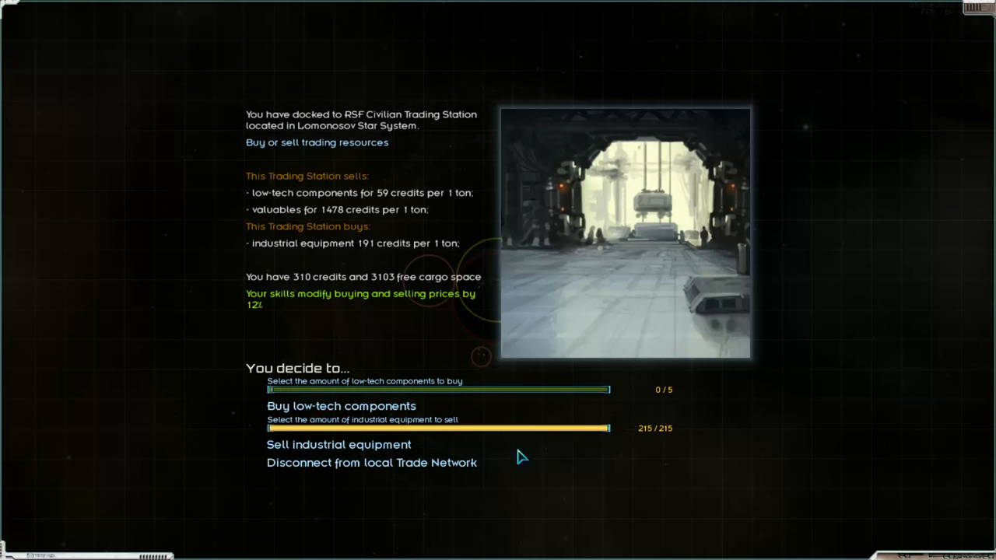
pyautogui.moveTo(370, 462)
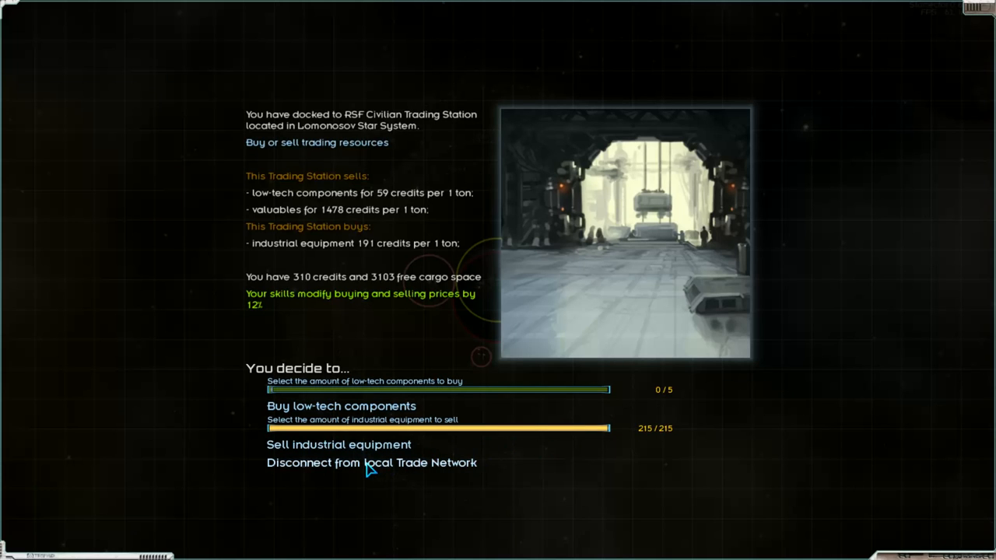
pyautogui.moveTo(361, 451)
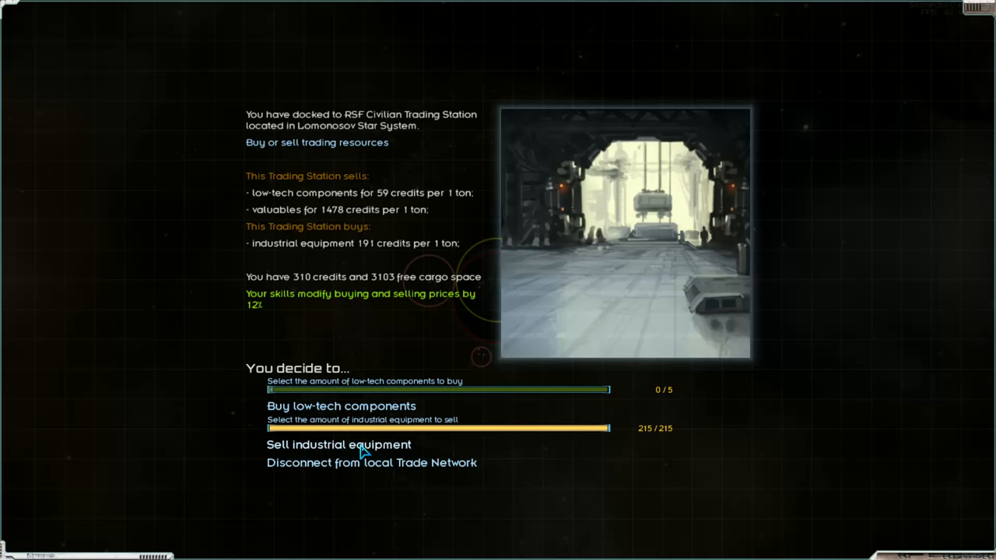
pyautogui.click(339, 445)
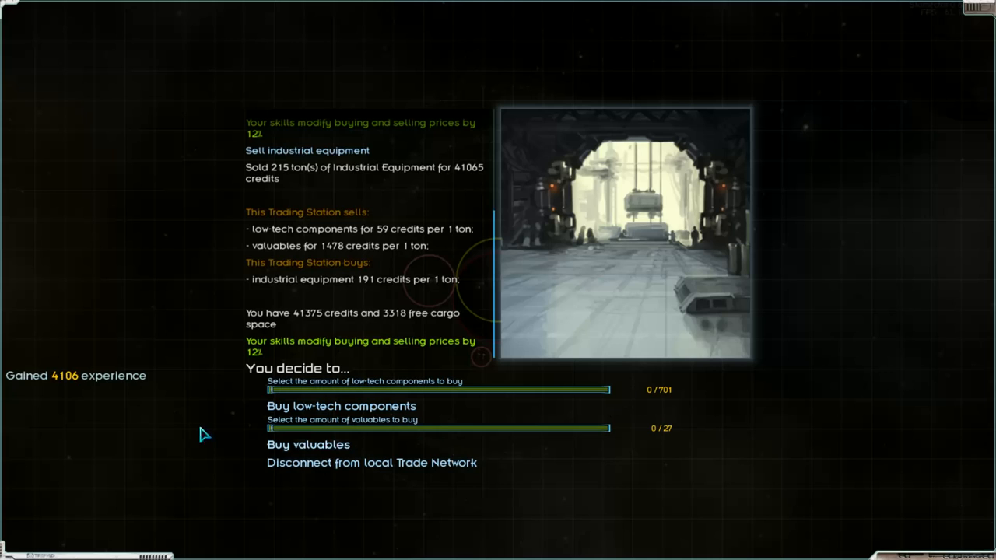
pyautogui.moveTo(283, 414)
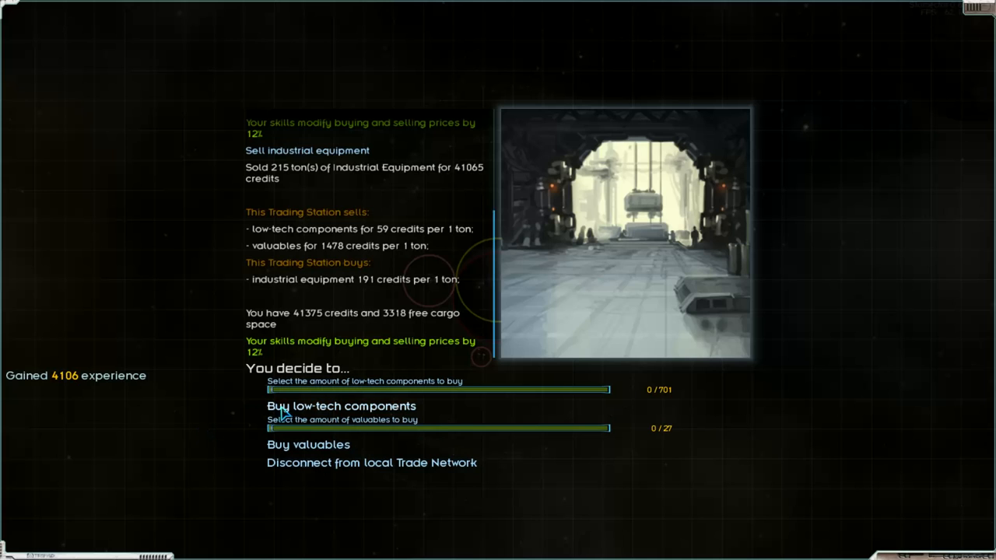
pyautogui.moveTo(304, 473)
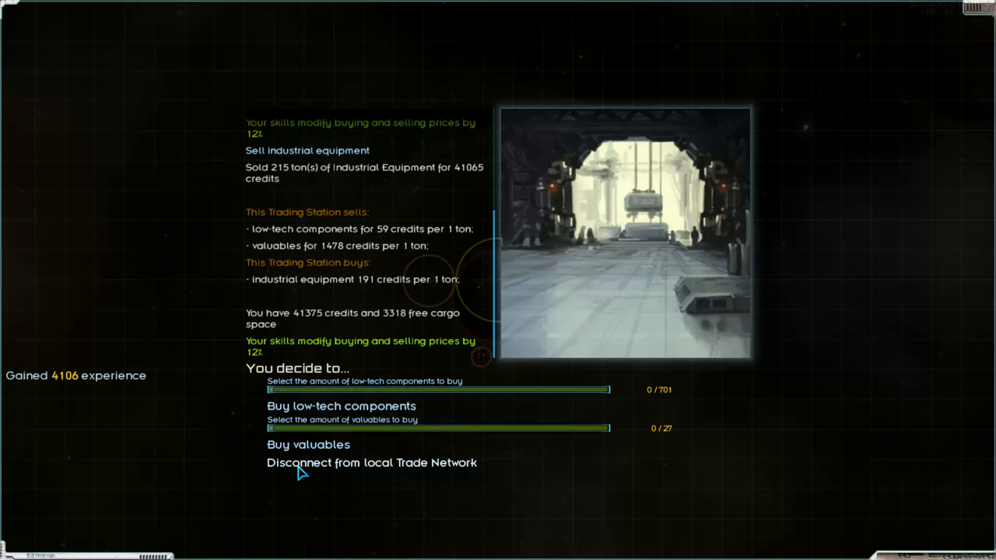
# Leave the trade network and enter the station's supplies and personnel market
pyautogui.click(371, 462)
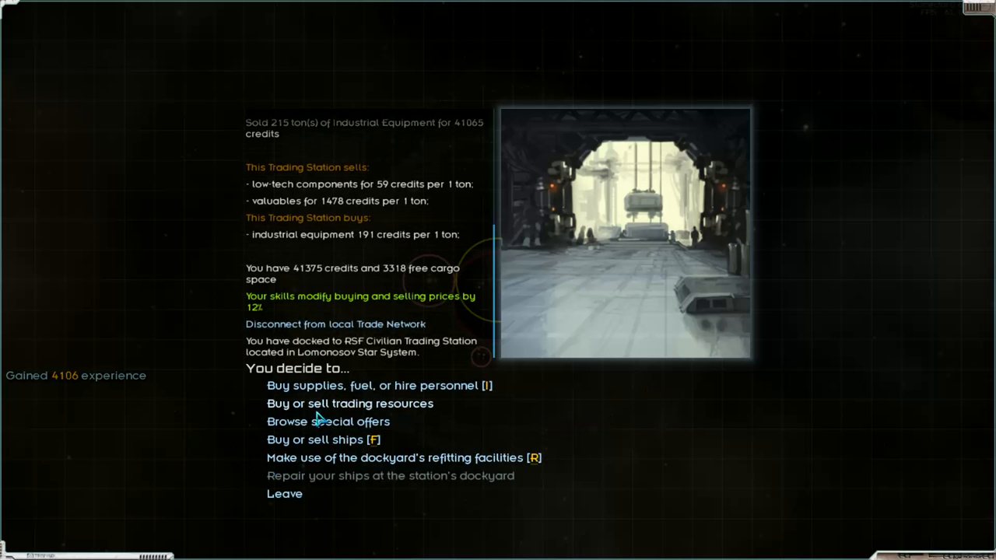
pyautogui.click(348, 403)
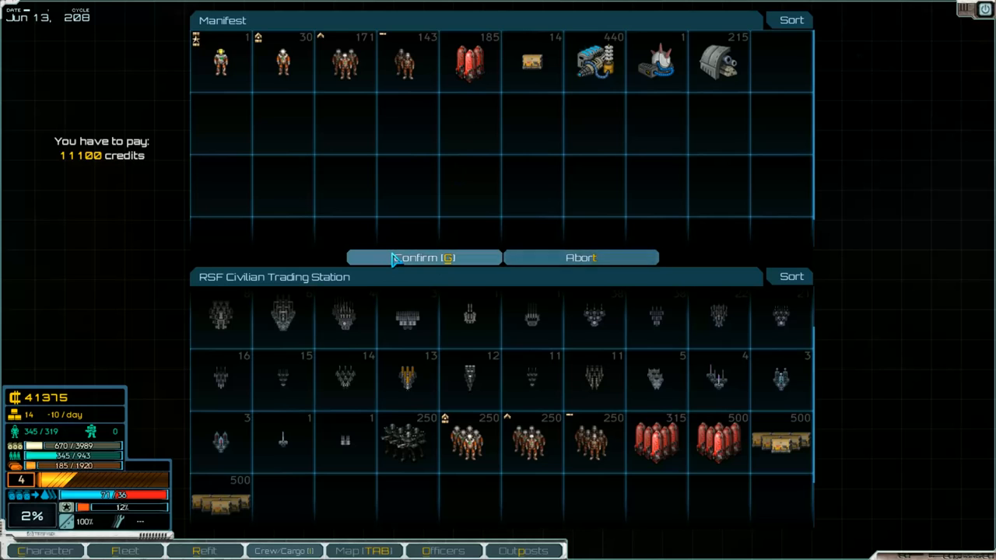
pyautogui.moveTo(540, 154)
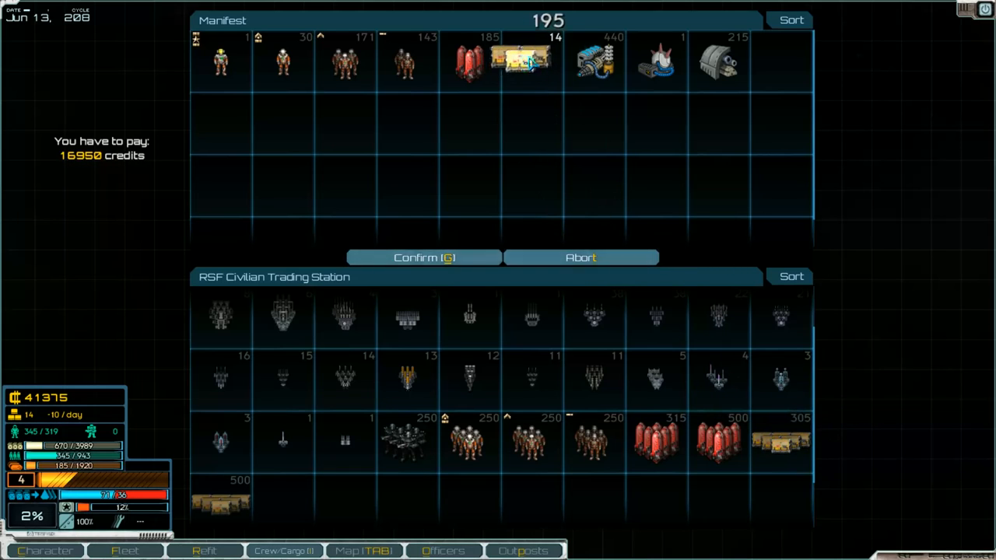
# Confirm the 16,950-credit supply purchase, leaving 24,425 credits, and view the system map
pyautogui.click(423, 258)
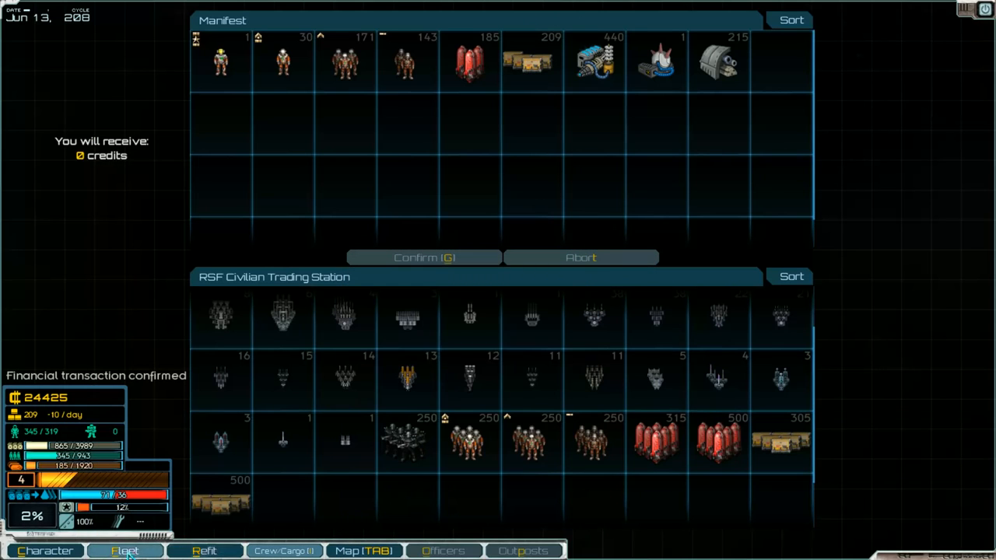
pyautogui.click(363, 550)
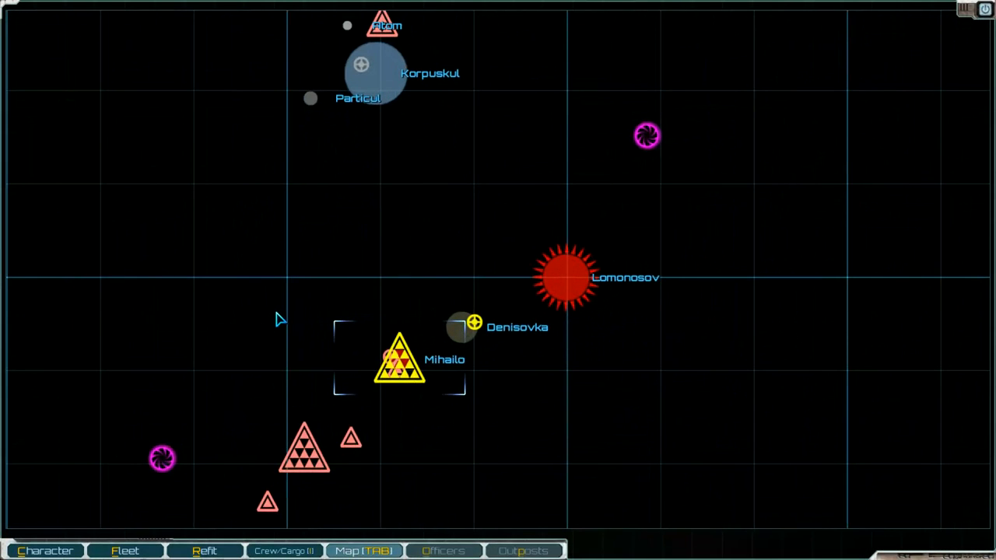
pyautogui.moveTo(480, 330)
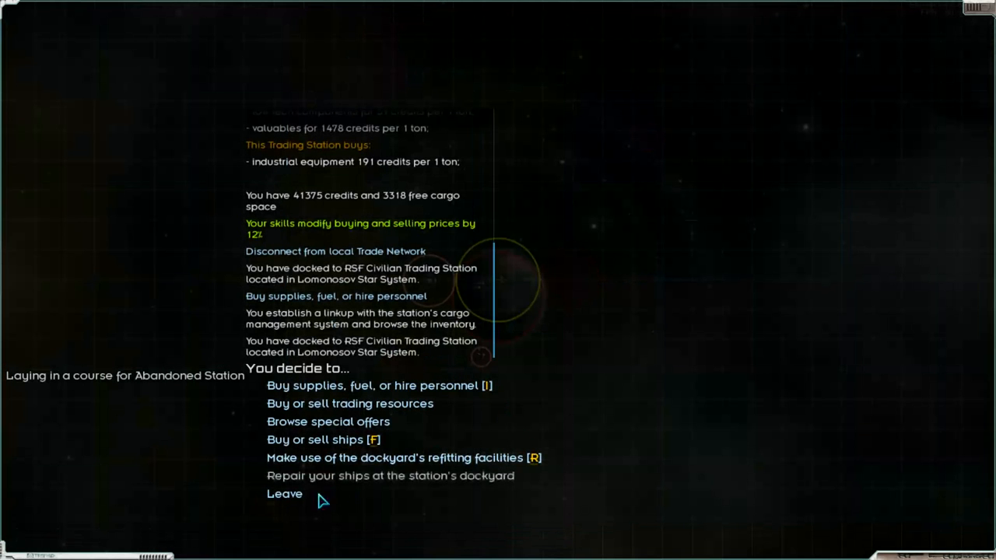
# Dock at the abandoned station and load its 215 heavy machinery into fleet cargo, making 430
pyautogui.click(283, 493)
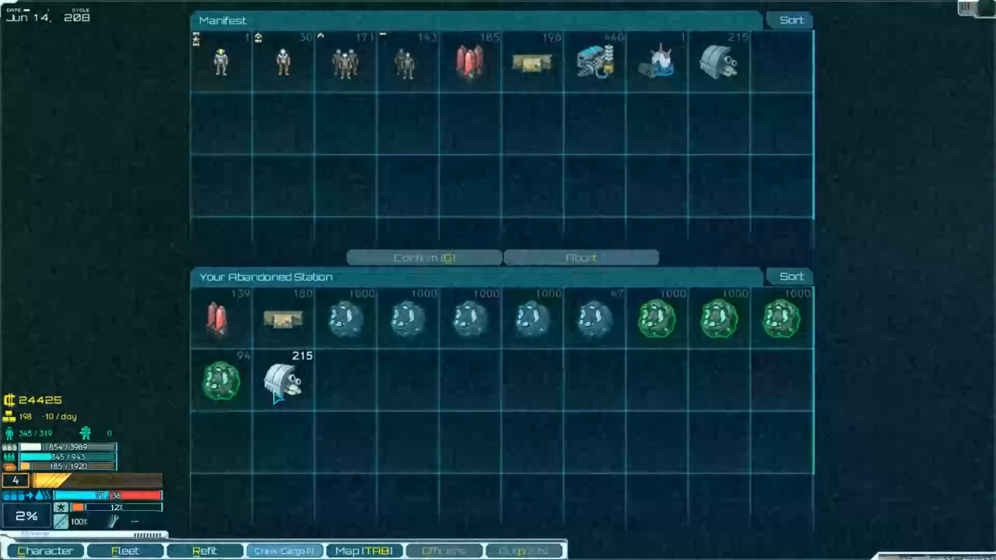
pyautogui.moveTo(283, 382); pyautogui.dragTo(516, 171)
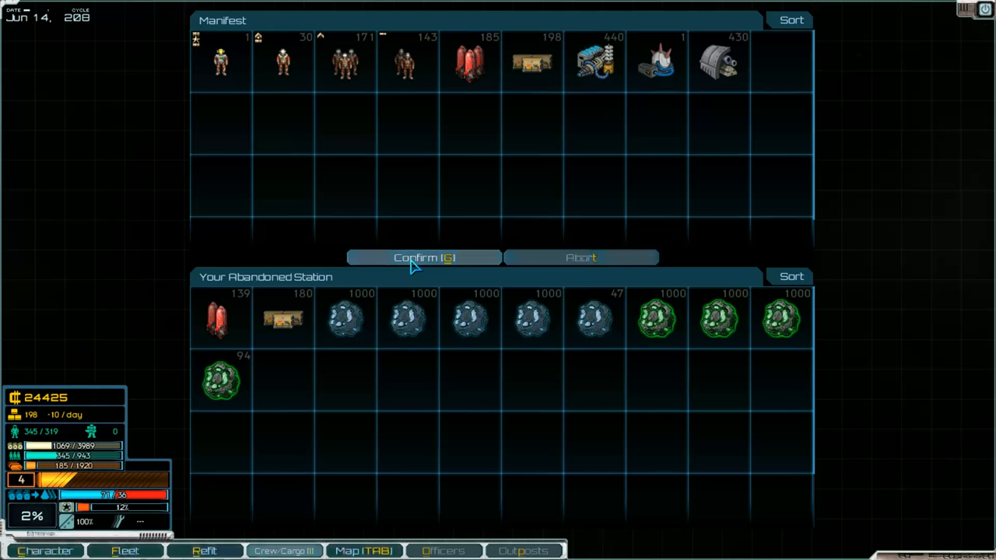
pyautogui.click(424, 258)
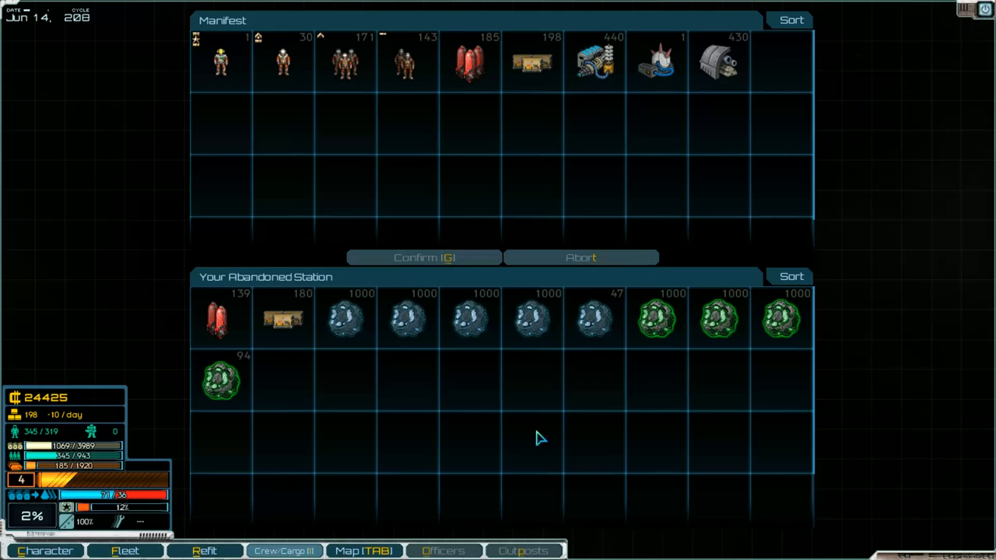
# Leave the abandoned station and head for the jump point with time sped up
pyautogui.click(364, 551)
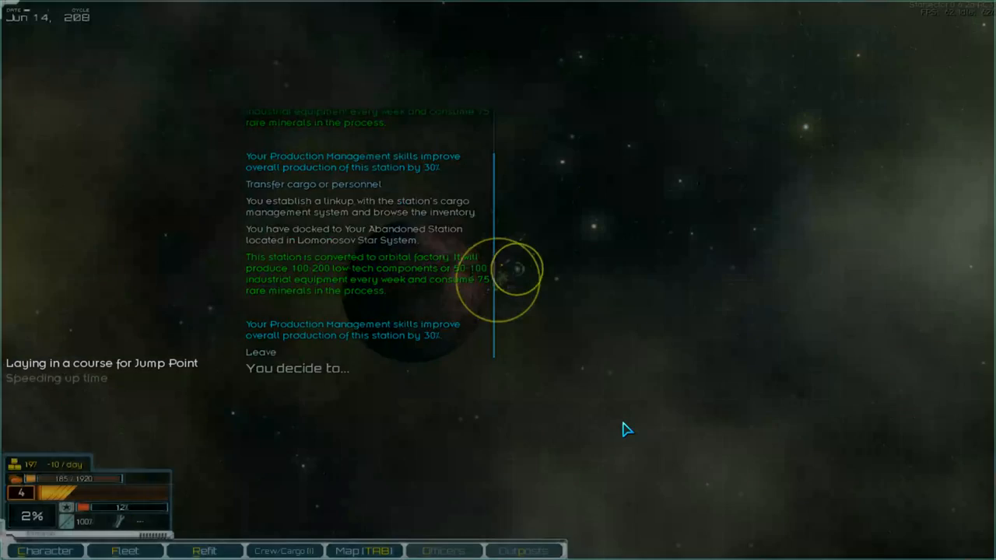
pyautogui.click(262, 352)
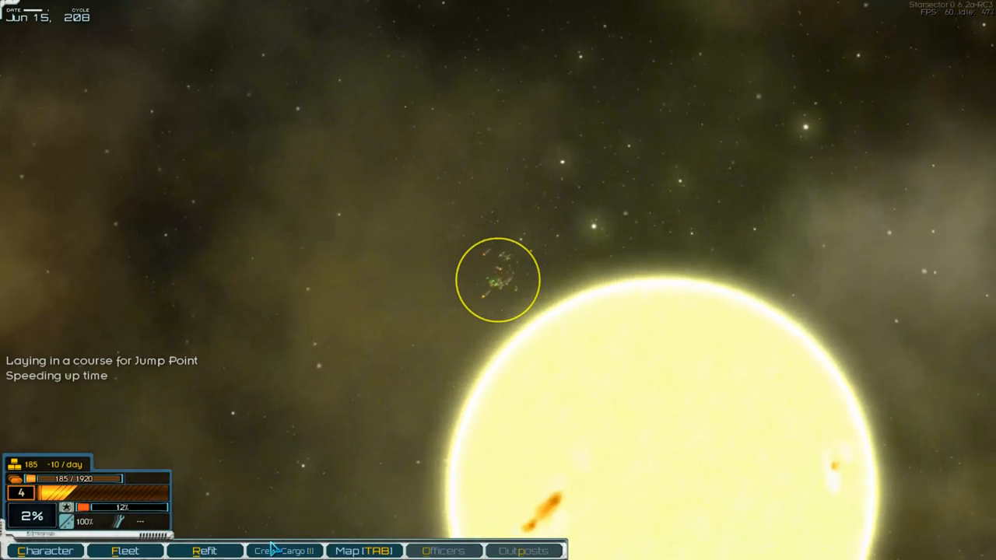
# Jump into the Nexus system and dock at the XLE Civilian Trading Station
pyautogui.click(283, 550)
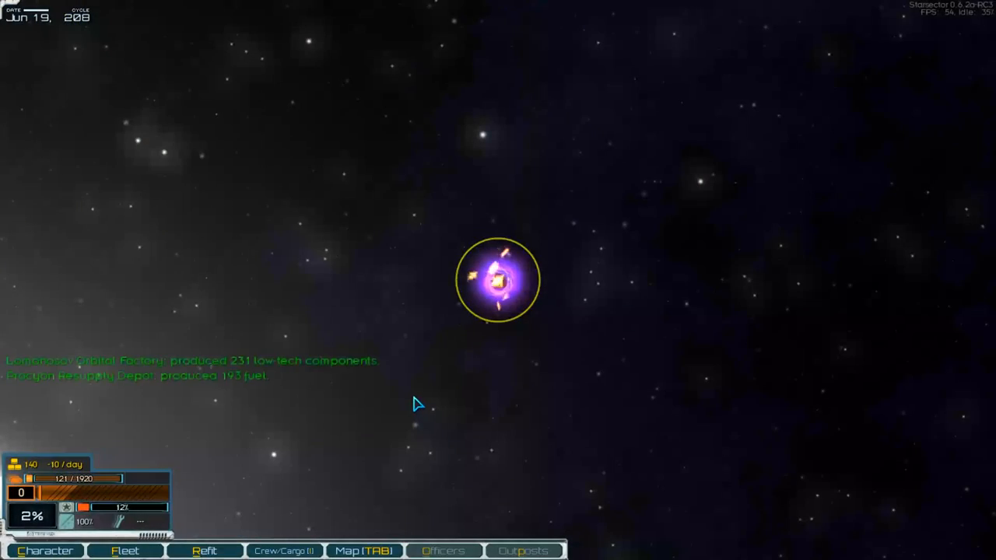
pyautogui.click(364, 551)
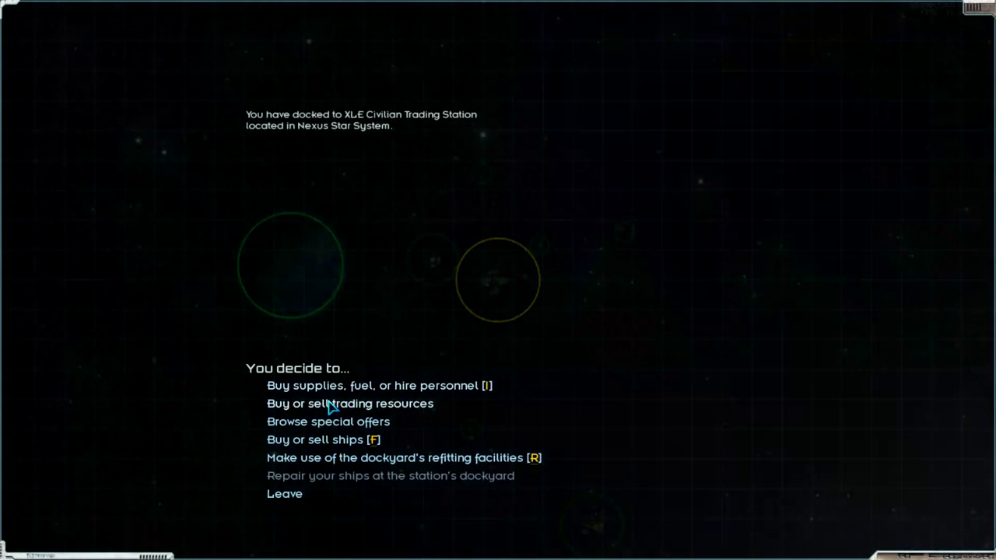
# Sell all 440 high-tech components for 268,840 credits and confirm a 6,630-credit supply purchase
pyautogui.click(349, 403)
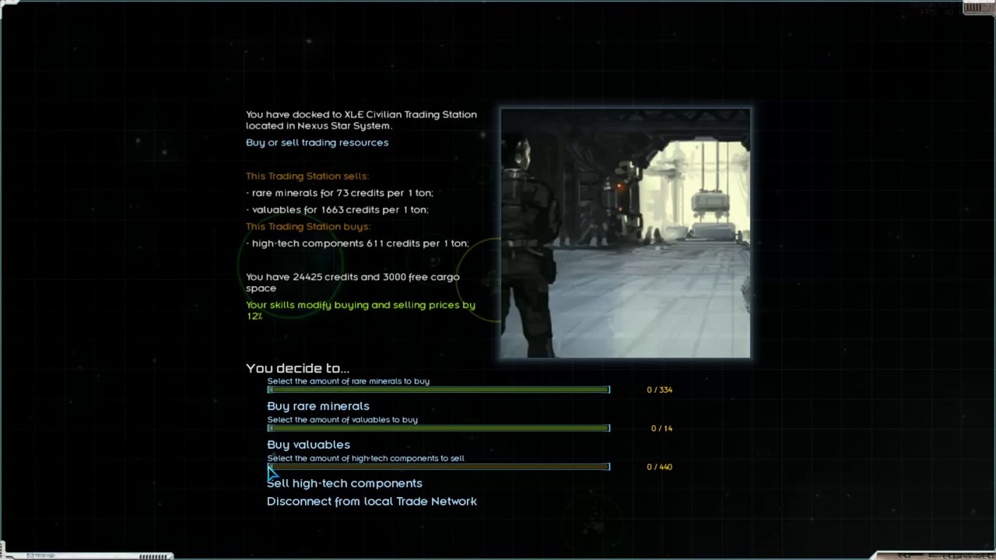
pyautogui.moveTo(270, 467); pyautogui.dragTo(610, 466)
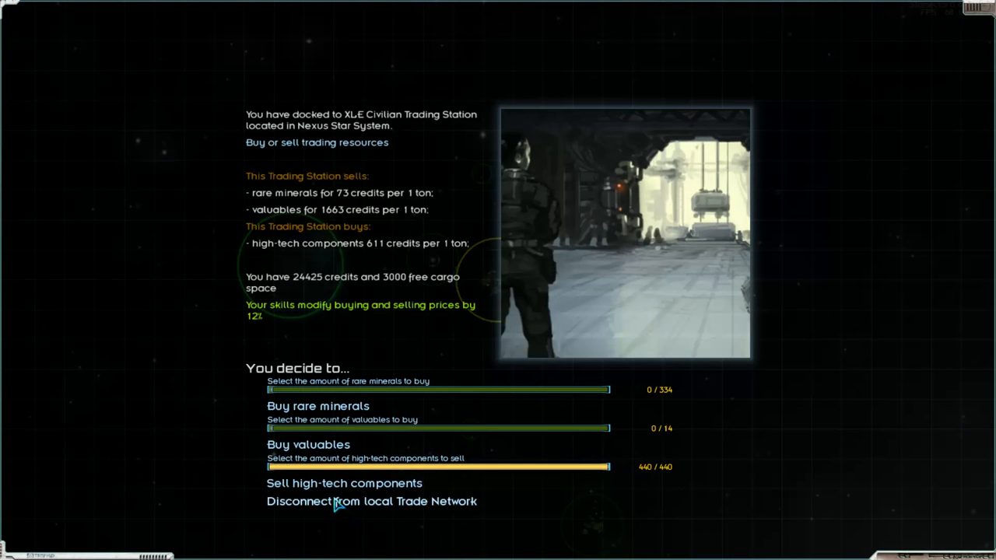
pyautogui.click(344, 482)
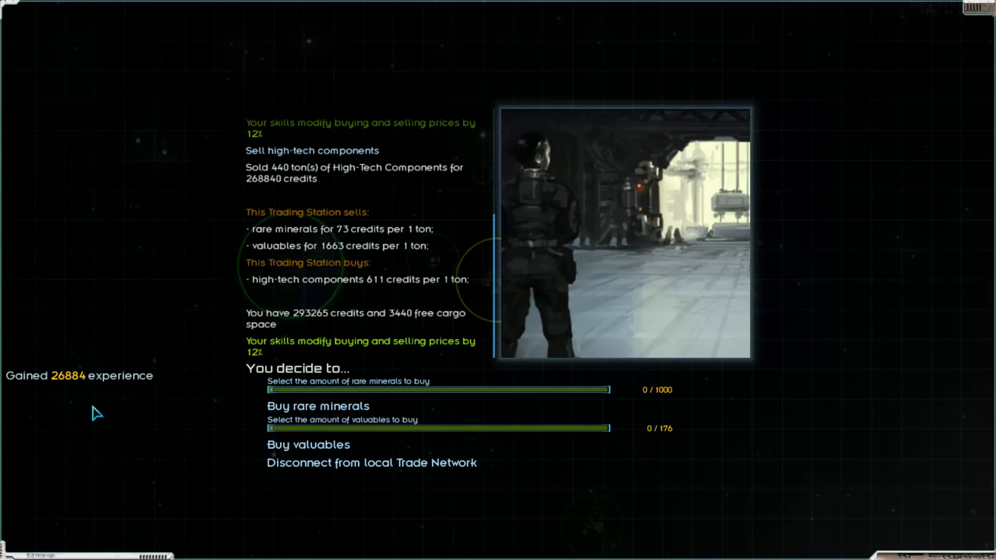
pyautogui.moveTo(327, 423)
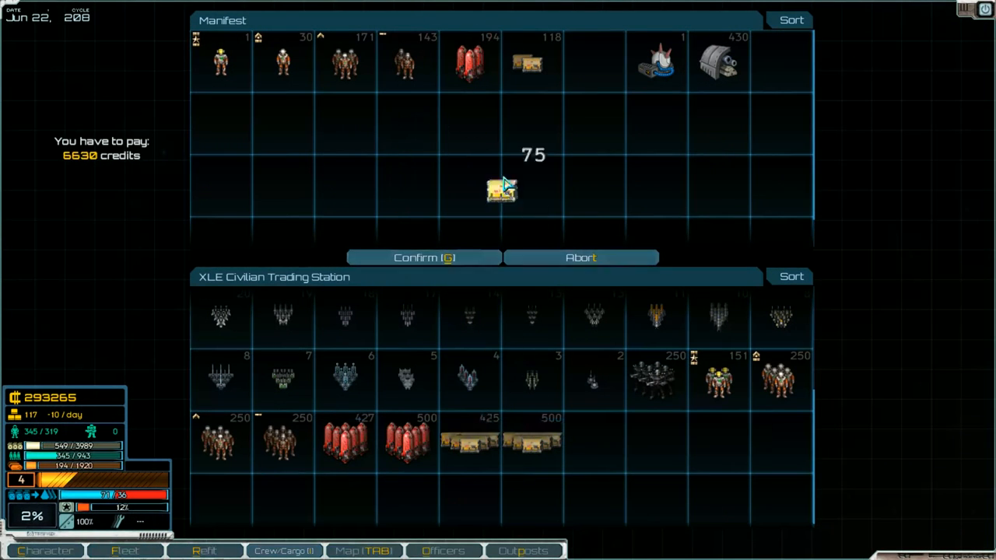
pyautogui.click(423, 258)
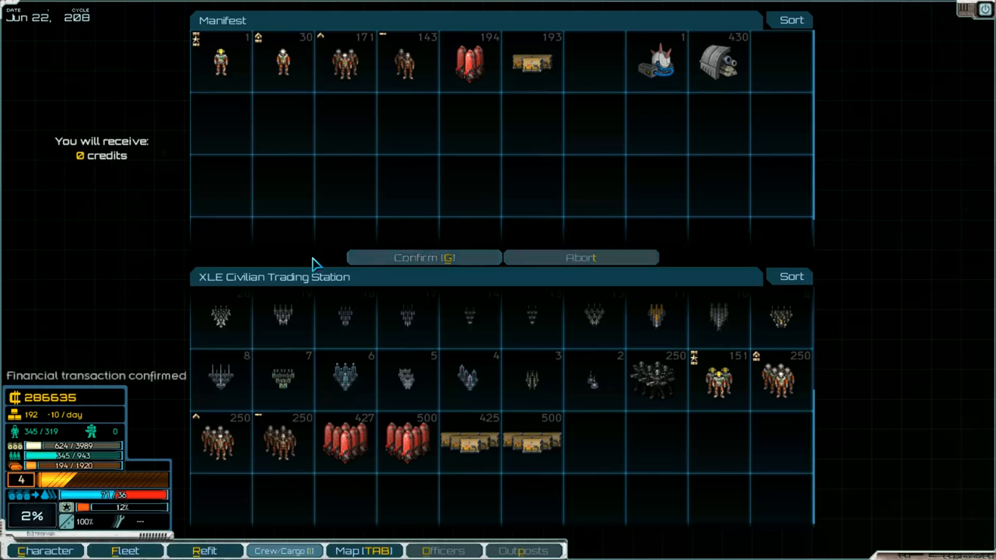
pyautogui.moveTo(389, 522)
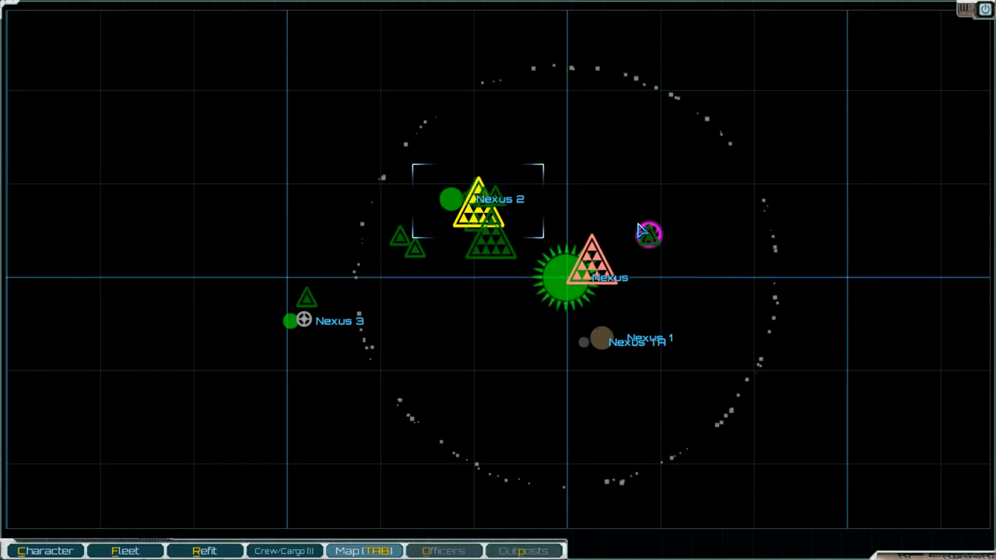
# Leave the Nexus station and fly toward the jump point
pyautogui.click(649, 233)
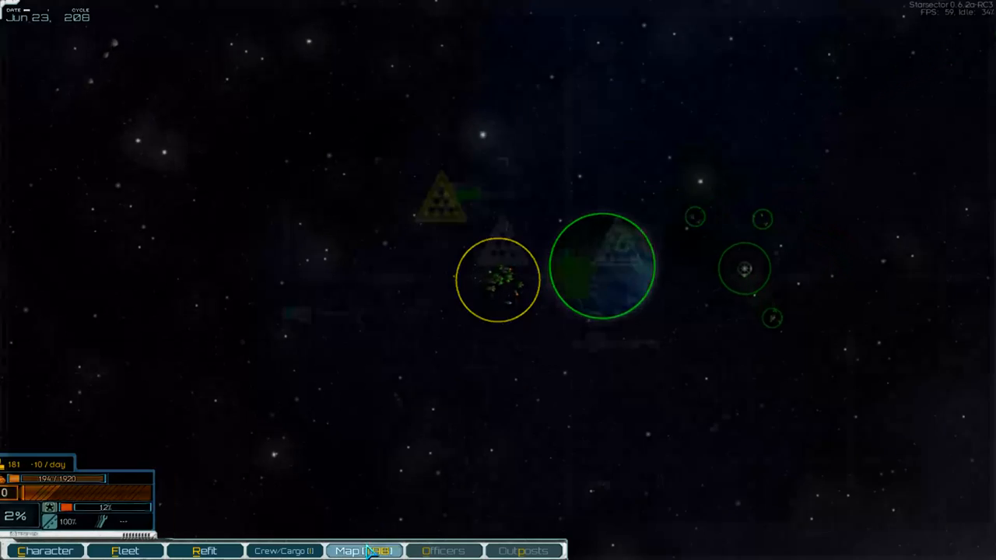
pyautogui.click(364, 551)
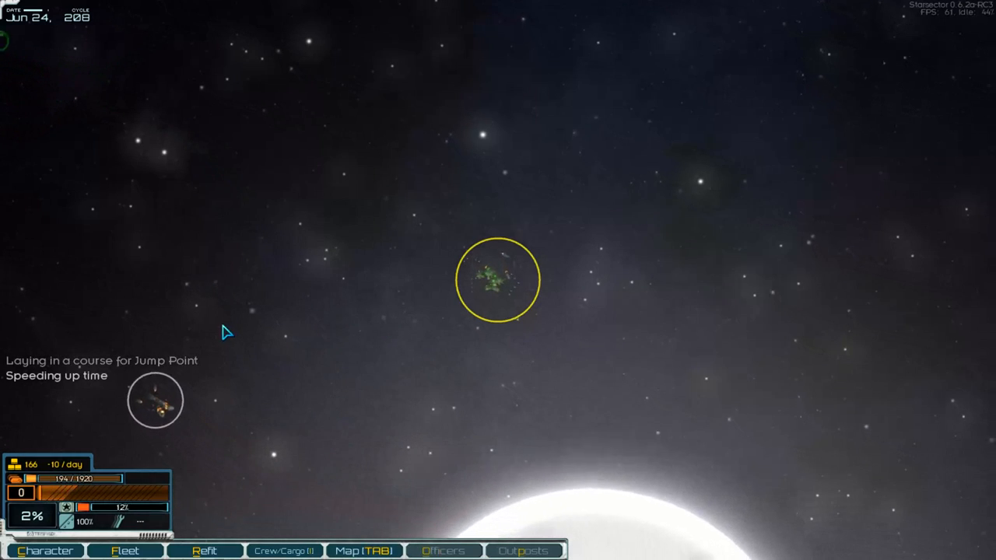
pyautogui.moveTo(122, 322)
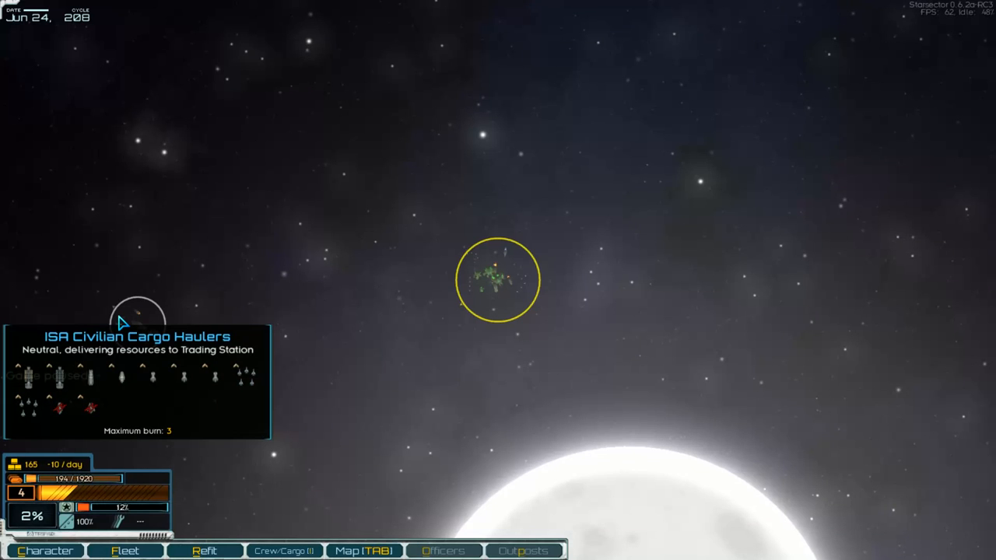
pyautogui.moveTo(148, 330)
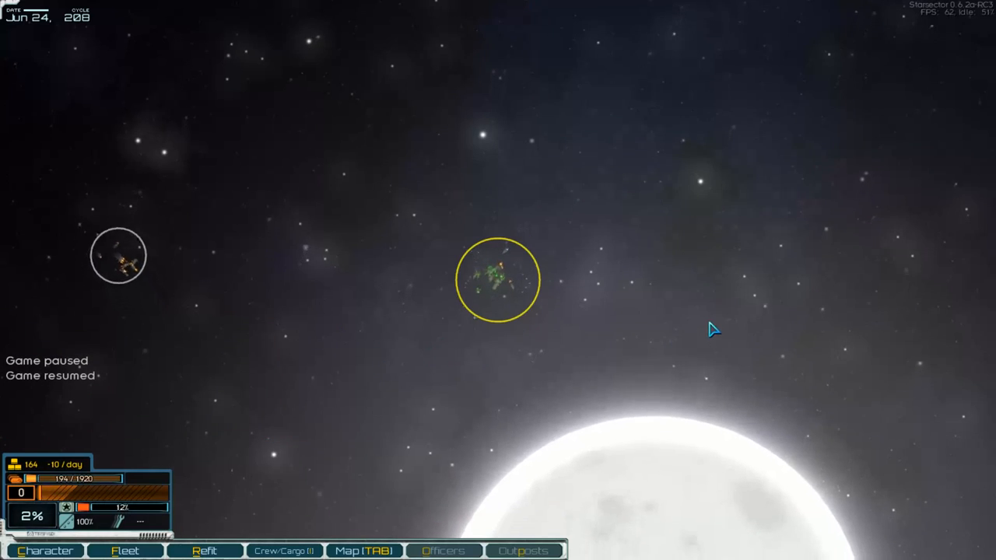
# Resume the game and lay a course for the Procyon star system on the sector map
pyautogui.press('tab')
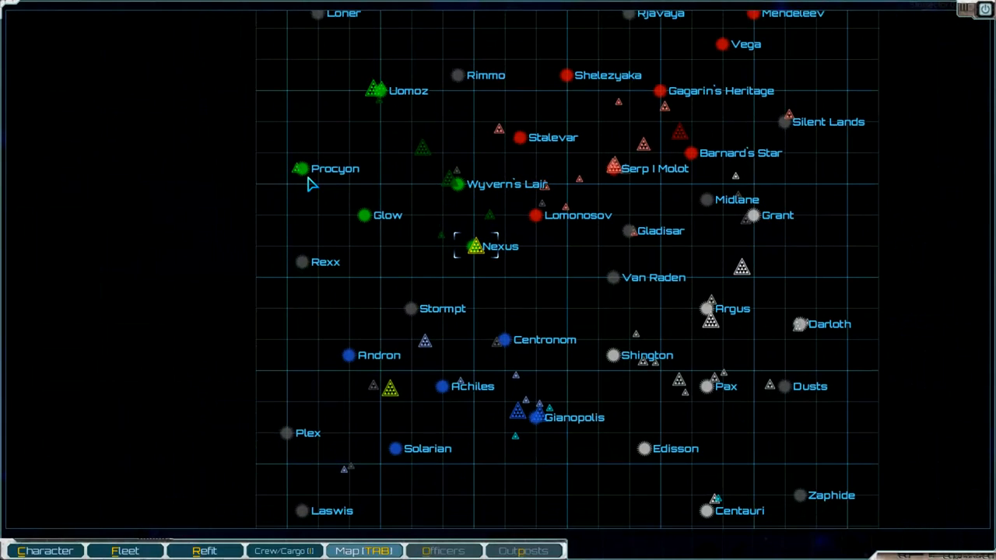
pyautogui.click(301, 168)
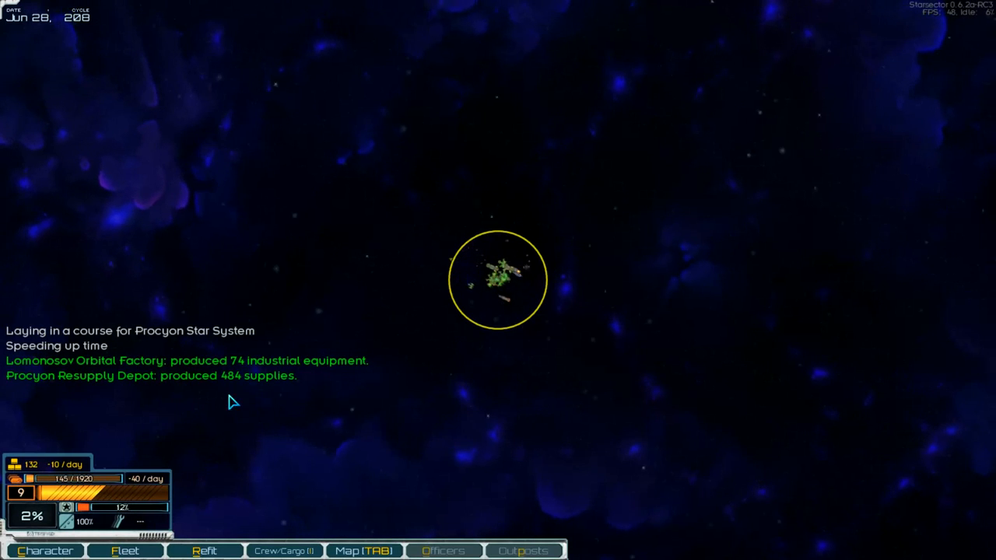
pyautogui.moveTo(686, 408)
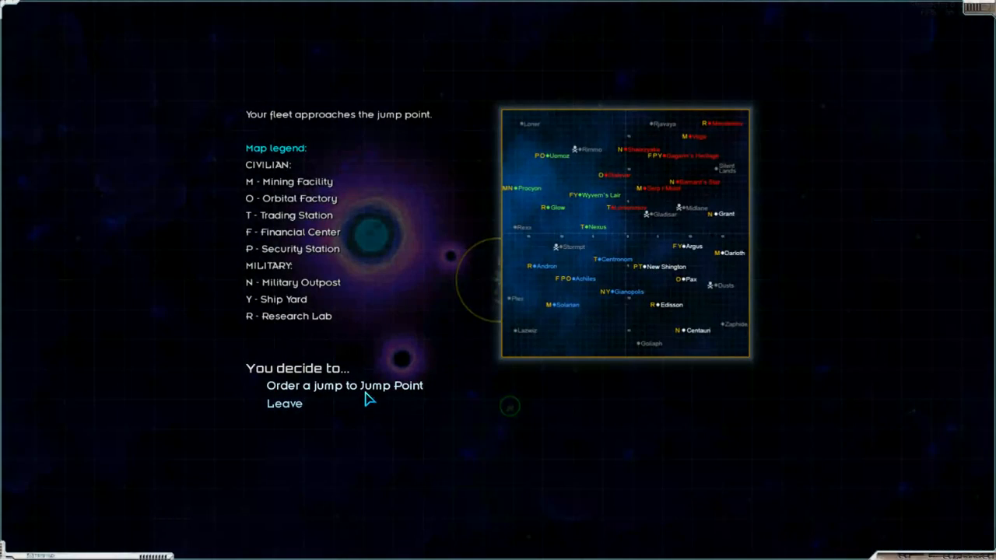
# Order the jump into Procyon and speed up time until docked at the abandoned station
pyautogui.click(346, 386)
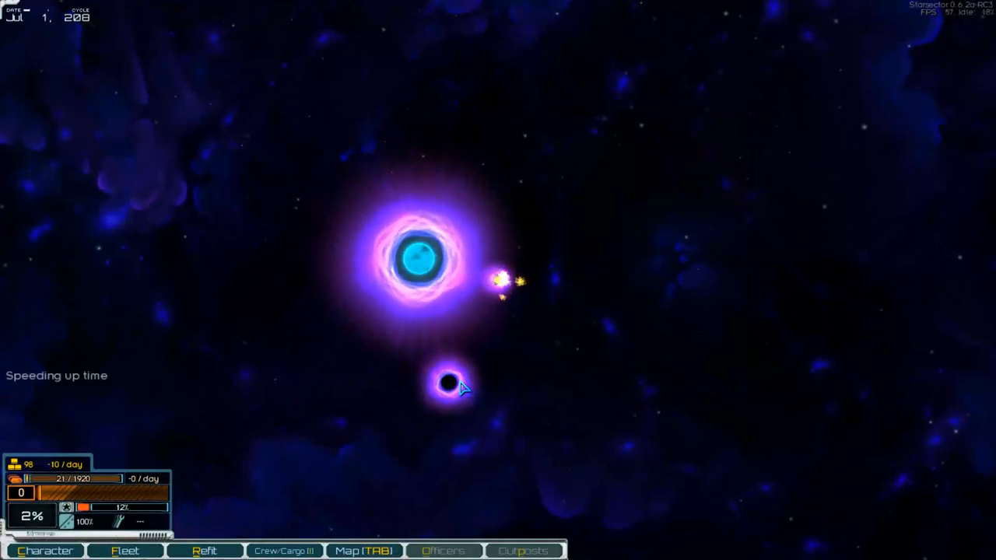
pyautogui.press('Tab')
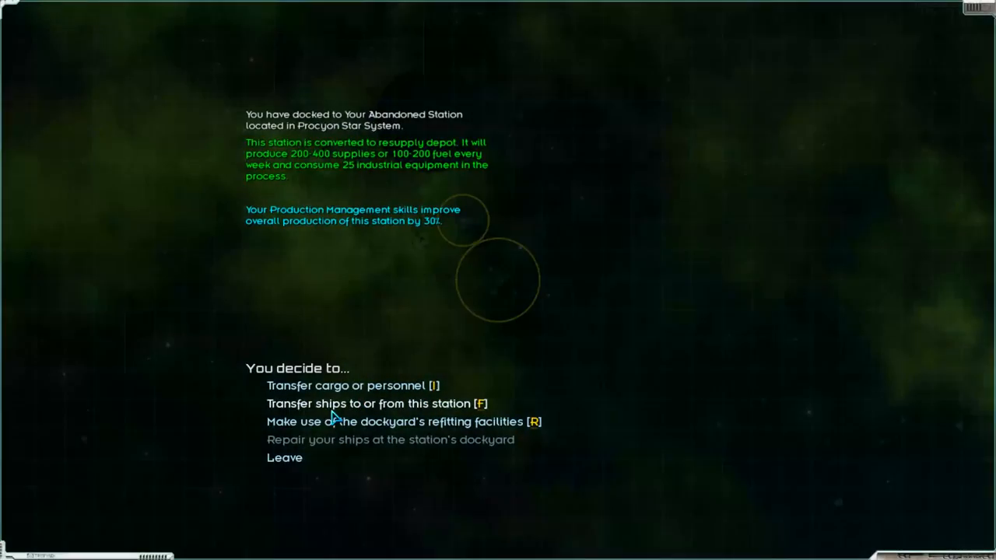
# Store the 448 yellow goods at the station and leave the grey machine goods there
pyautogui.click(351, 386)
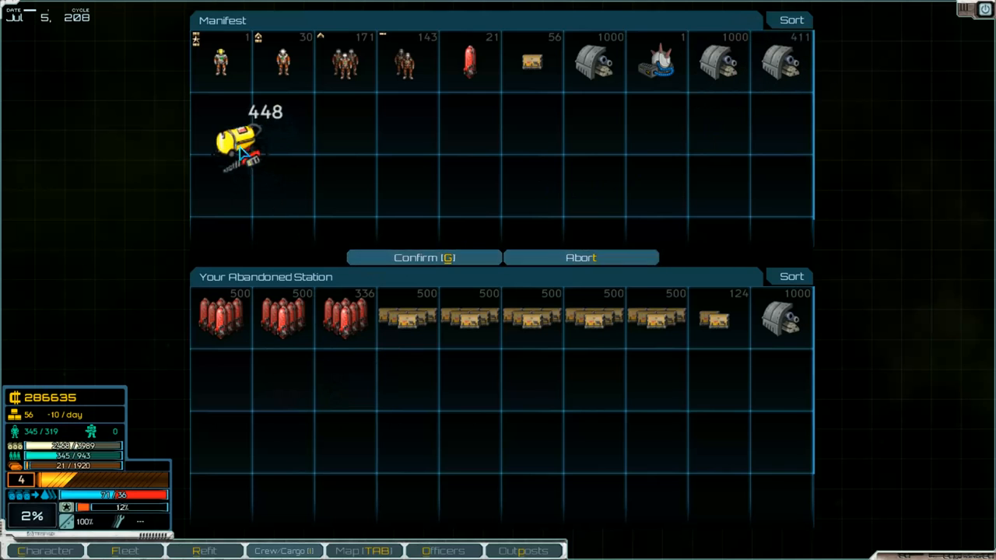
pyautogui.moveTo(237, 140); pyautogui.dragTo(221, 378)
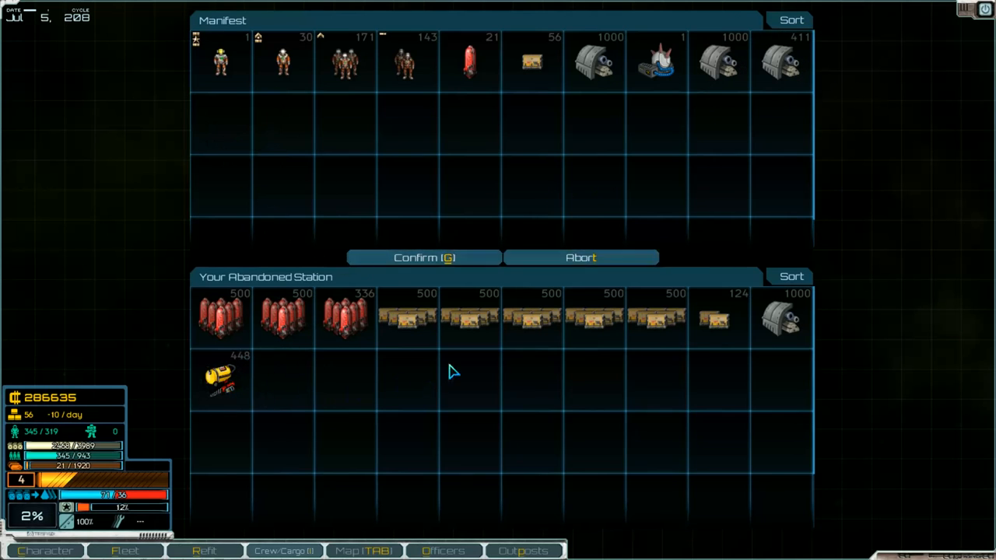
pyautogui.moveTo(365, 396)
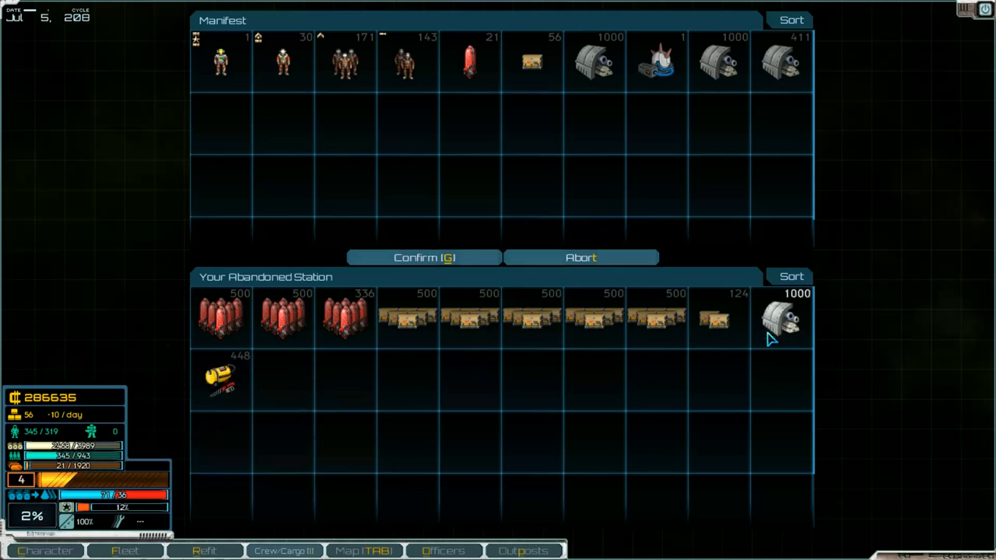
pyautogui.moveTo(781, 319); pyautogui.dragTo(594, 121)
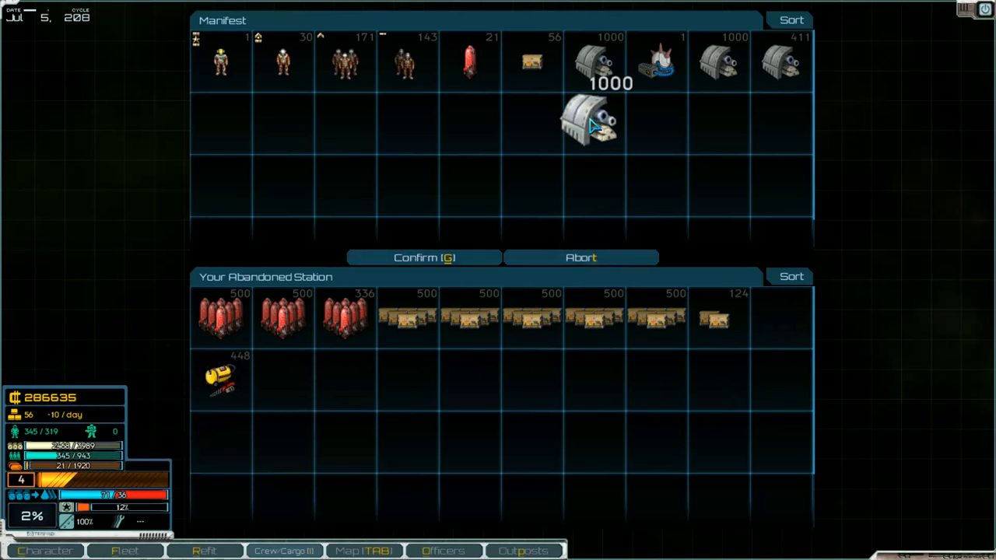
pyautogui.moveTo(594, 121); pyautogui.dragTo(781, 319)
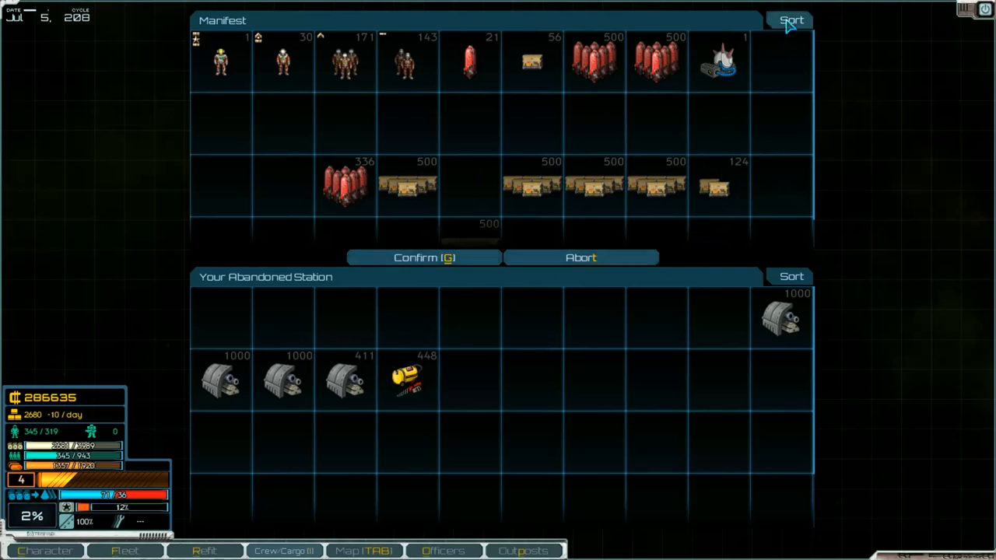
# Sort the fleet's cargo and confirm the transfer with the abandoned station
pyautogui.click(790, 20)
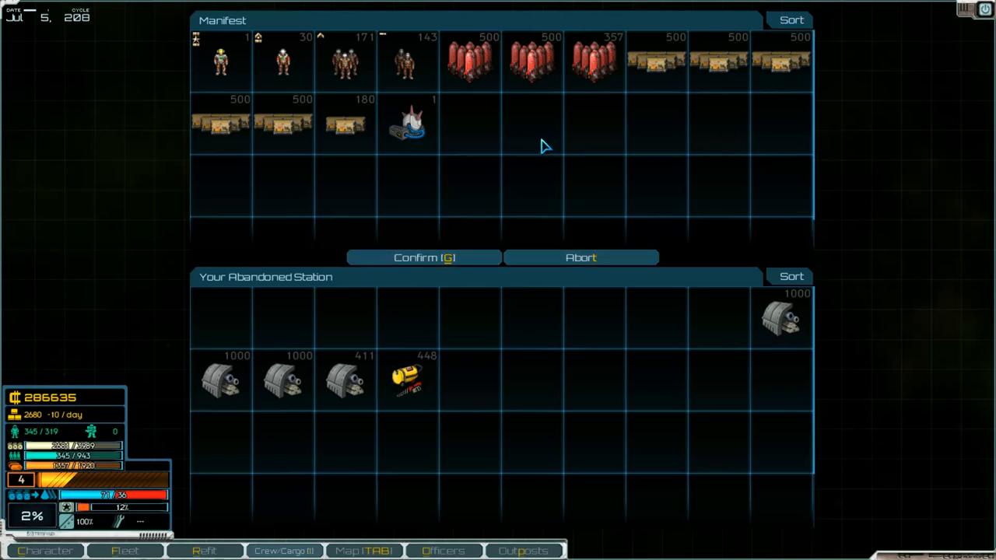
pyautogui.moveTo(411, 241)
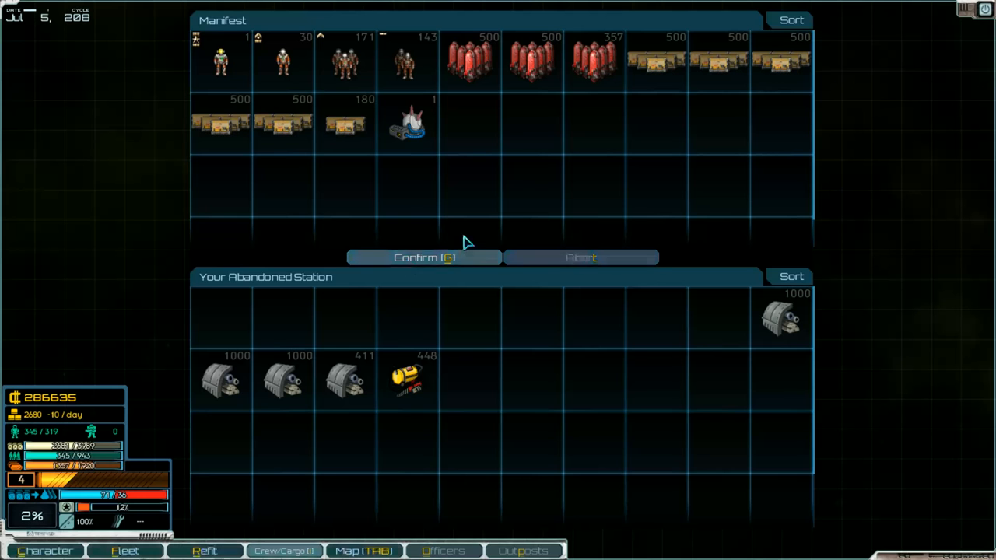
pyautogui.click(423, 259)
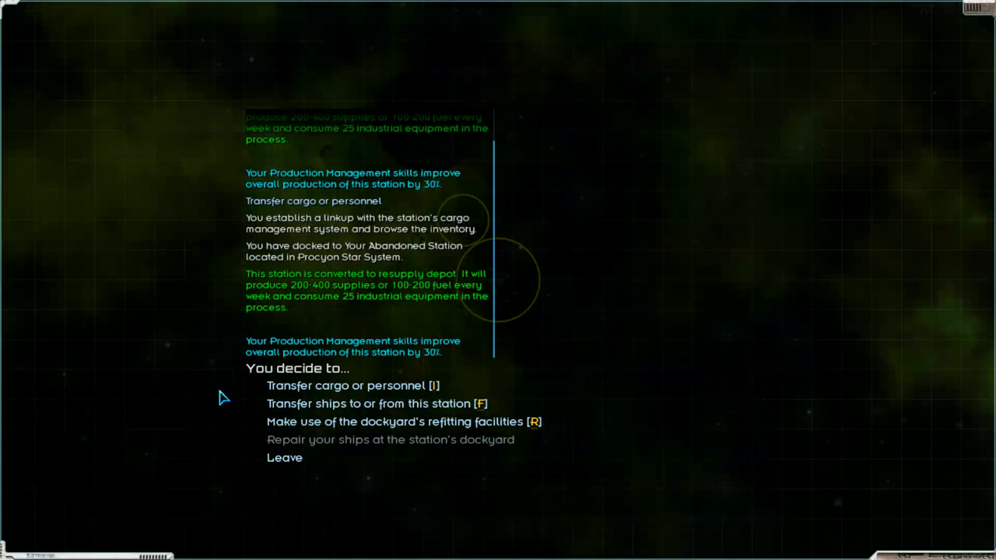
pyautogui.moveTo(286, 463)
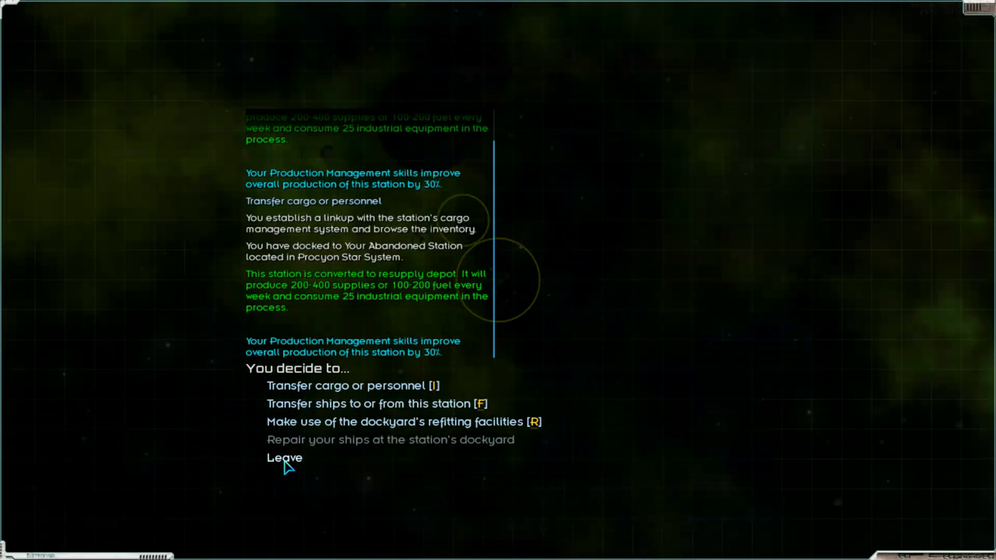
# Dock at the XLE Civilian Mining Facility and sell trade goods for 80,000 credits, reaching 366,635
pyautogui.click(283, 457)
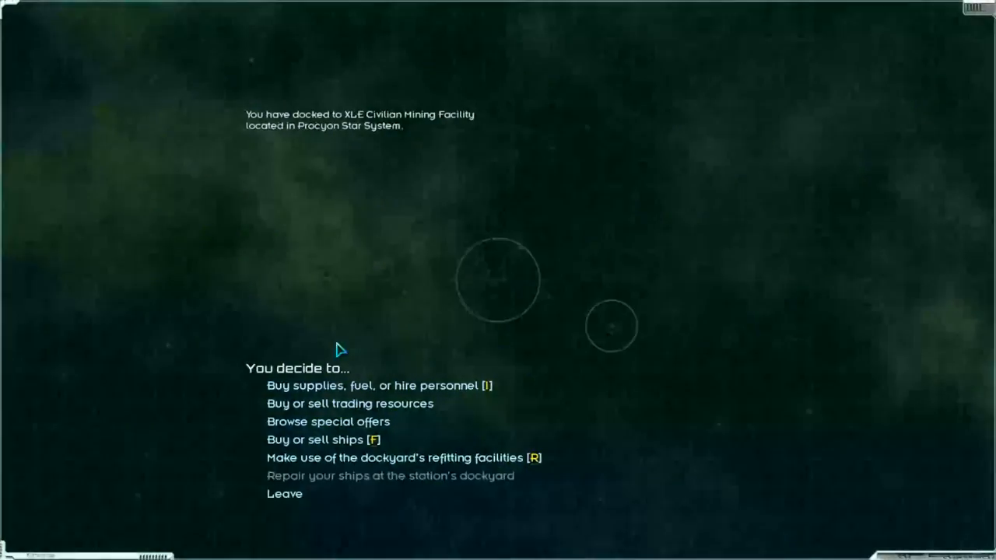
pyautogui.click(348, 403)
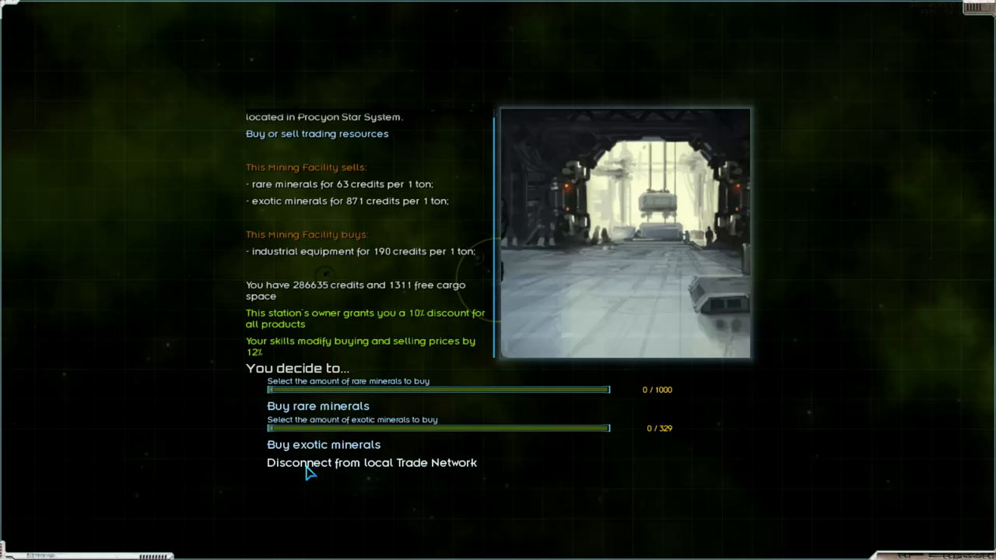
pyautogui.click(372, 462)
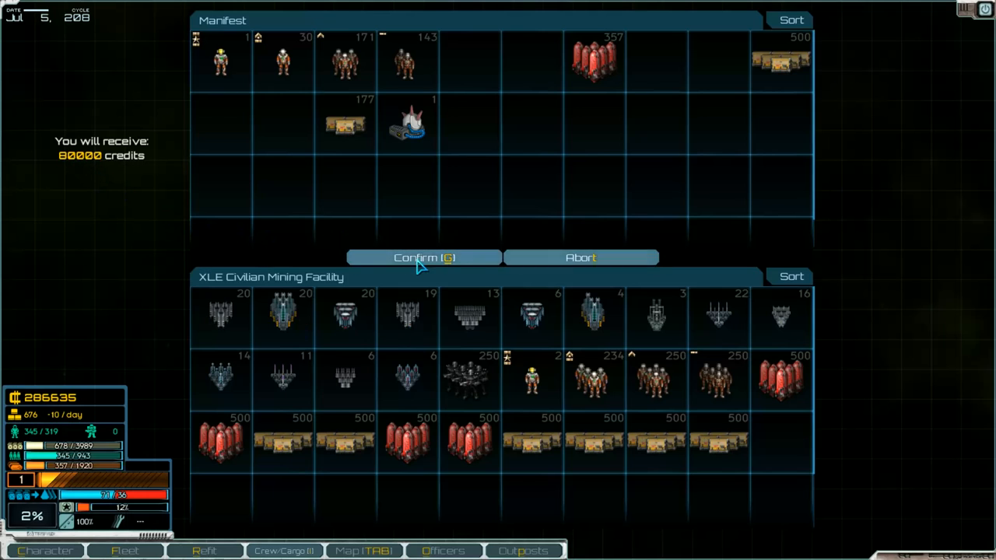
pyautogui.click(424, 258)
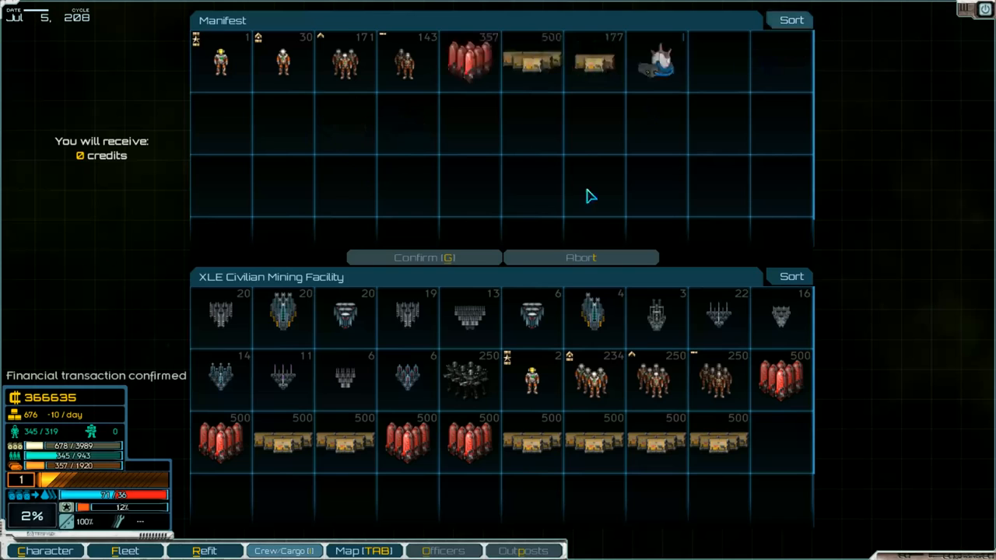
pyautogui.moveTo(666, 232)
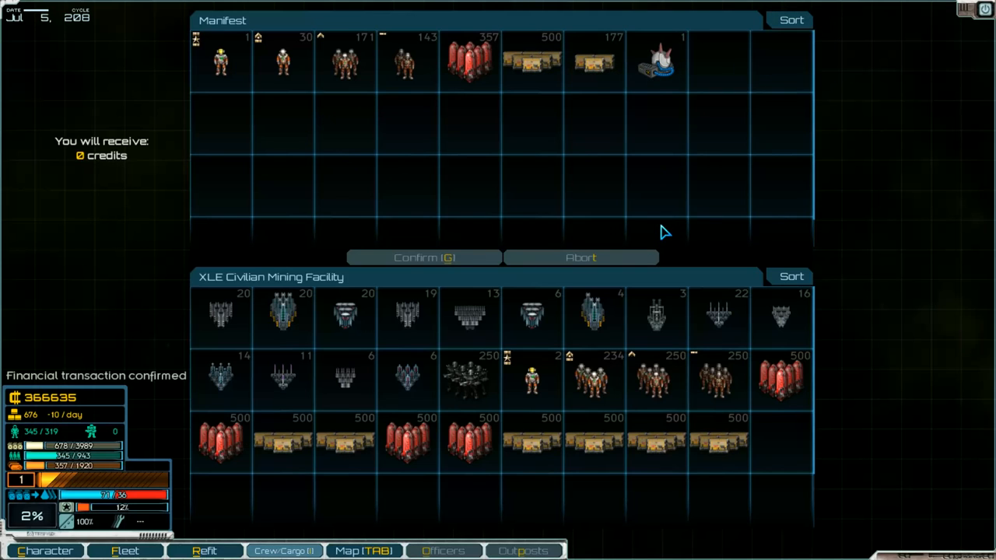
pyautogui.moveTo(345, 442)
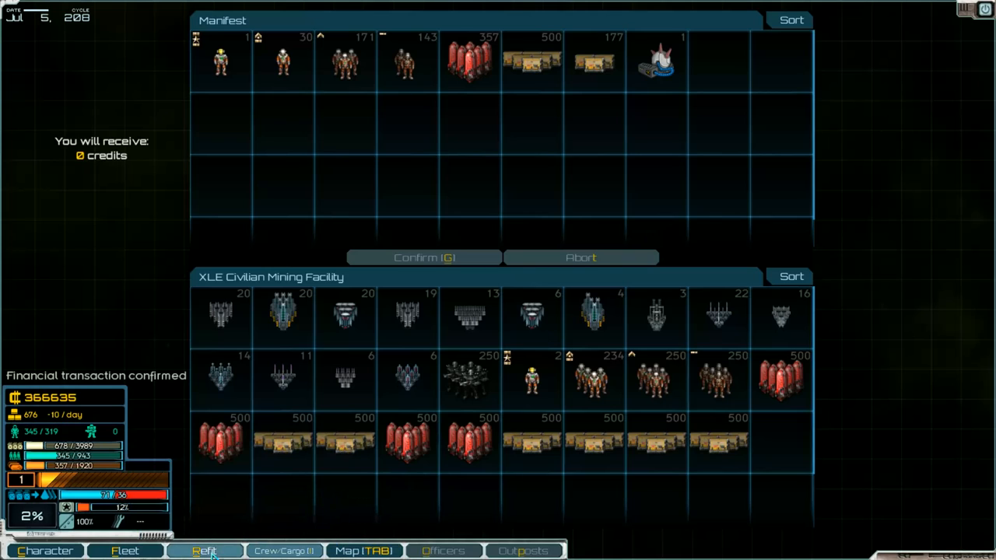
# Fit microlaser arrays in the Great Dragon flagship's turrets and confirm its weapon groups
pyautogui.click(205, 550)
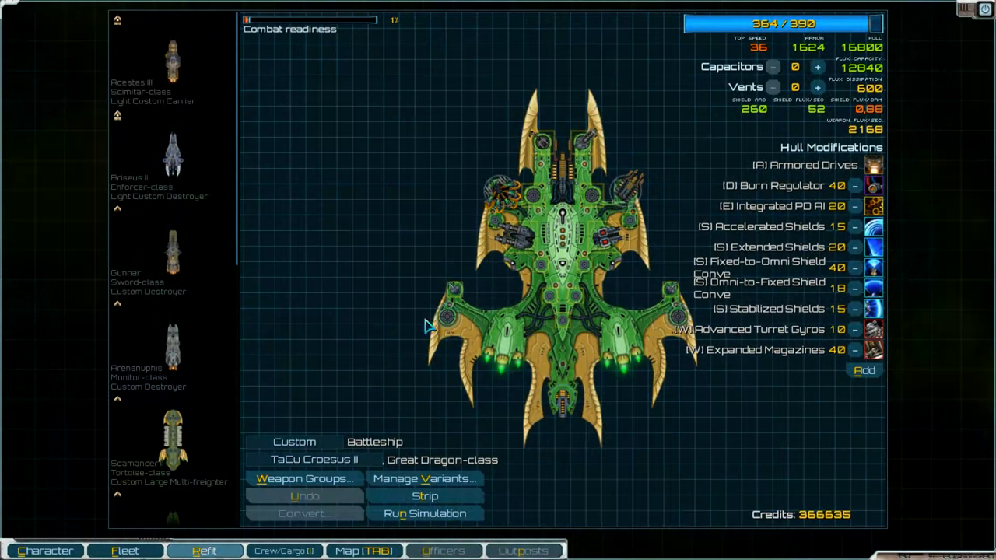
pyautogui.moveTo(449, 319)
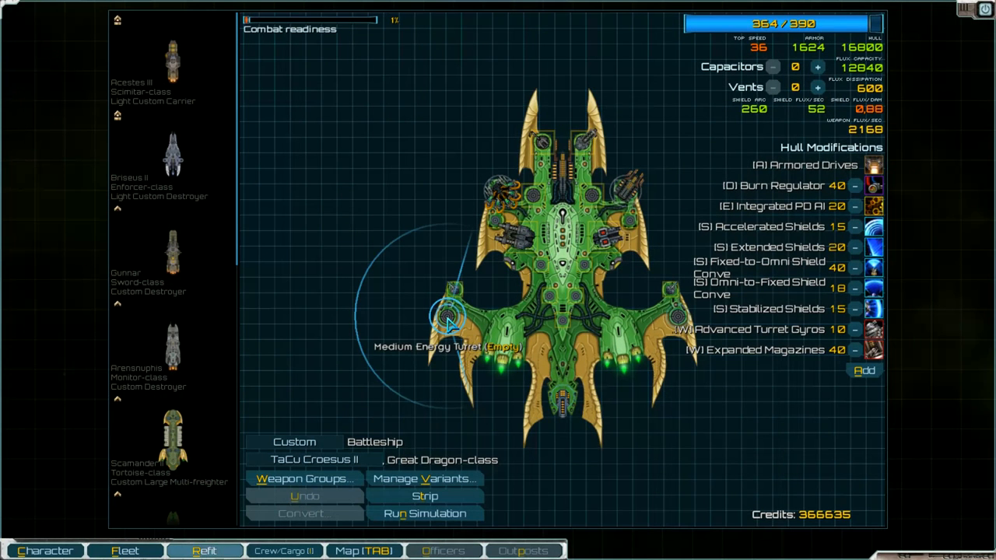
pyautogui.click(450, 318)
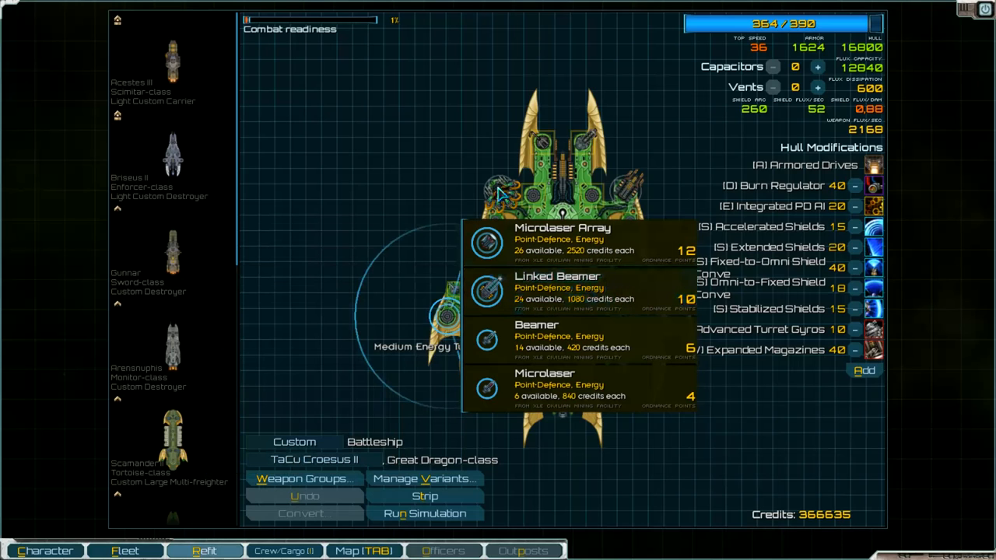
pyautogui.moveTo(557, 287)
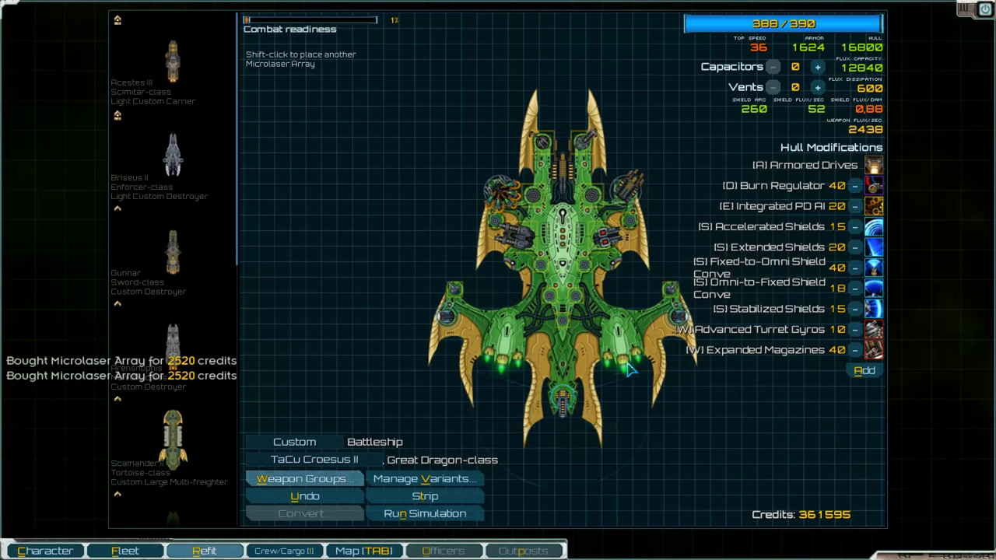
pyautogui.moveTo(668, 288)
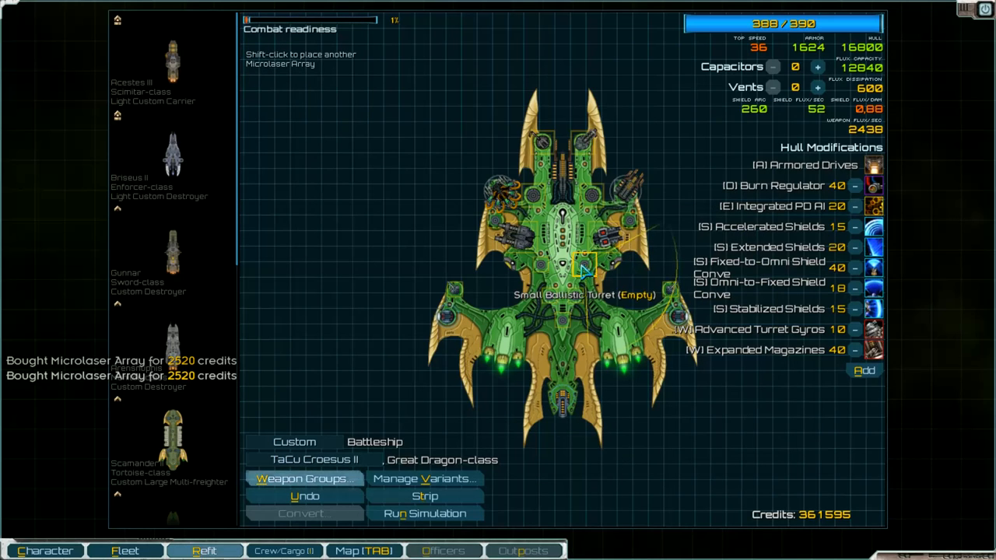
pyautogui.moveTo(532, 199)
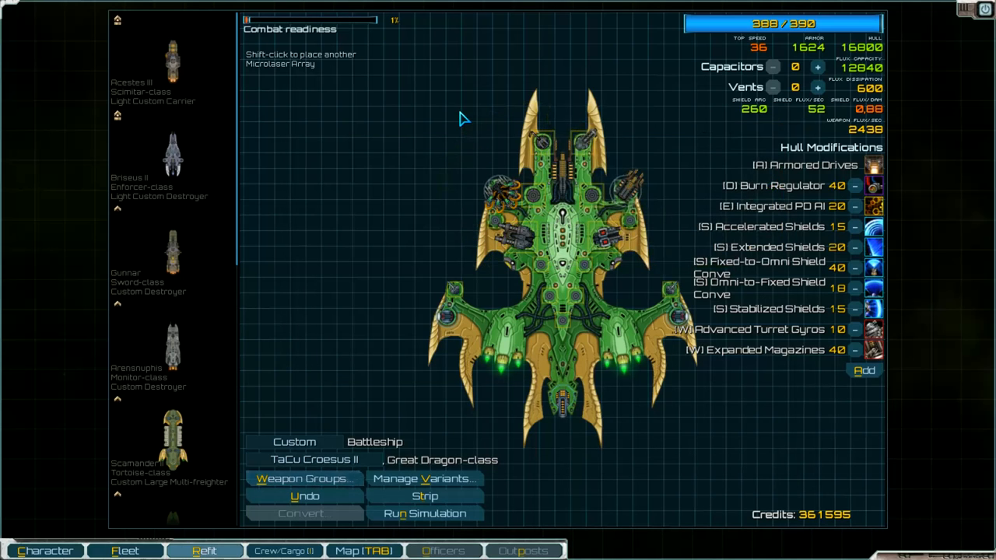
pyautogui.moveTo(563, 322)
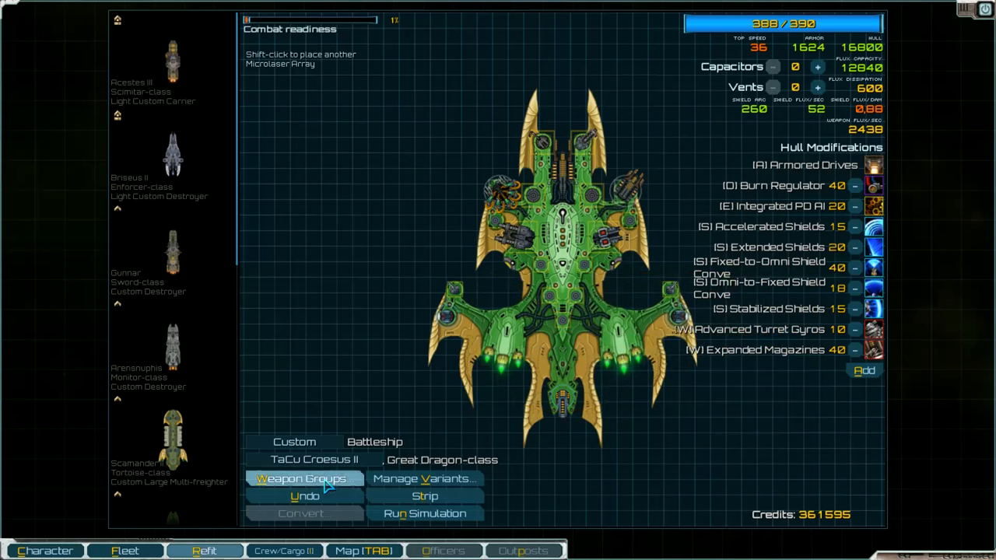
pyautogui.click(303, 480)
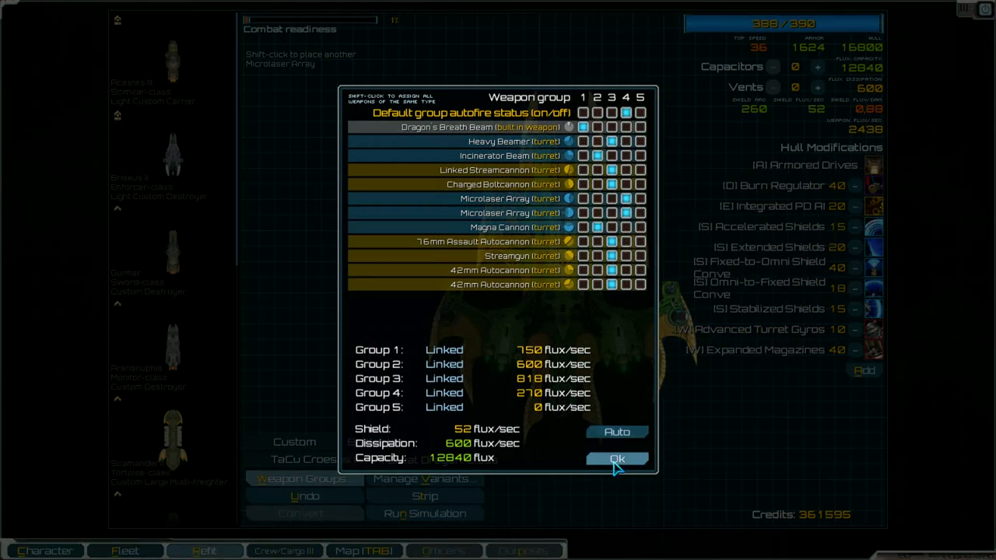
pyautogui.click(616, 457)
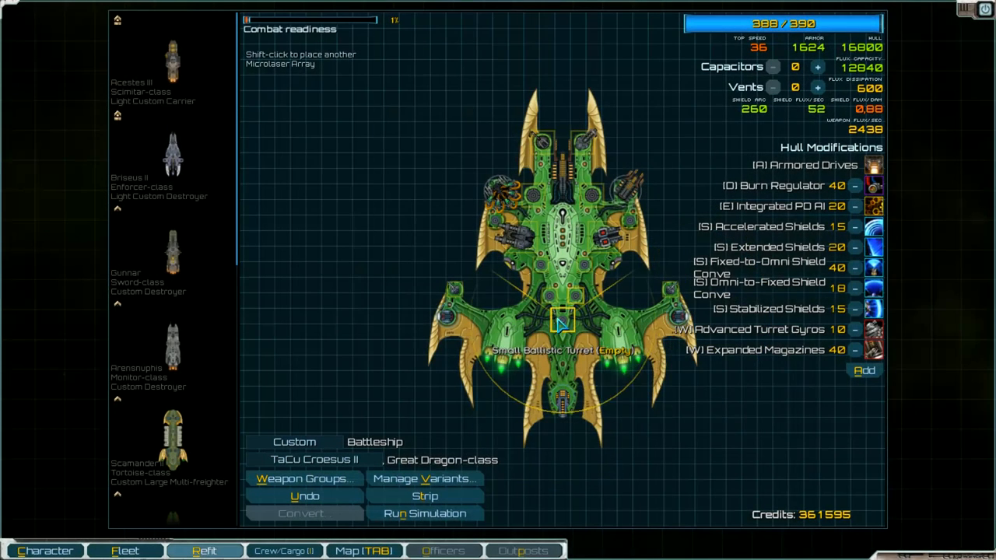
pyautogui.moveTo(595, 193)
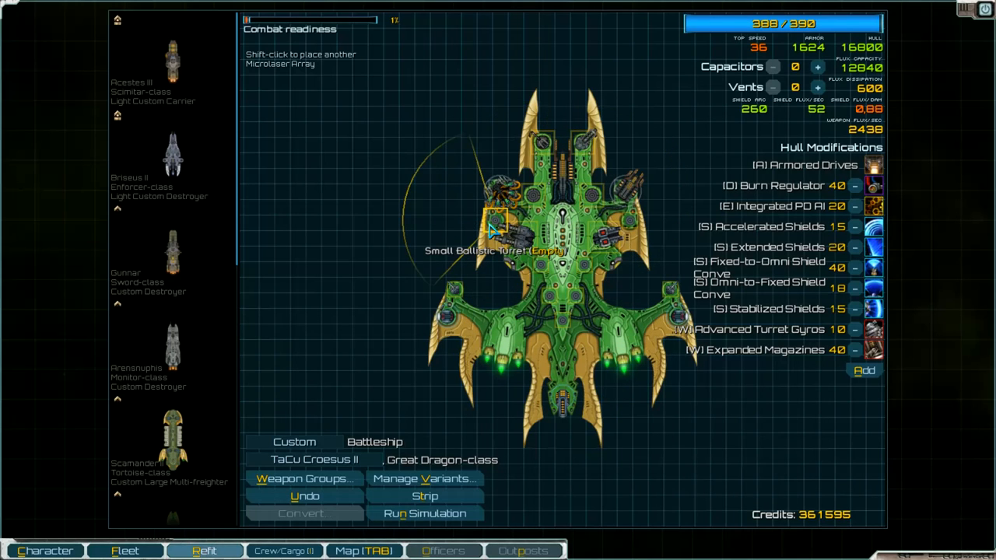
pyautogui.moveTo(626, 227)
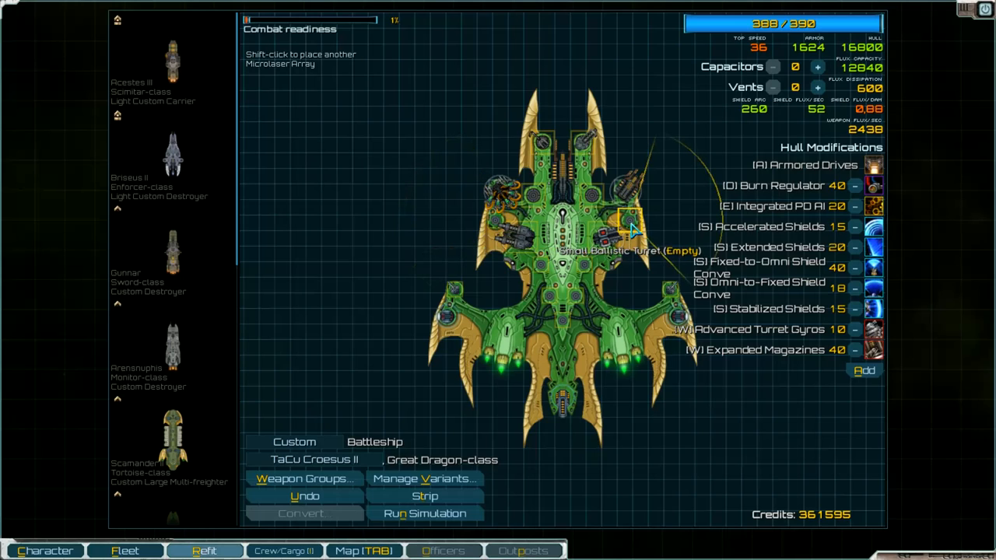
pyautogui.moveTo(685, 401)
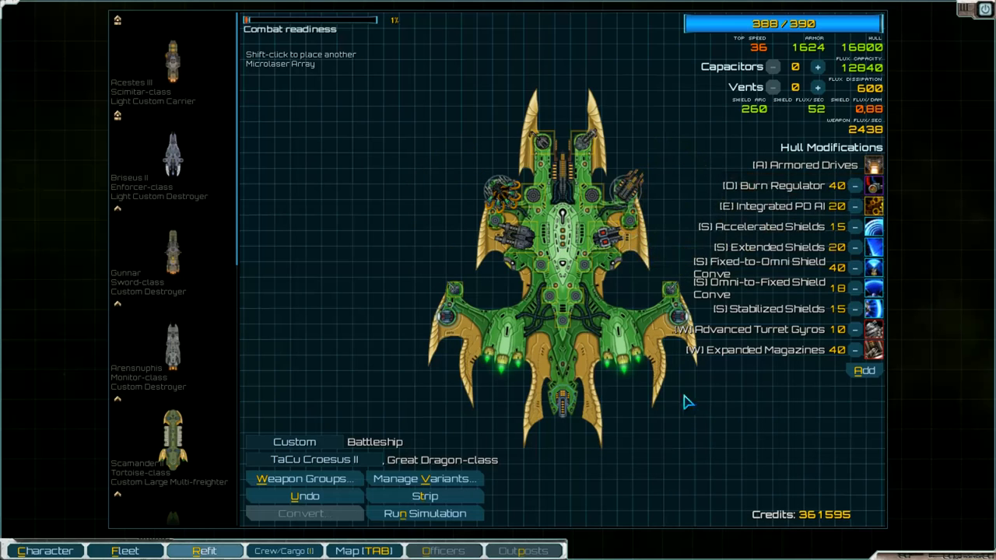
pyautogui.moveTo(506, 378)
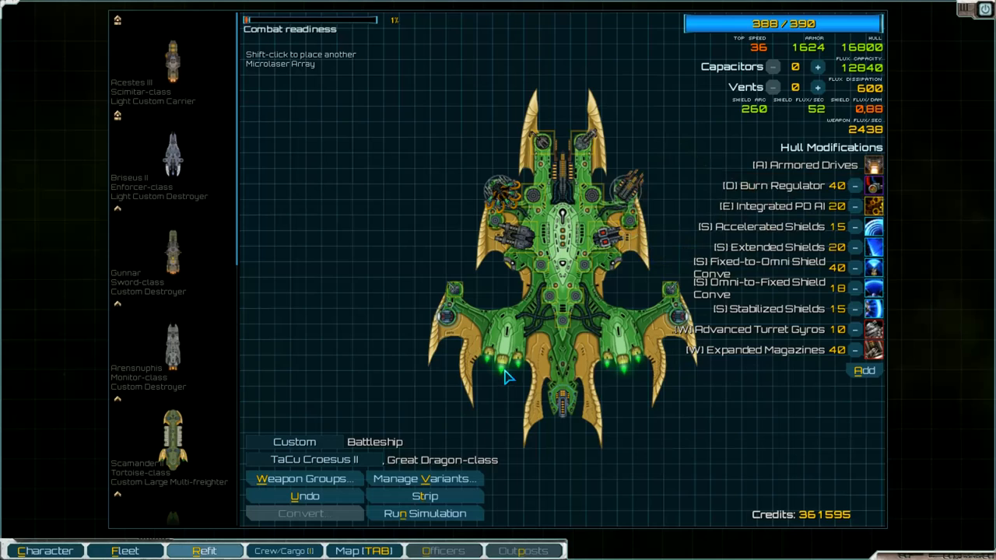
pyautogui.moveTo(730, 388)
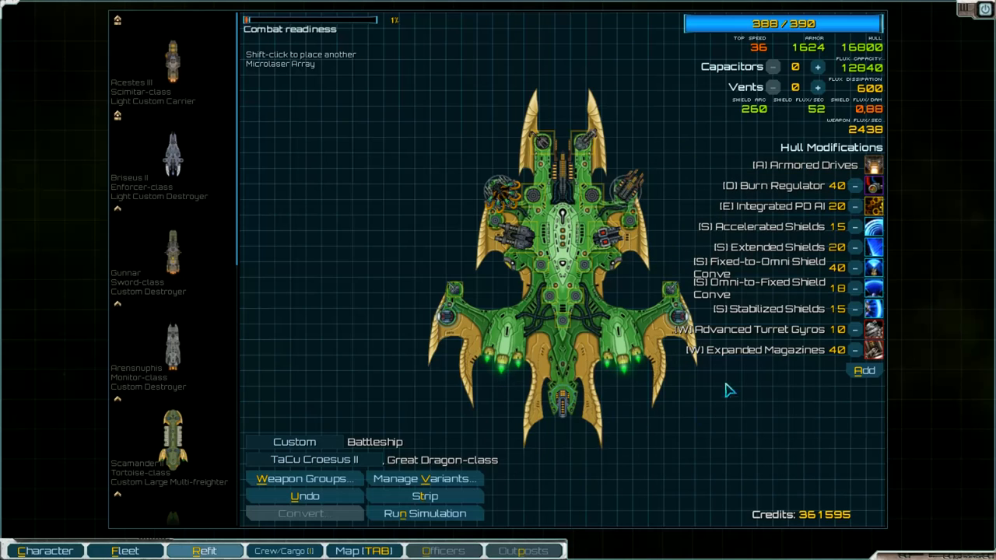
pyautogui.moveTo(775, 361)
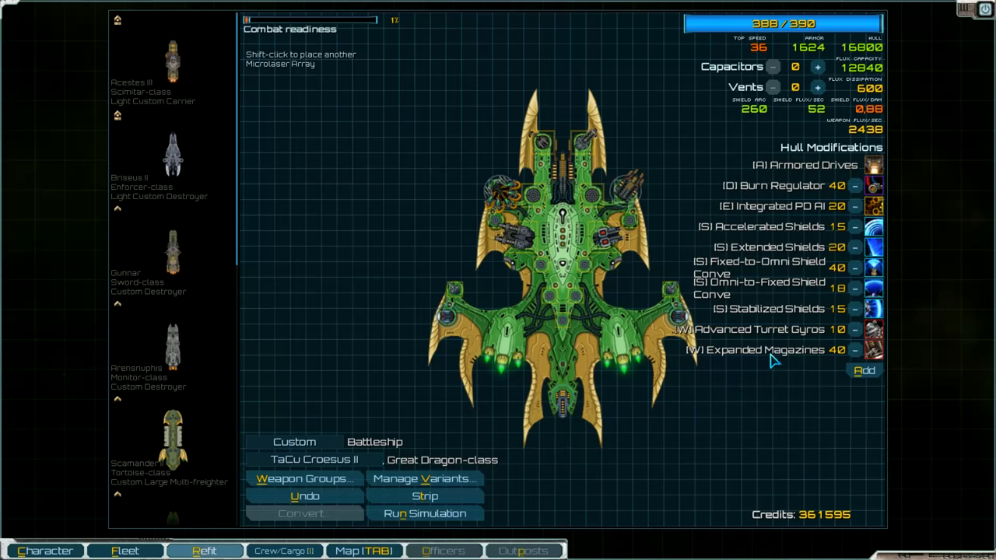
pyautogui.moveTo(795, 341)
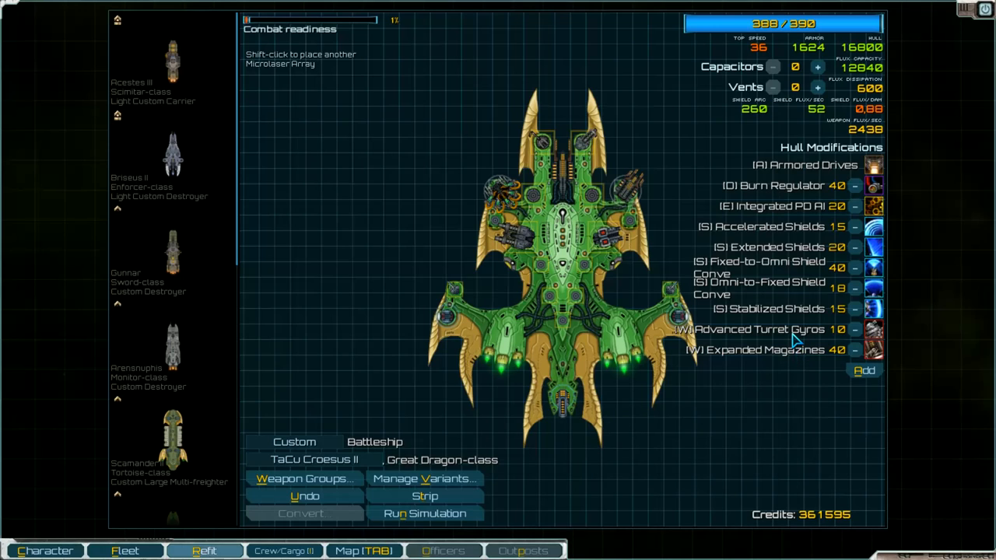
pyautogui.moveTo(781, 221)
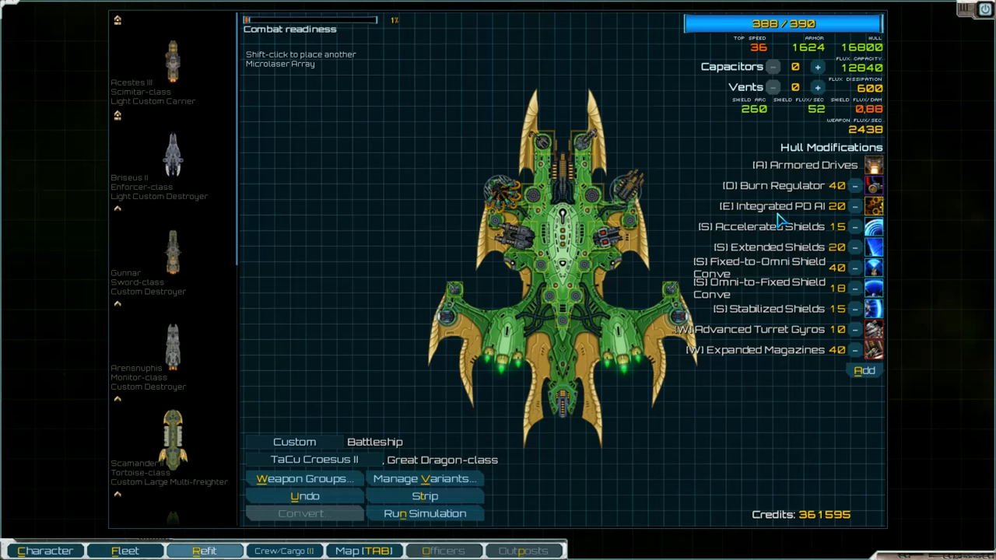
pyautogui.moveTo(793, 126)
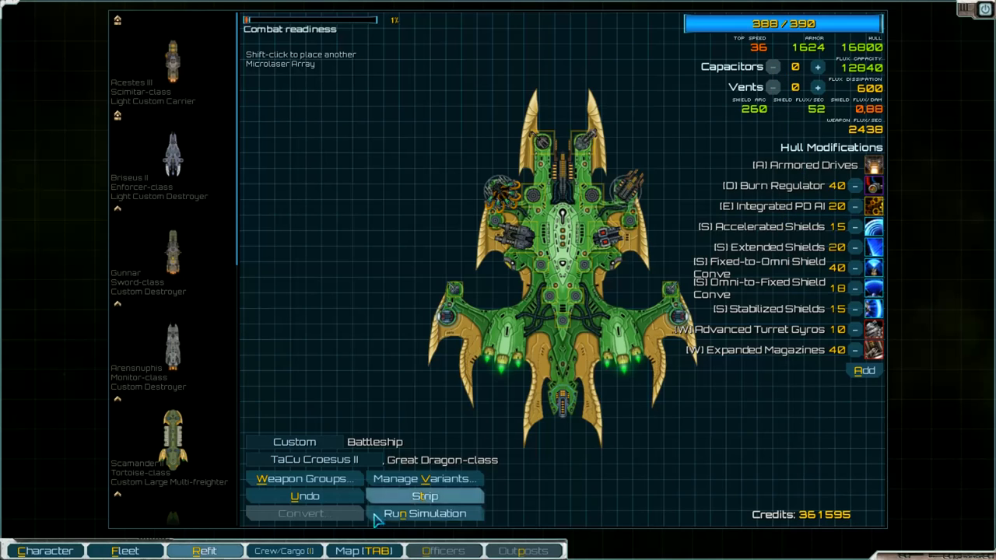
pyautogui.moveTo(389, 329)
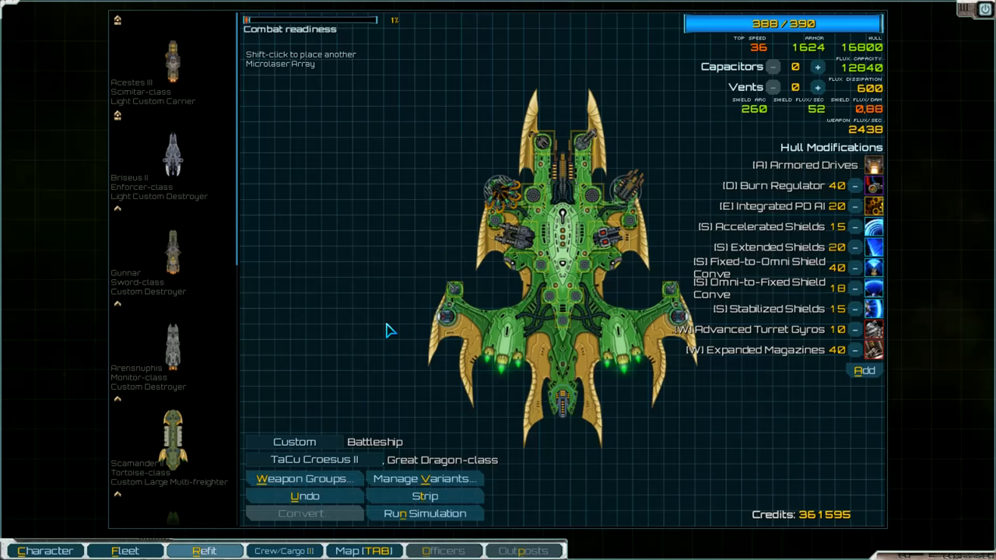
pyautogui.moveTo(305, 496)
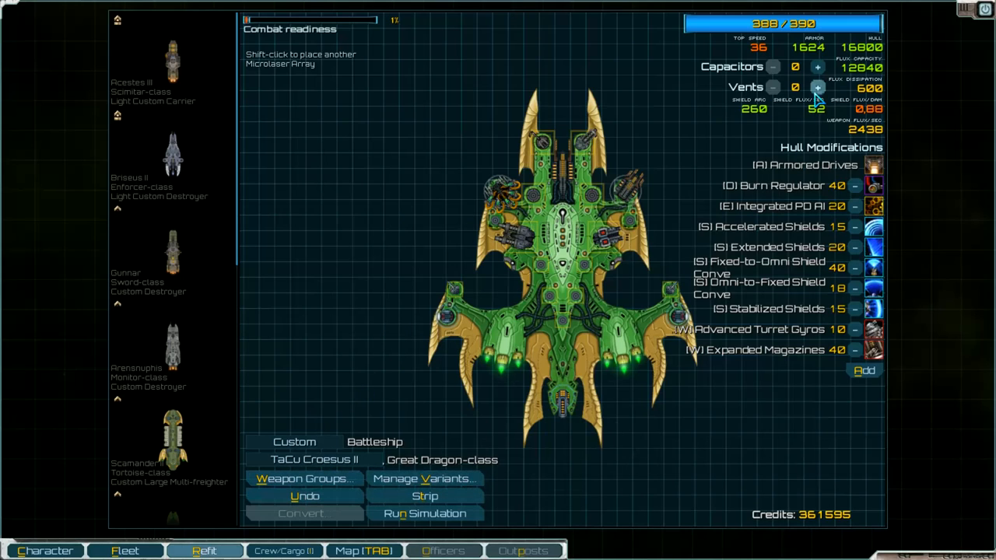
# Increase the flagship's vents, then review the Arensnuphis and Briseus II loadouts
pyautogui.click(817, 87)
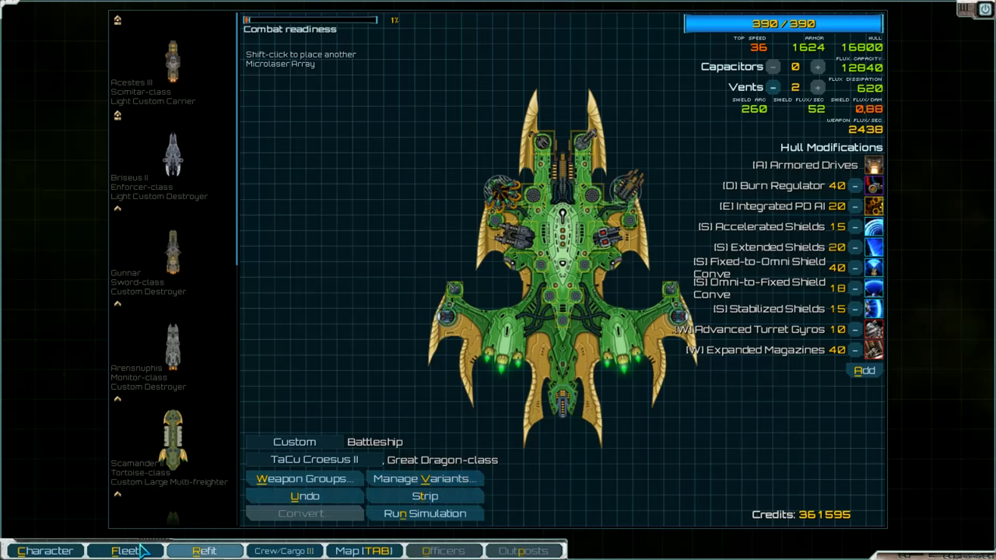
pyautogui.click(171, 436)
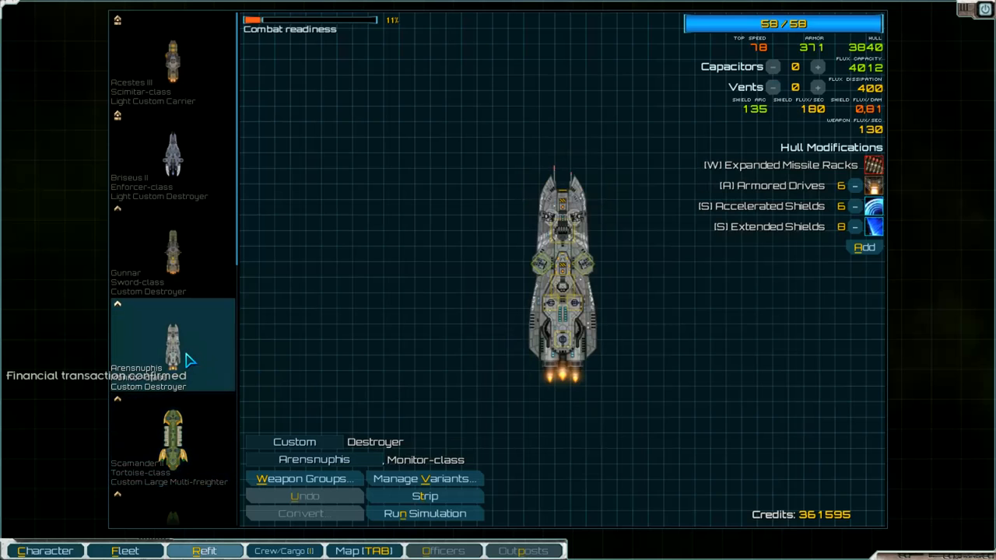
pyautogui.click(171, 156)
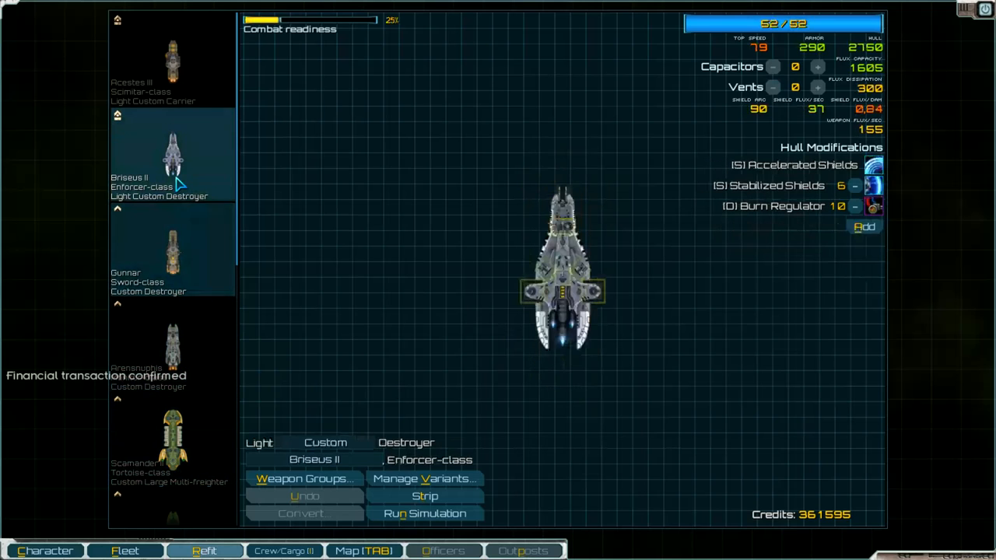
pyautogui.click(171, 59)
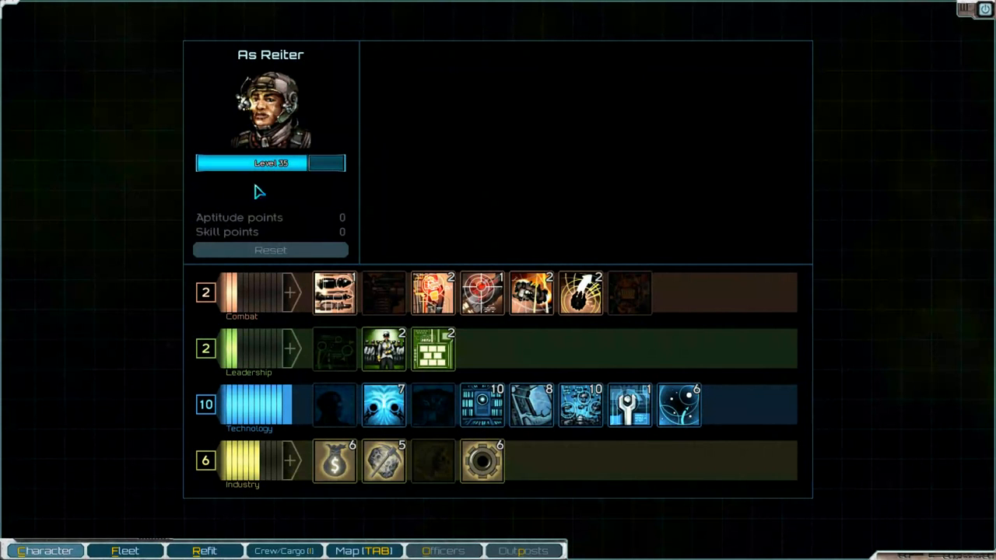
pyautogui.moveTo(299, 168)
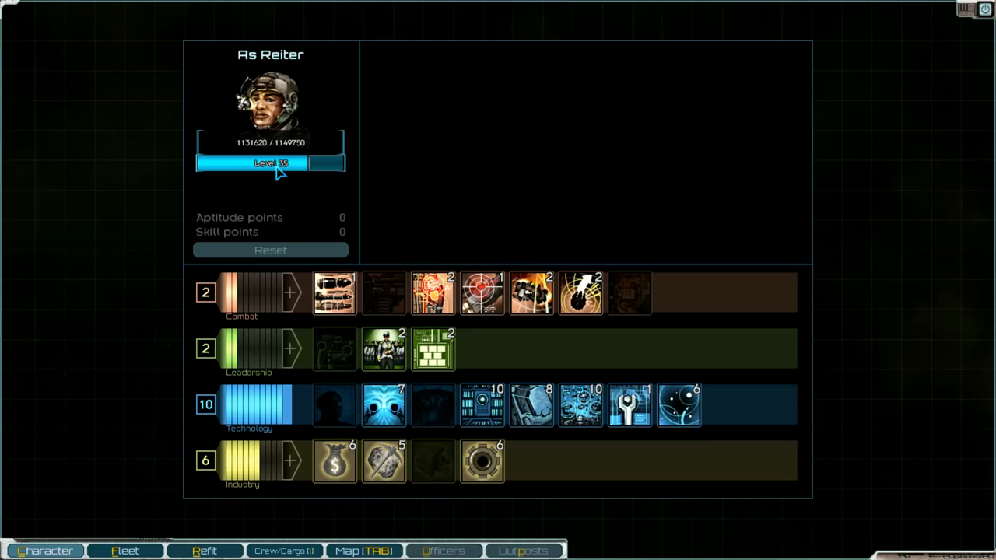
pyautogui.moveTo(383, 349)
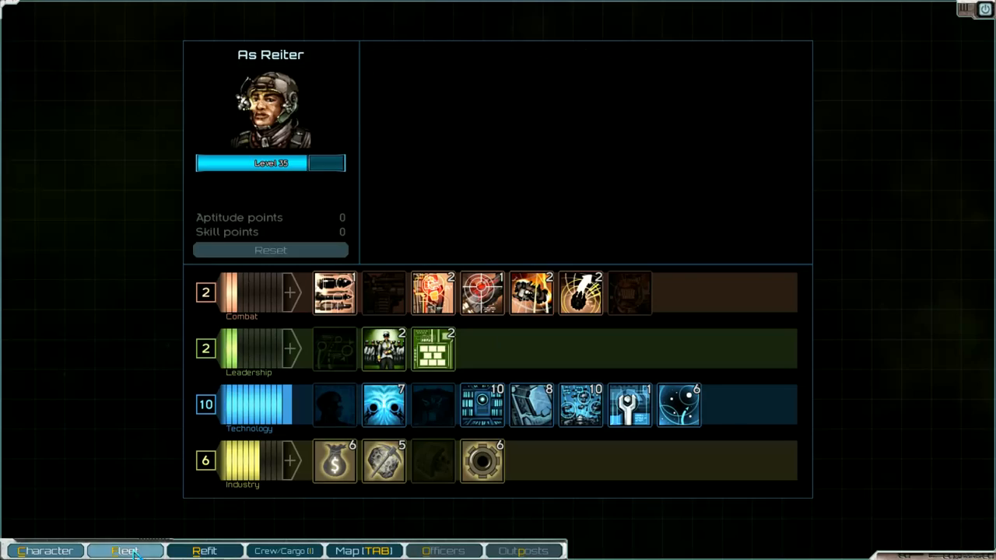
# Bring up the fleet roster showing each ship's value
pyautogui.click(124, 551)
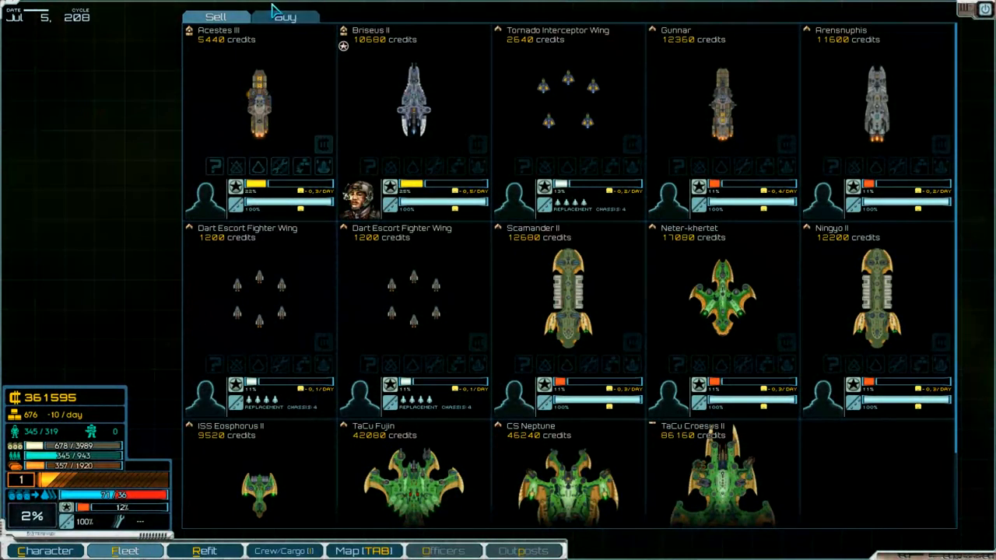
pyautogui.click(285, 16)
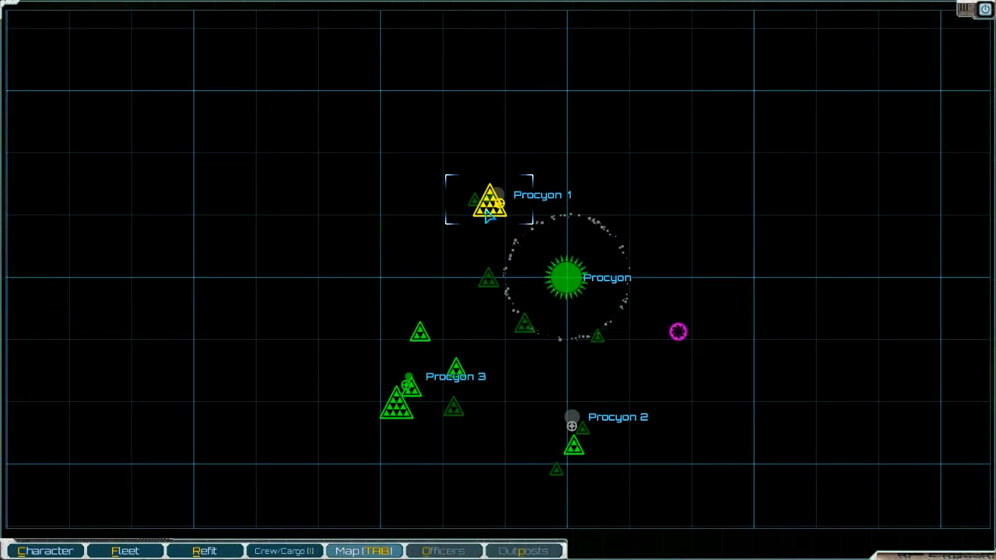
pyautogui.moveTo(486, 294)
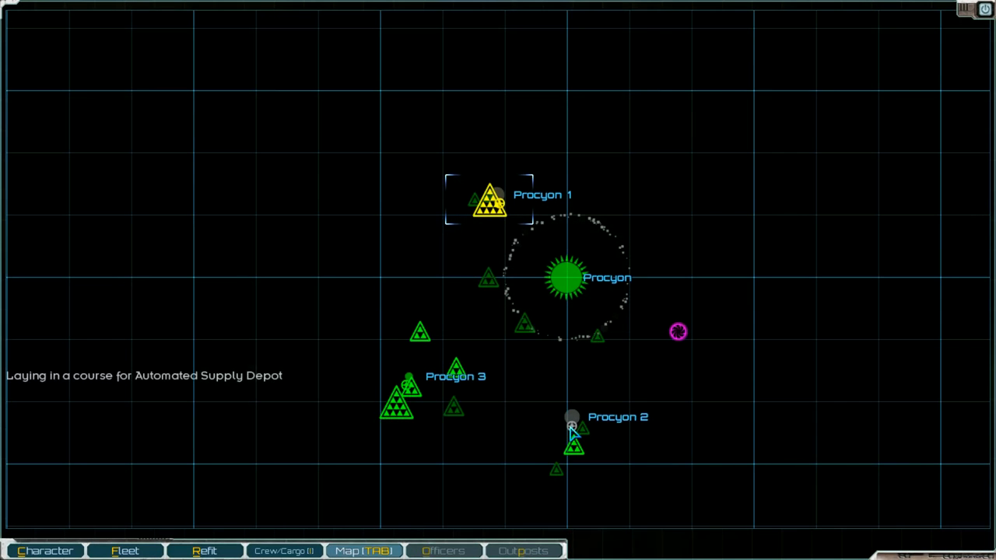
pyautogui.moveTo(408, 390)
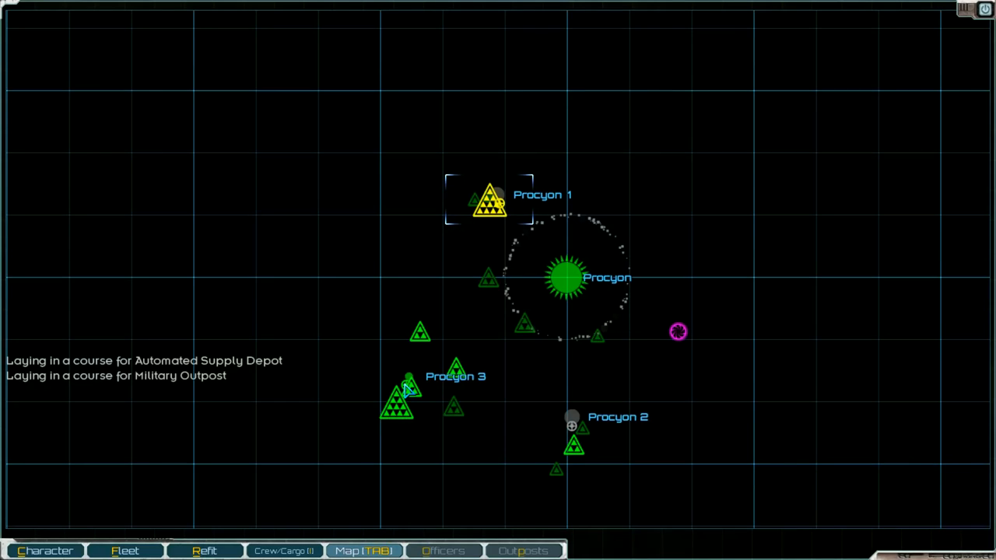
pyautogui.moveTo(677, 342)
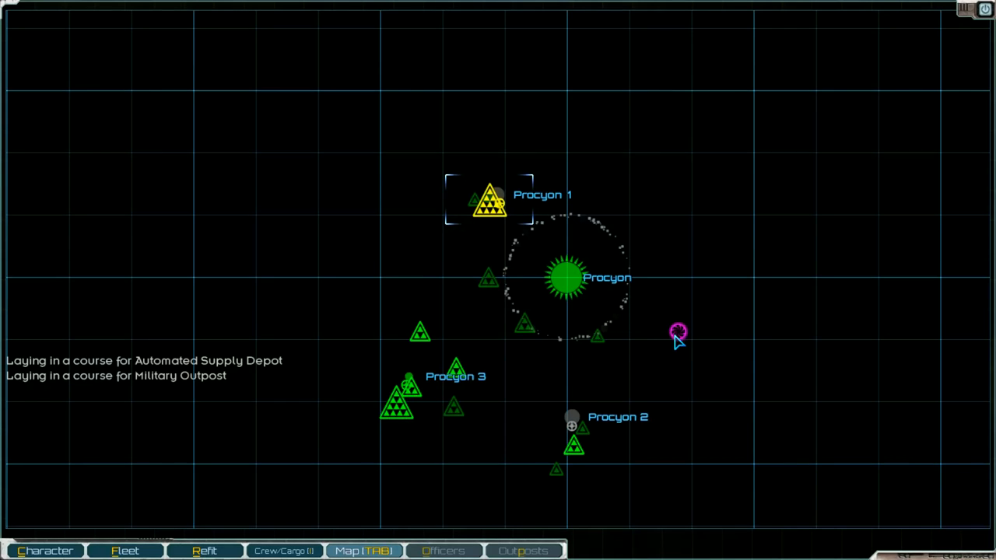
pyautogui.moveTo(512, 398)
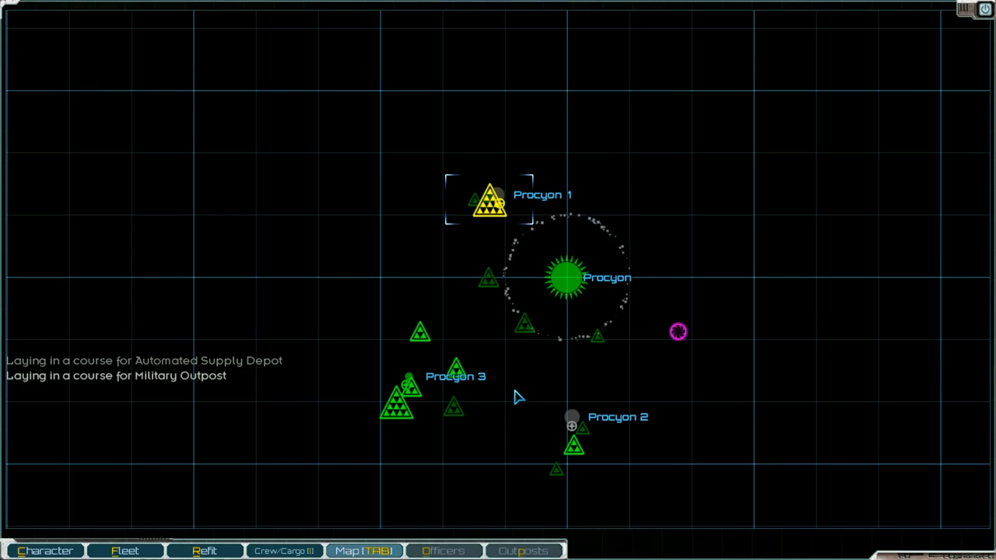
pyautogui.moveTo(672, 327)
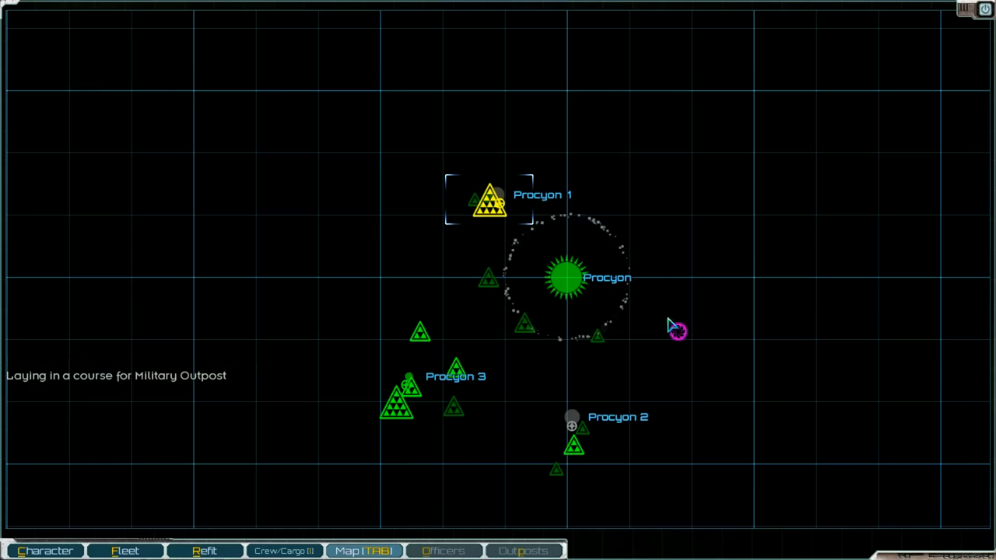